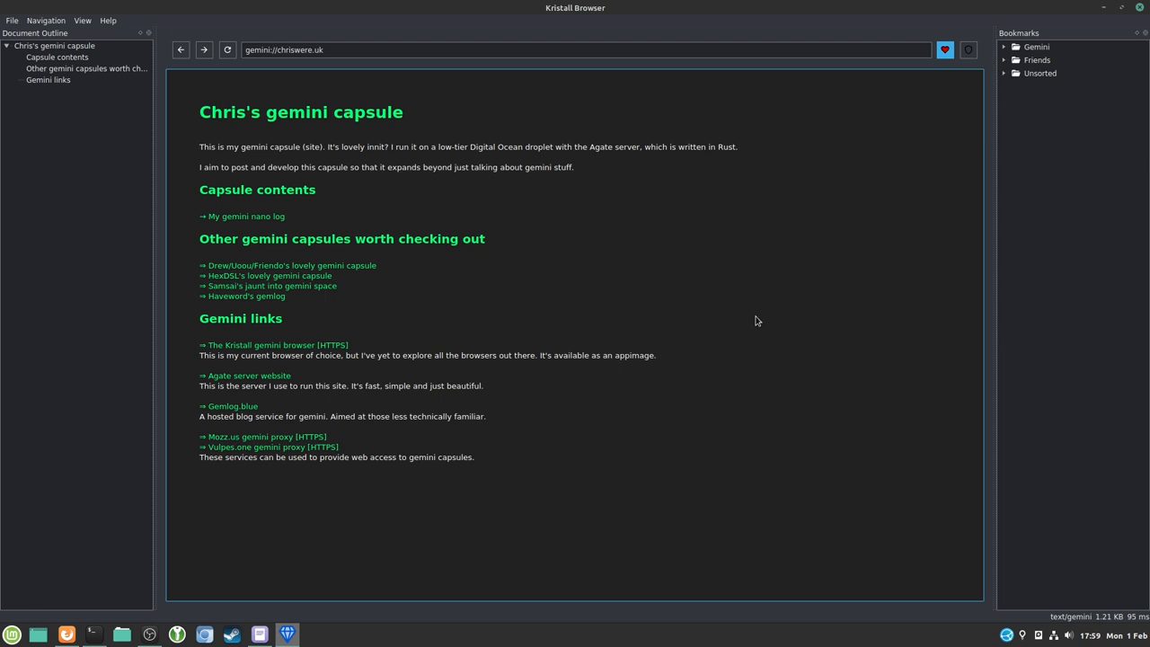
{"action": "mouse_move", "coordinate": [161, 545]}
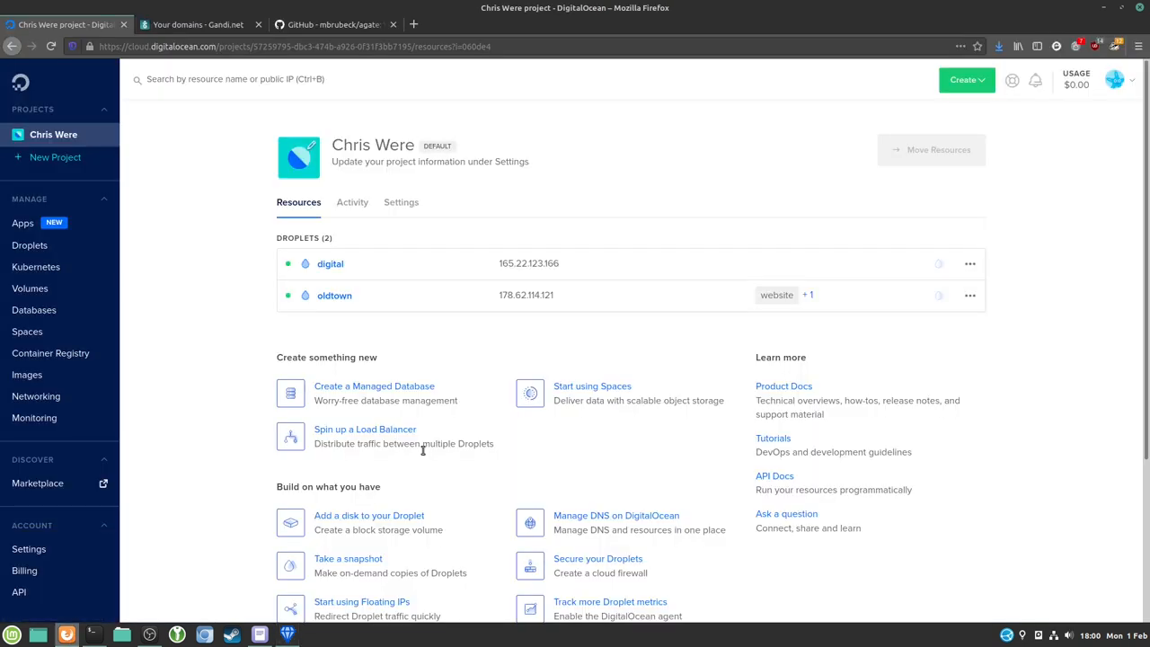
{"action": "mouse_move", "coordinate": [645, 168]}
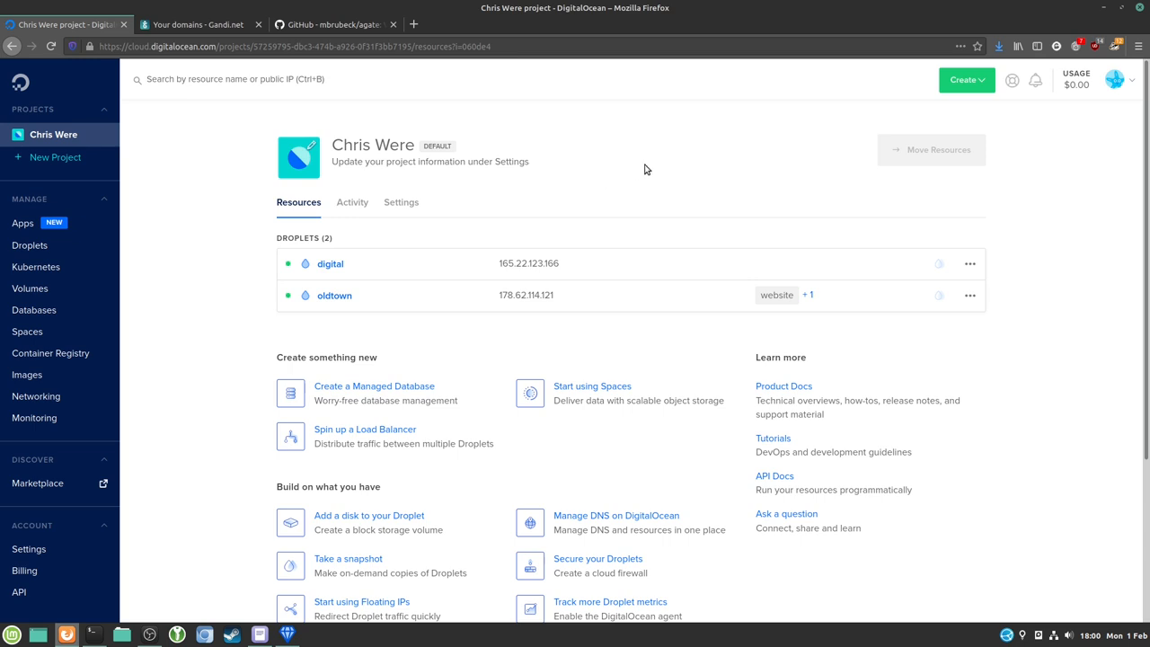
{"action": "mouse_move", "coordinate": [534, 263]}
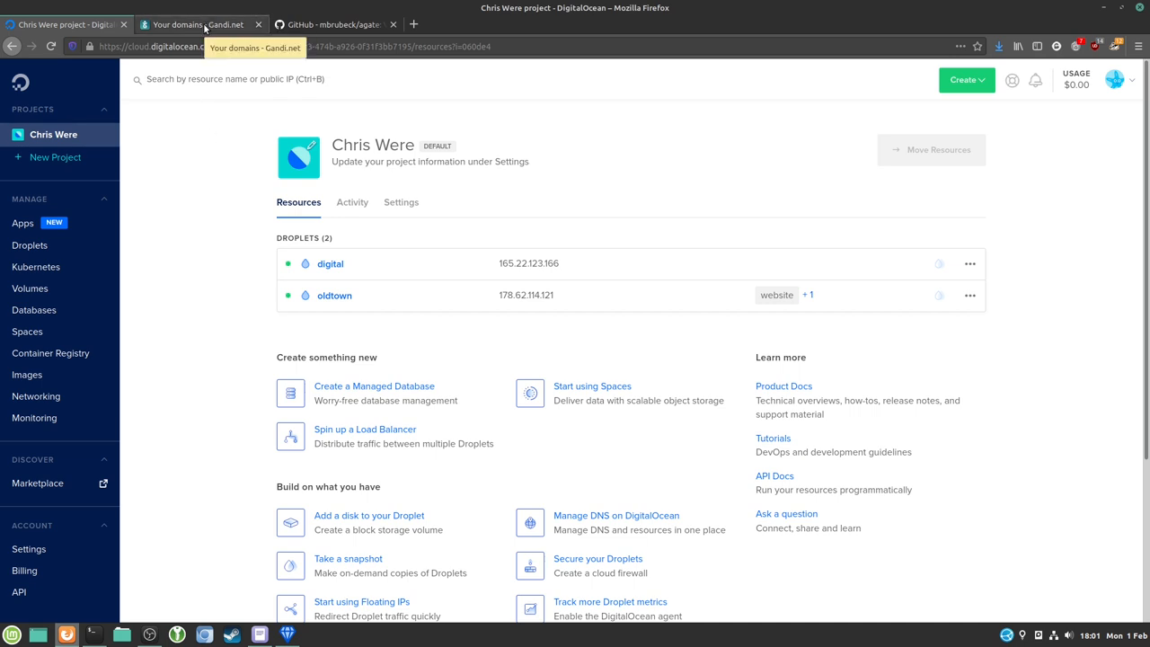
Compare the domain's Gandi DNS records against the DigitalOcean droplet list.
{"action": "left_click", "coordinate": [201, 24]}
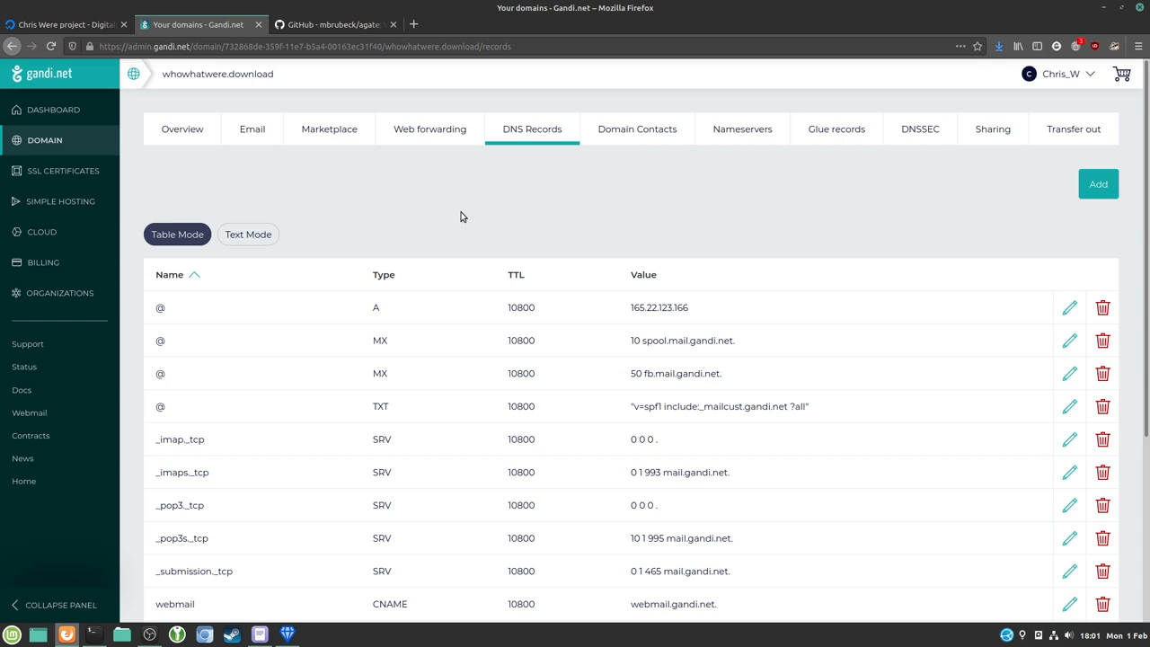
{"action": "mouse_move", "coordinate": [641, 319]}
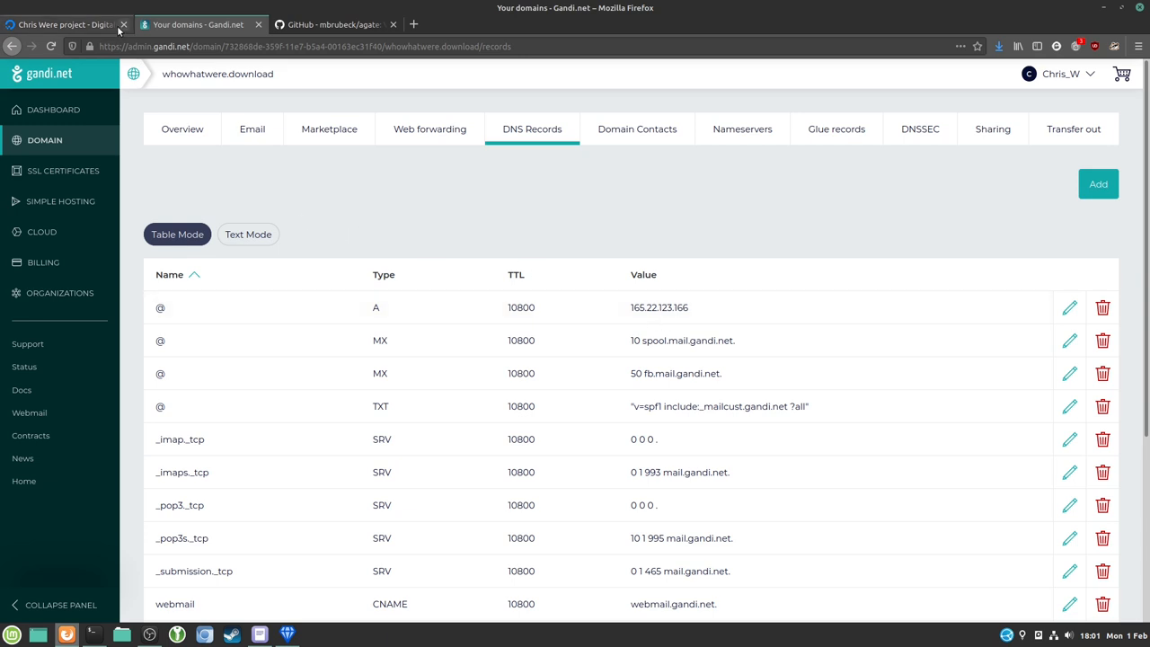
{"action": "left_click", "coordinate": [63, 23]}
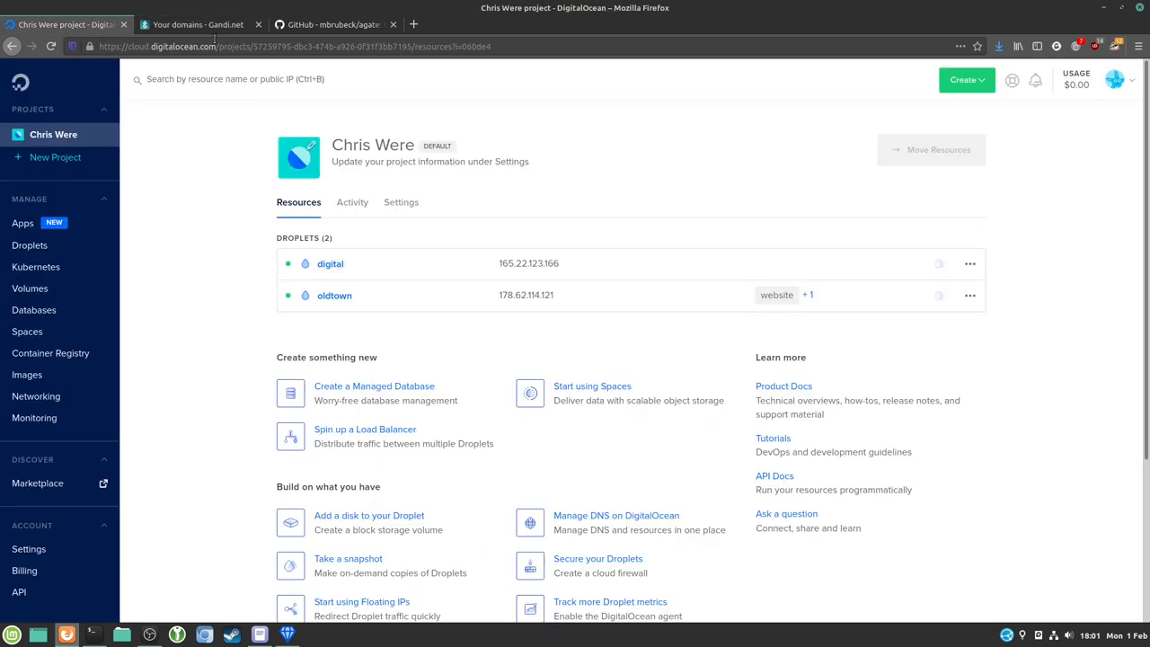
{"action": "left_click", "coordinate": [194, 24]}
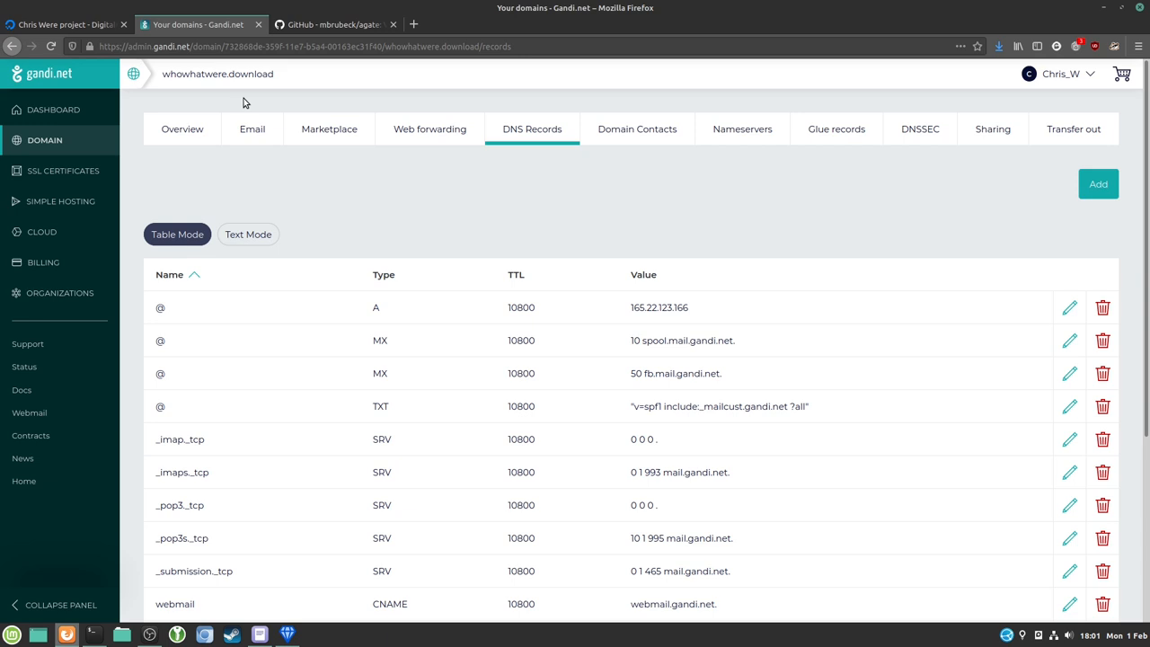
{"action": "mouse_move", "coordinate": [253, 110]}
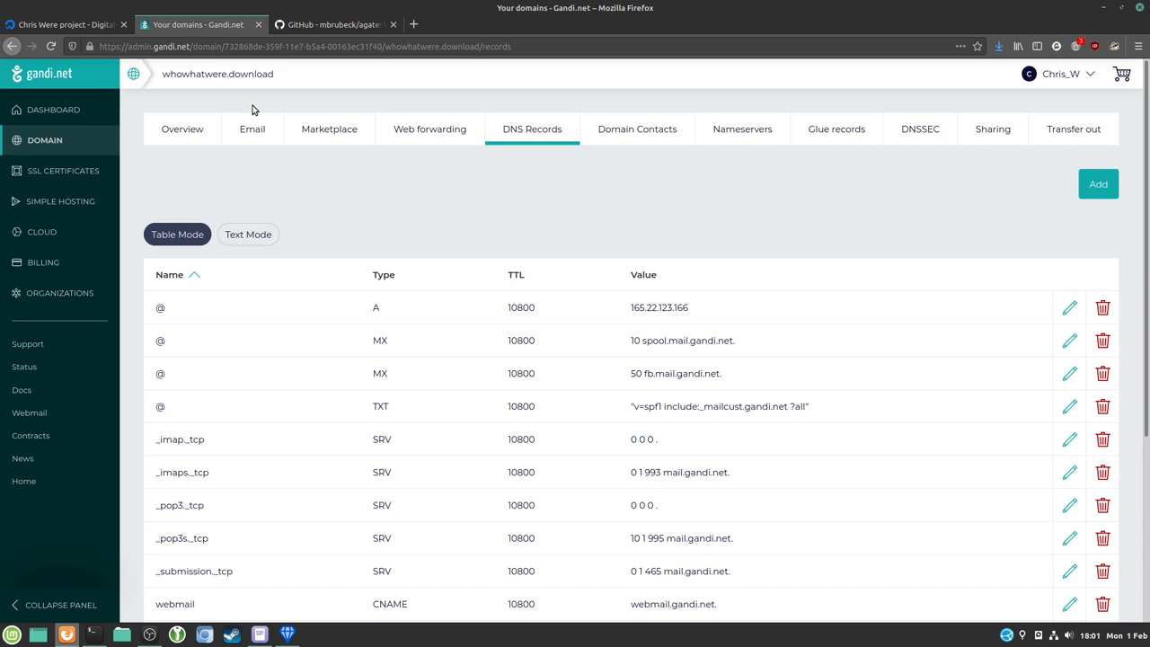
{"action": "mouse_move", "coordinate": [256, 100]}
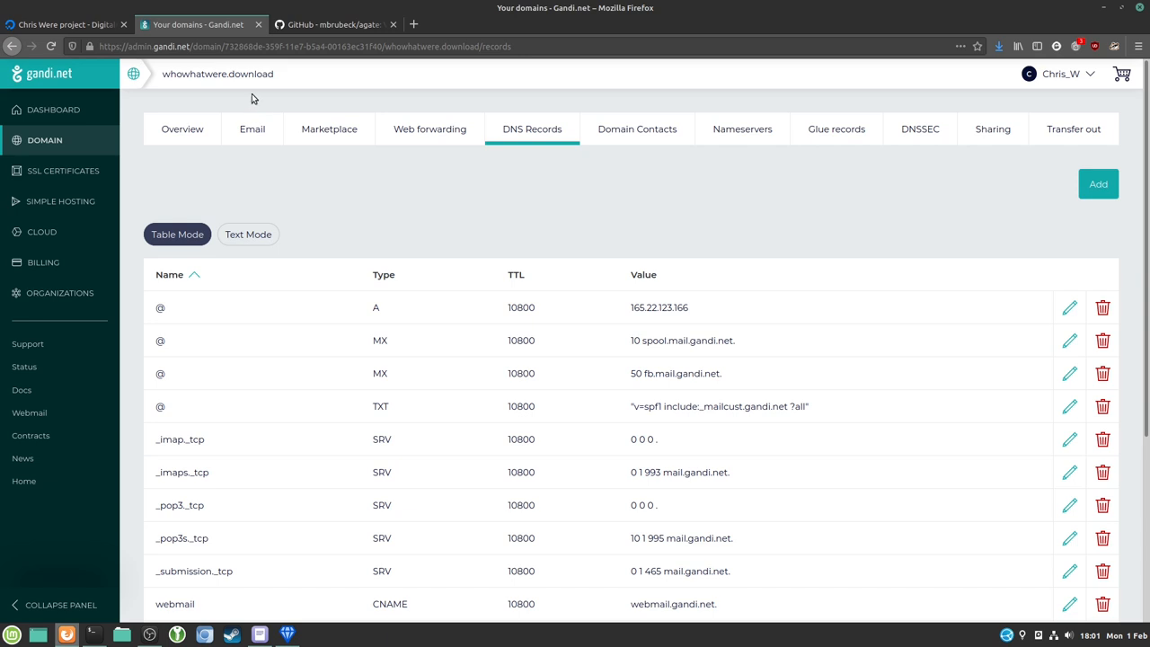
{"action": "left_click", "coordinate": [63, 23]}
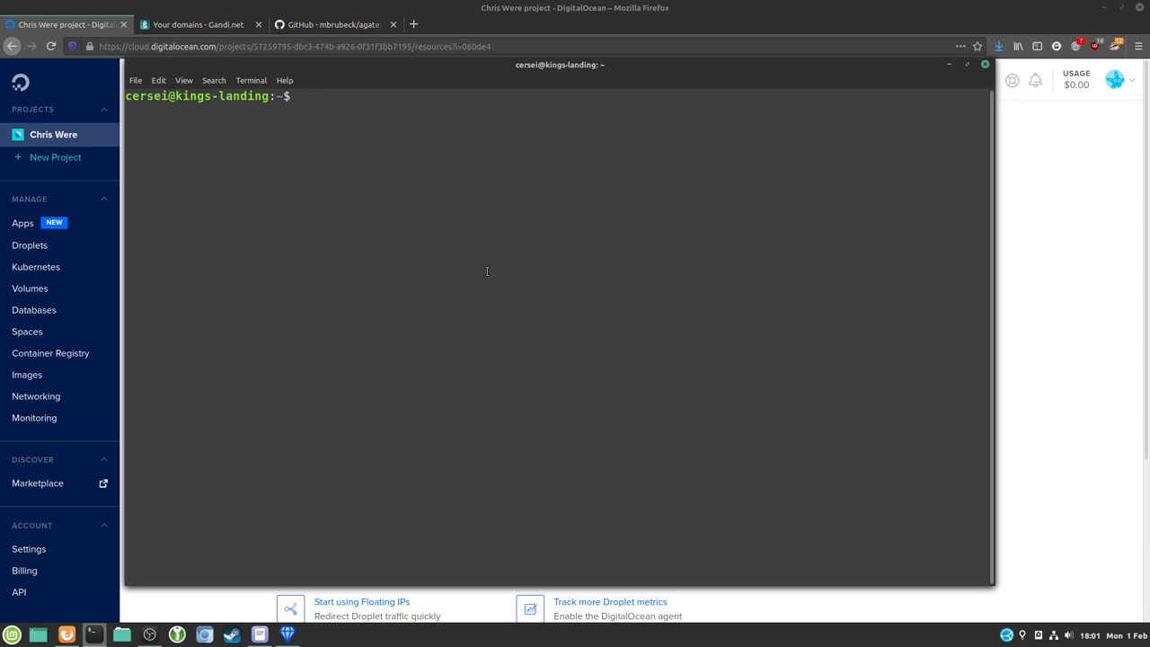
SSH into 165.22.123.166 as root and accept the host key.
{"action": "type", "text": "s"}
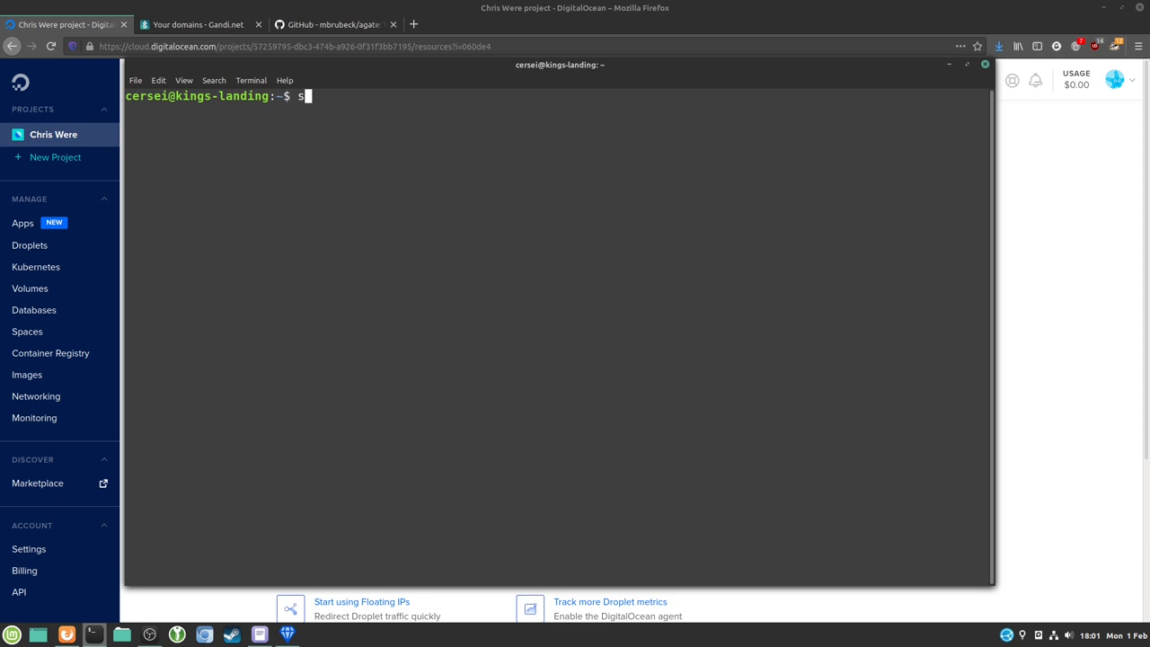
{"action": "type", "text": "sh root"}
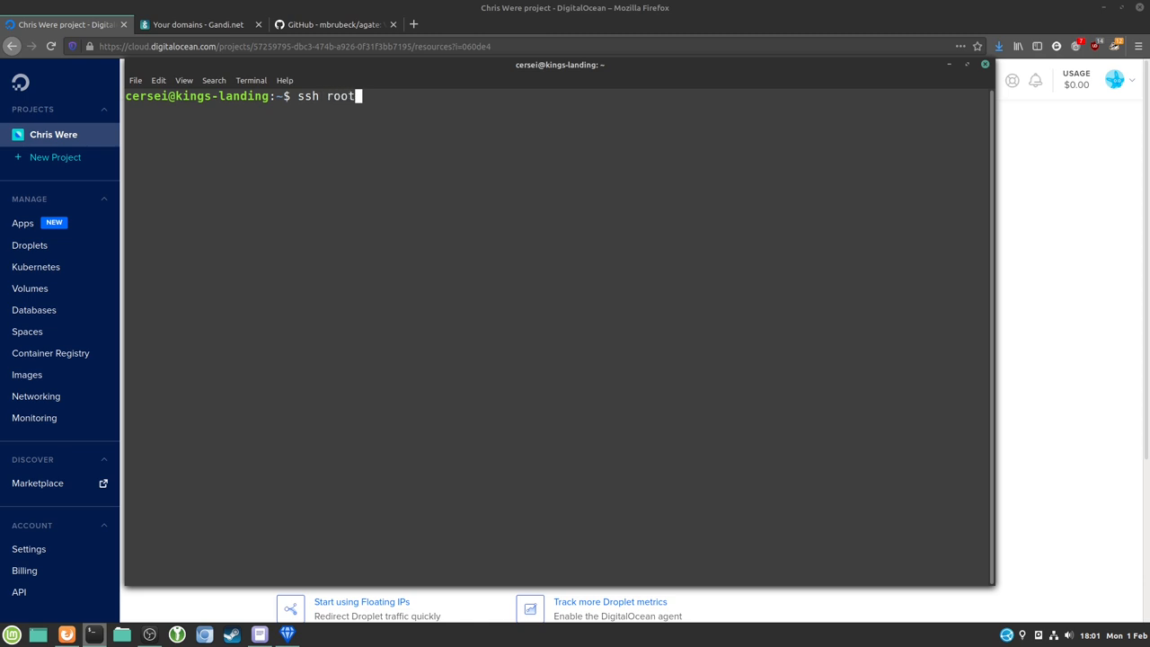
{"action": "type", "text": "@165.22.123.166"}
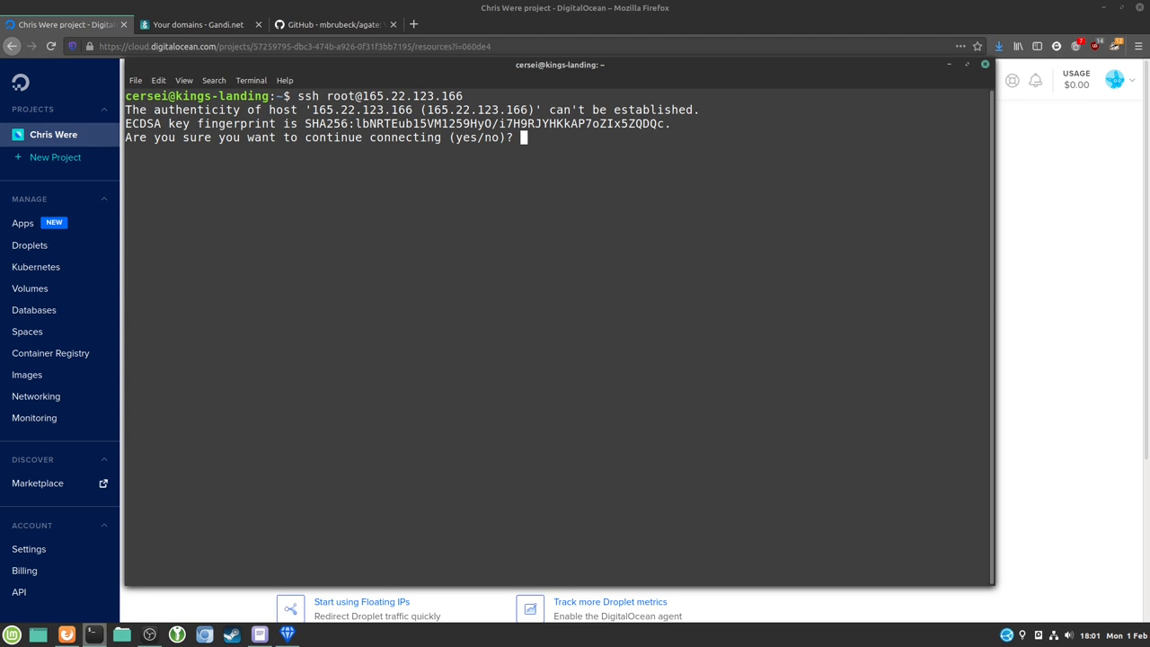
{"action": "type", "text": "yes"}
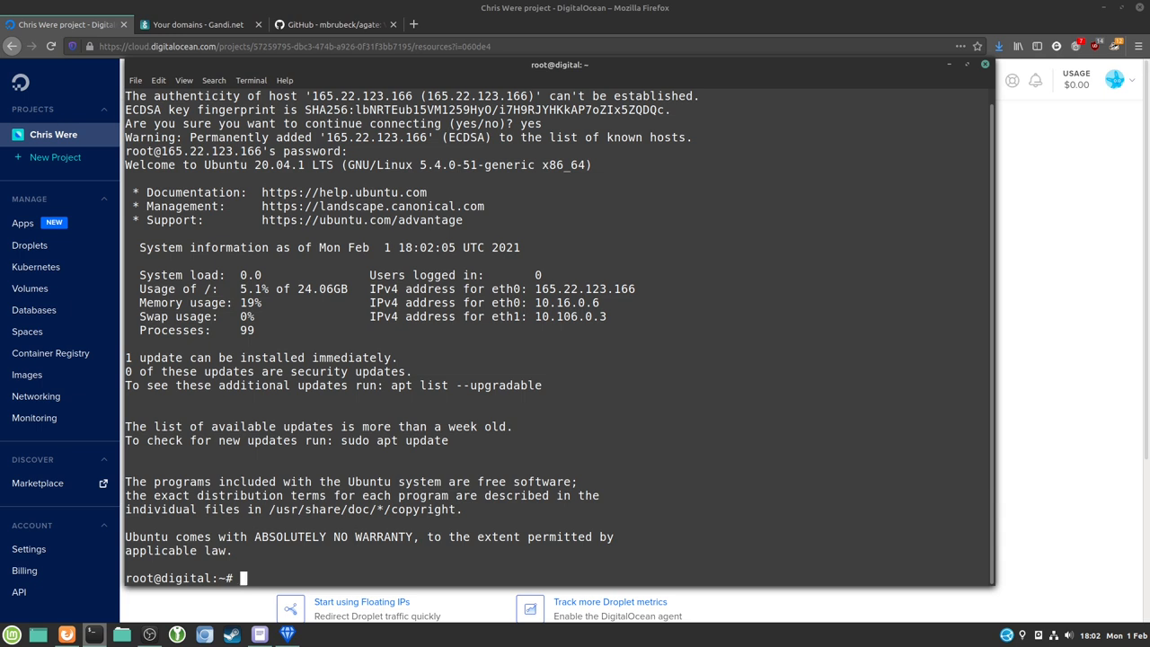
Create user chris with blank details and confirm them.
{"action": "type", "text": "add"}
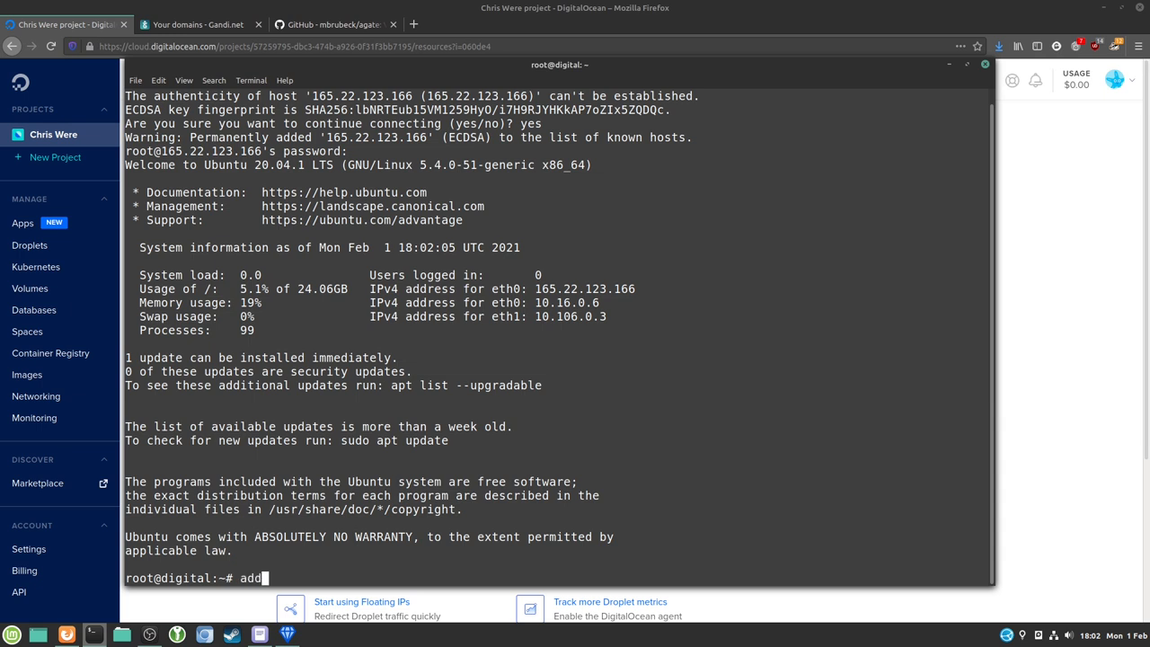
{"action": "type", "text": "user"}
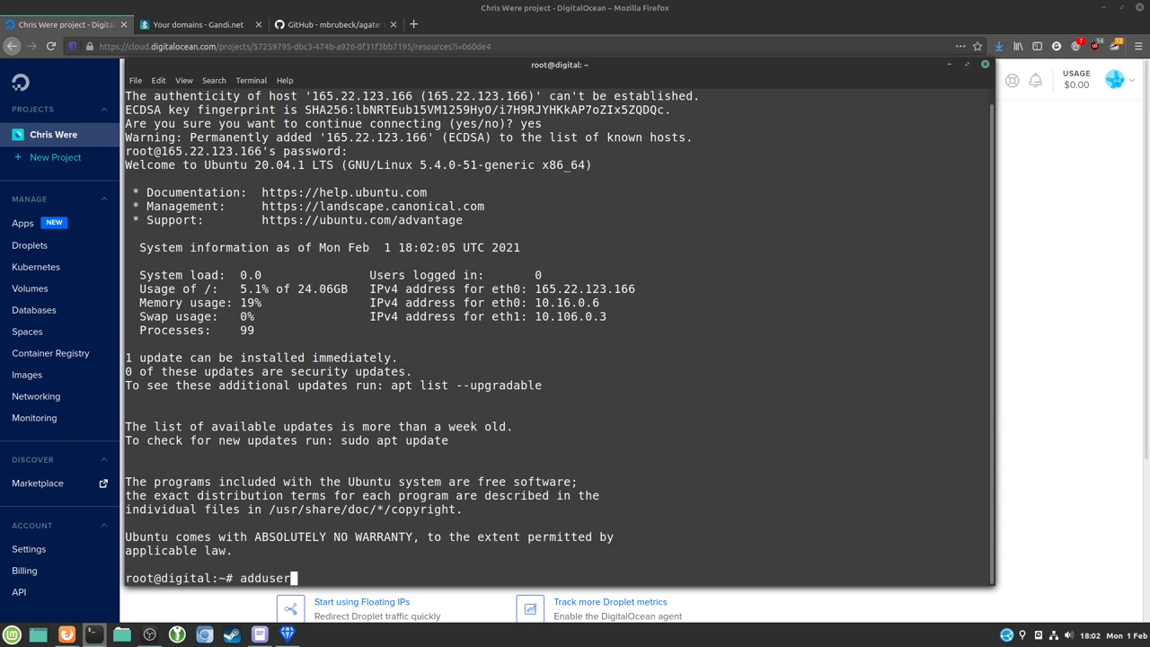
{"action": "type", "text": "chris"}
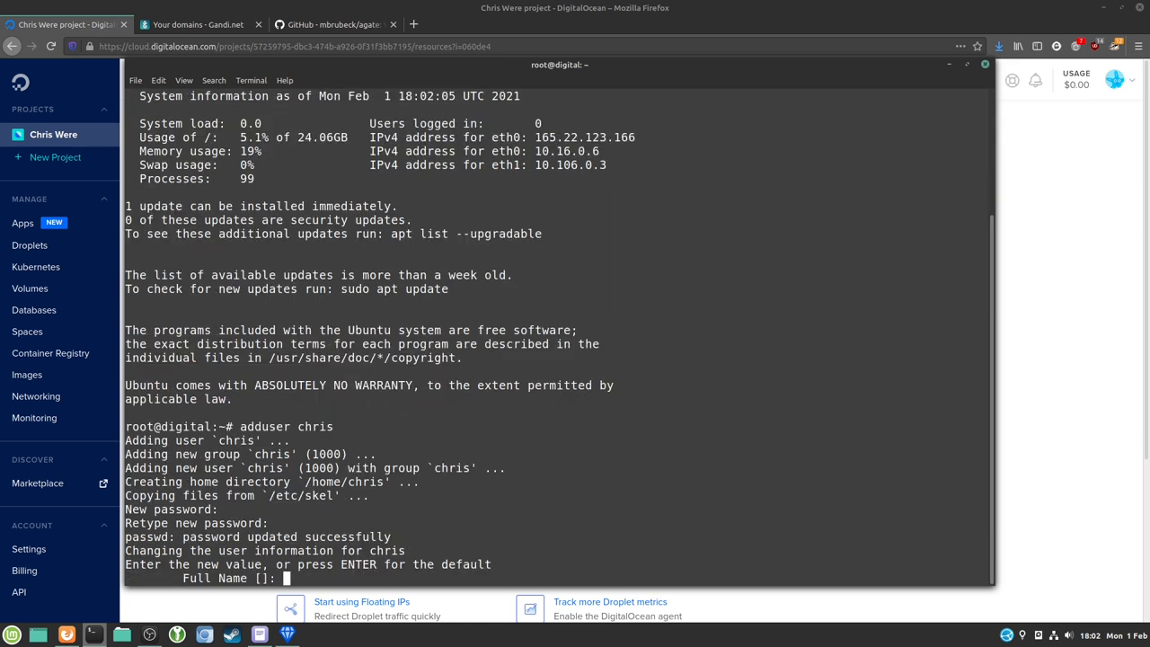
{"action": "key", "text": "Enter"}
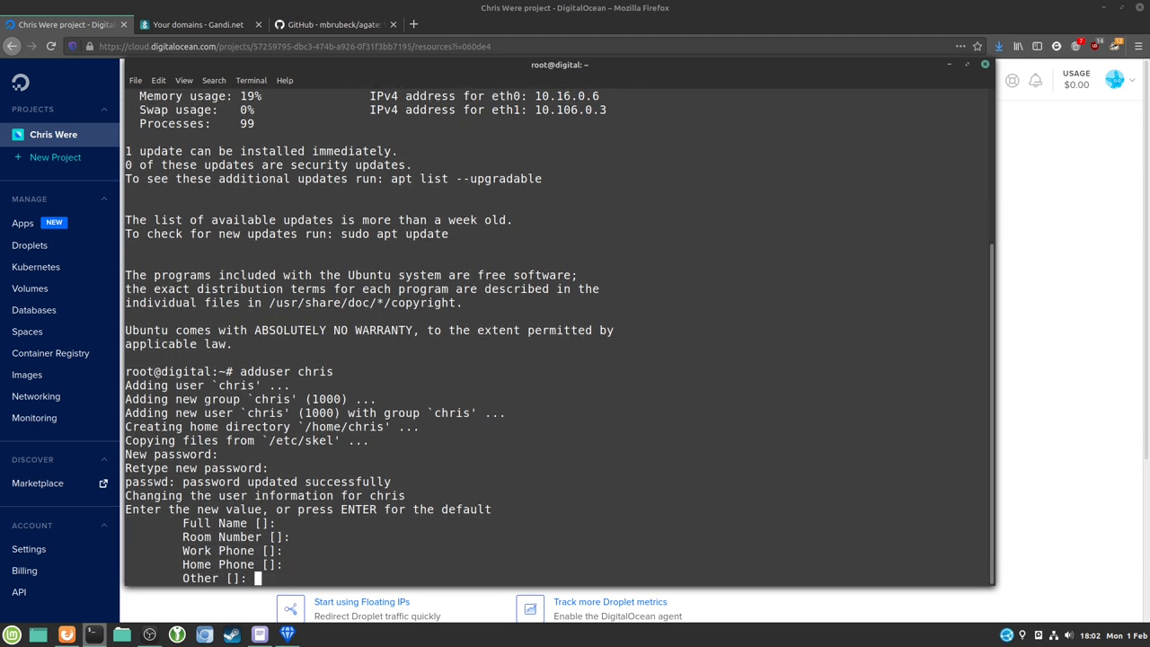
{"action": "type", "text": "y"}
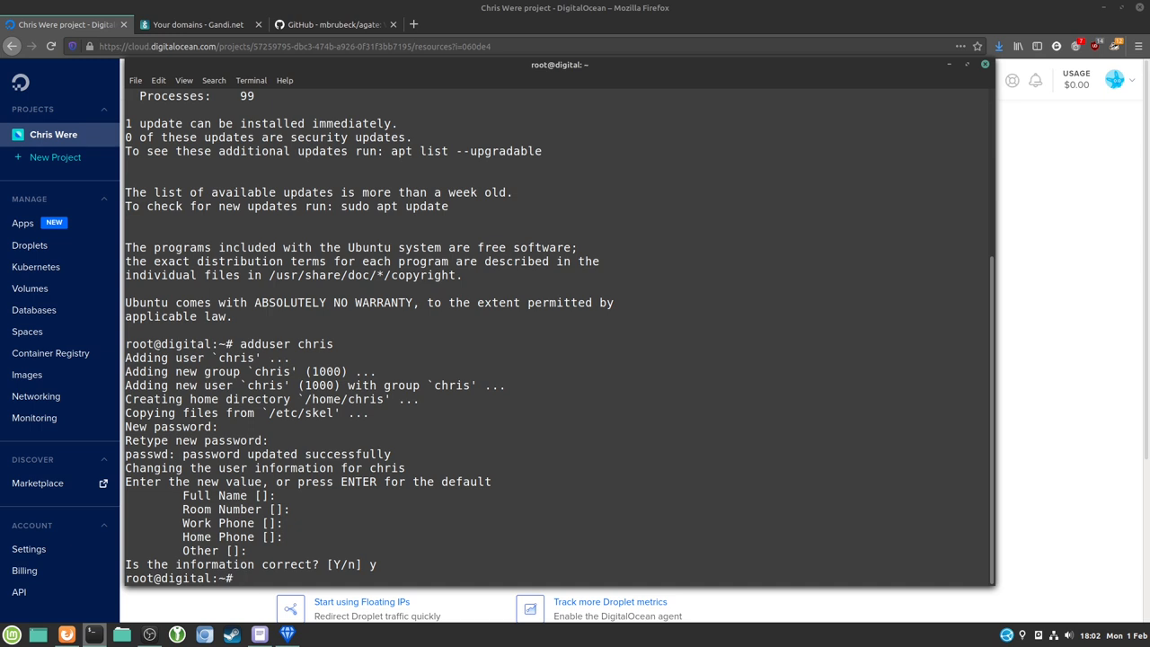
Add chris to the sudo group with usermod -aG, then log out of root.
{"action": "type", "text": "usermod -"}
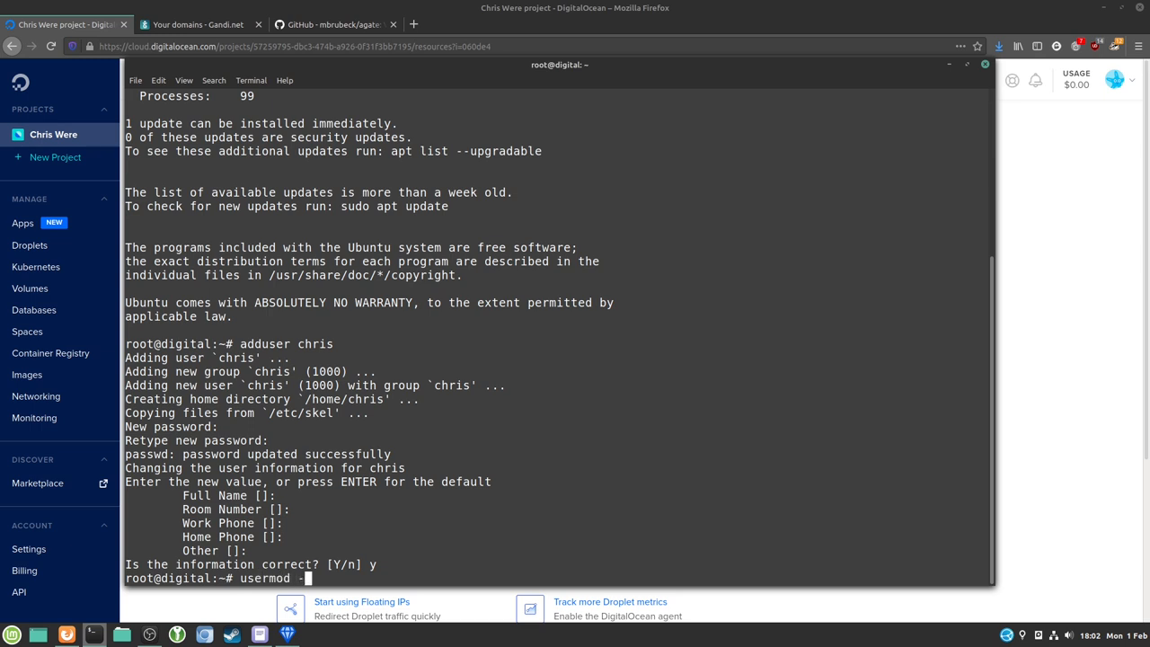
{"action": "type", "text": "aG"}
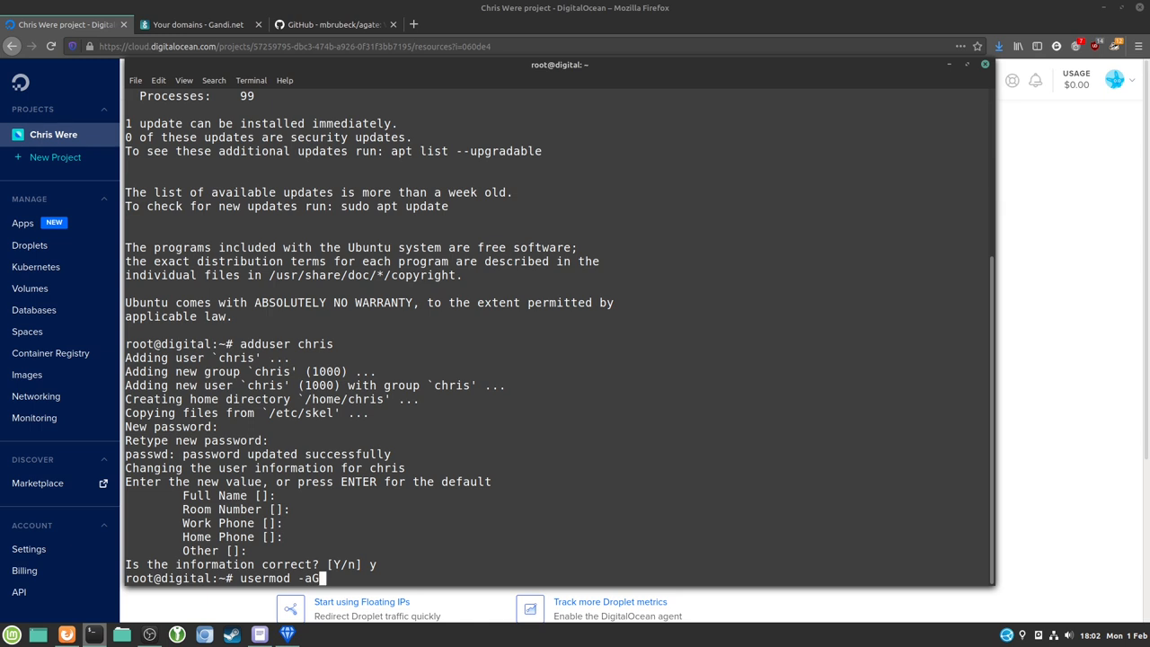
{"action": "type", "text": "sudo chris"}
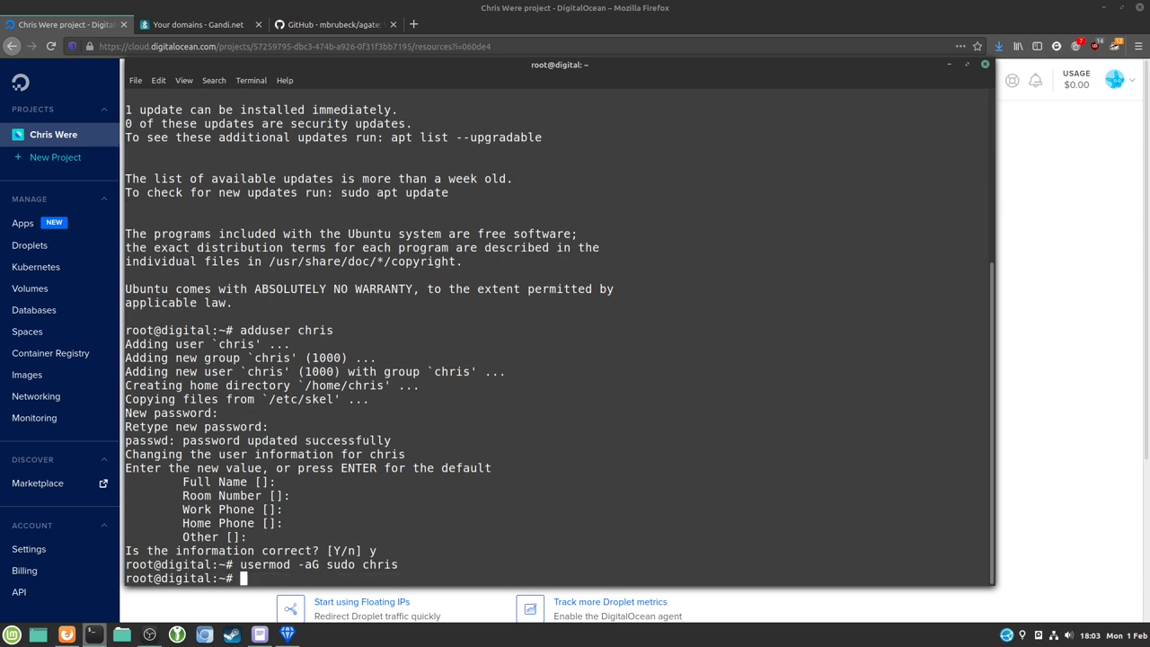
{"action": "type", "text": "logout"}
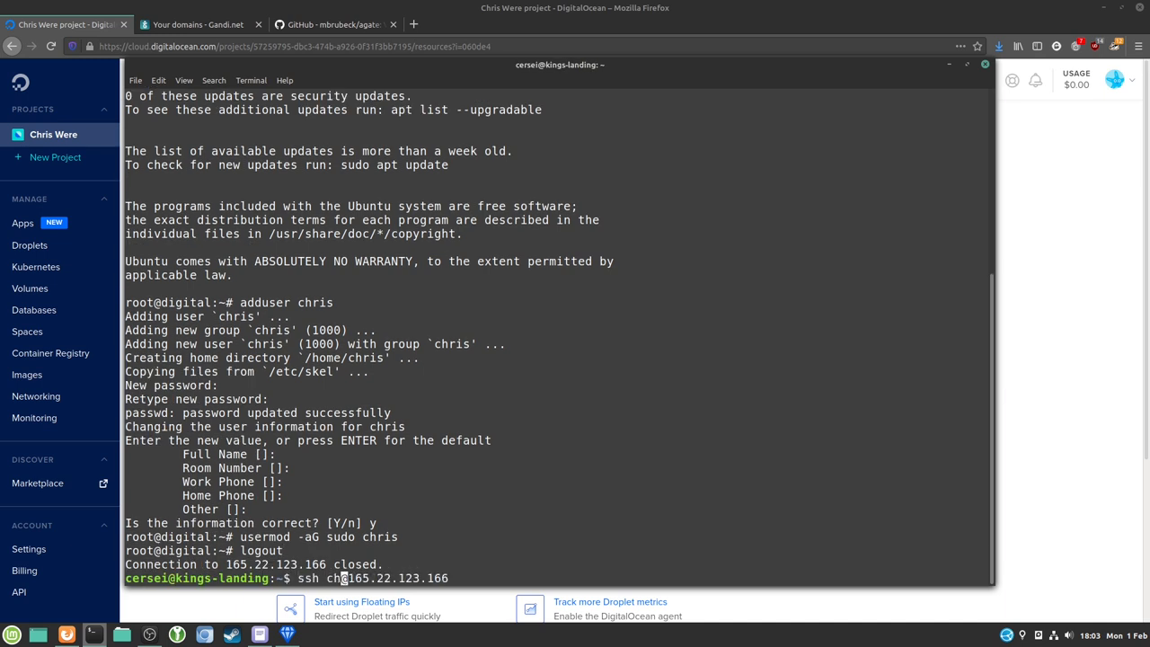
Log in to 165.22.123.166 as chris and begin a mkdir command.
{"action": "type", "text": "ris"}
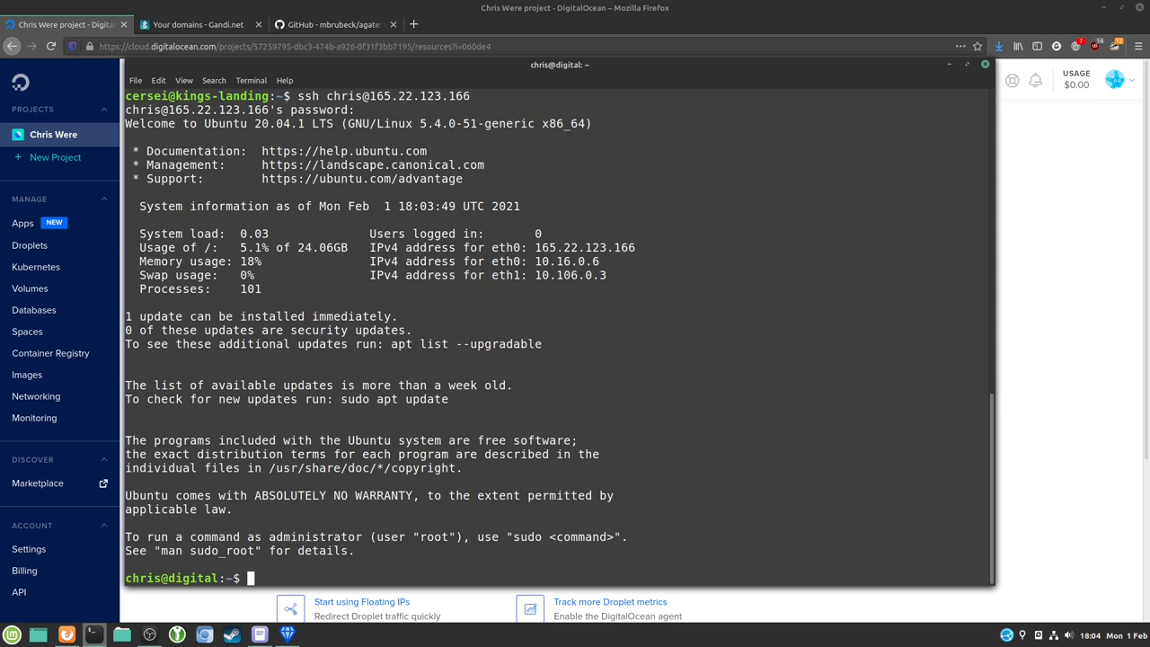
{"action": "type", "text": "mkdir"}
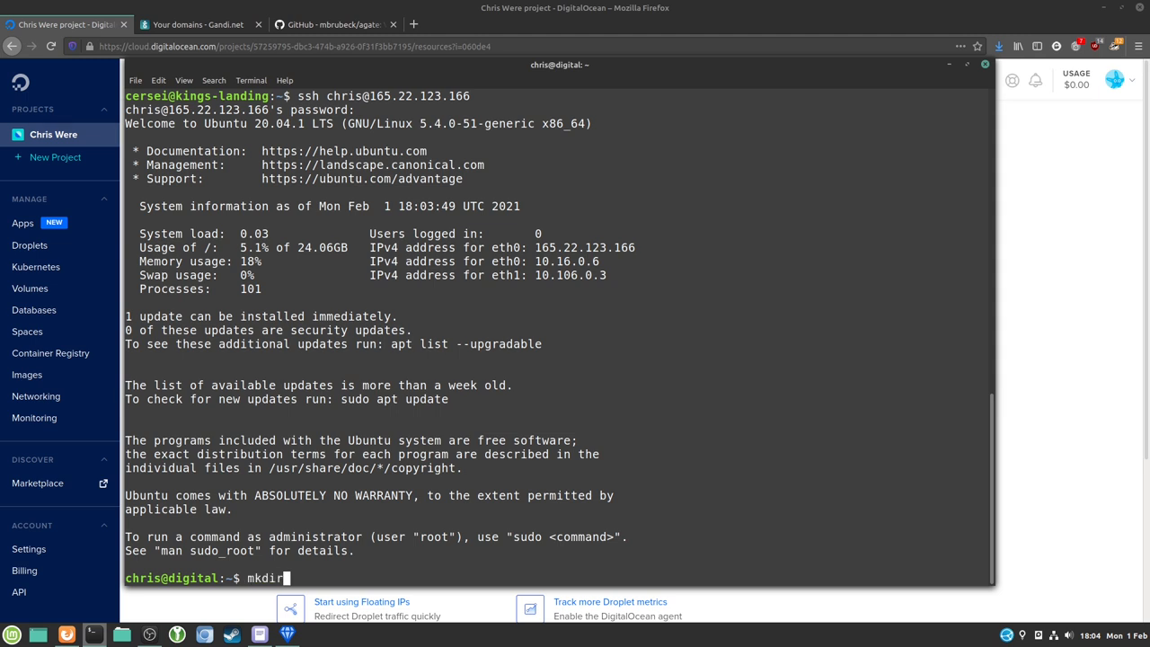
Create bin, certs and gemini folders in chris's home.
{"action": "type", "text": "bin"}
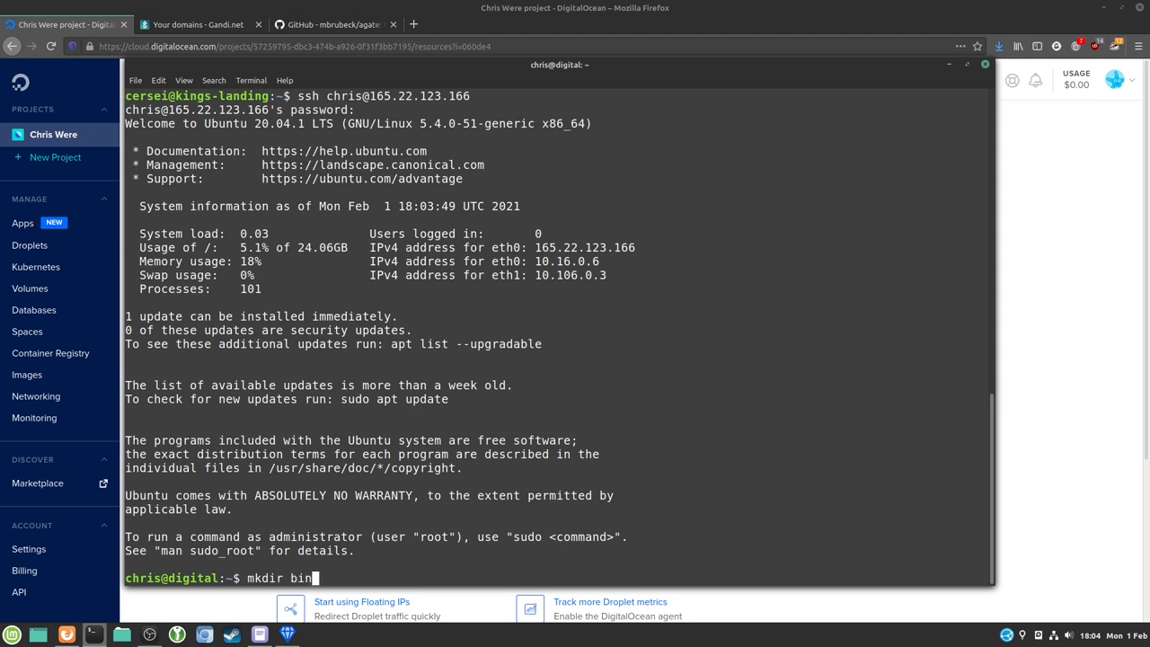
{"action": "key", "text": "Return"}
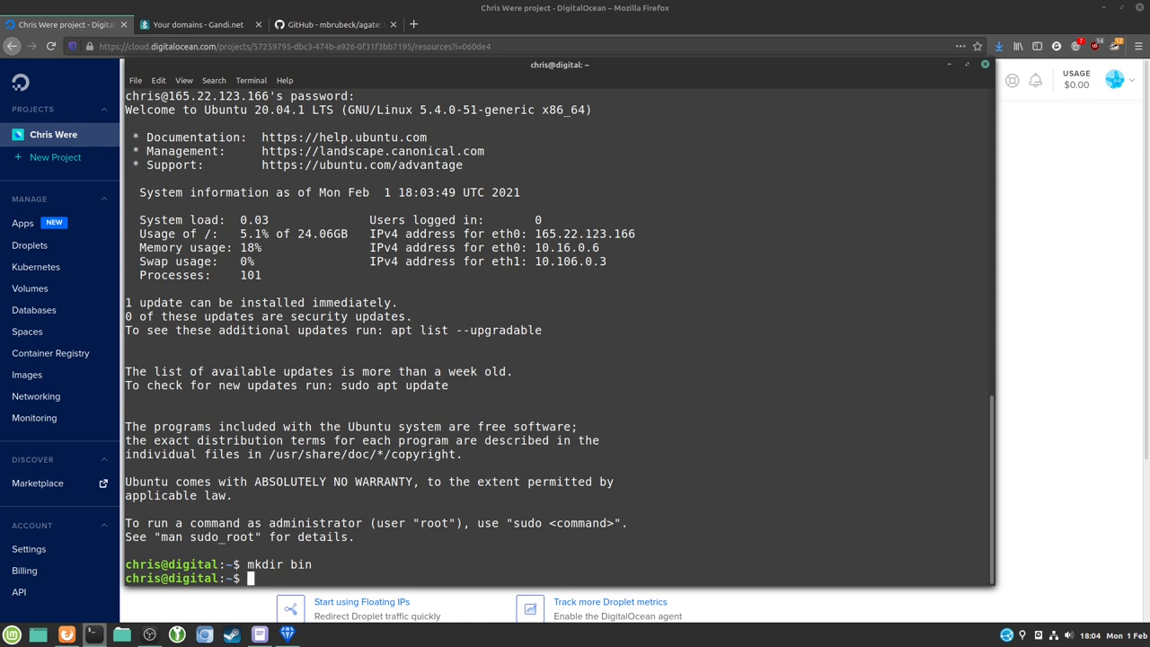
{"action": "type", "text": "mkdir certs"}
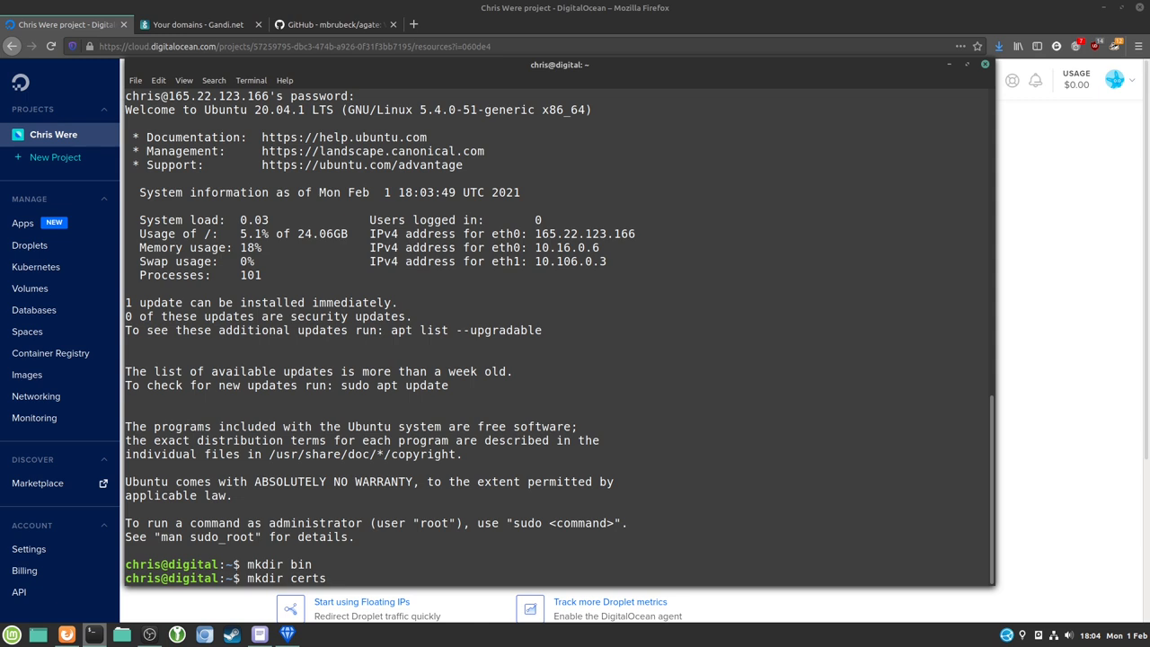
{"action": "type", "text": "mk"}
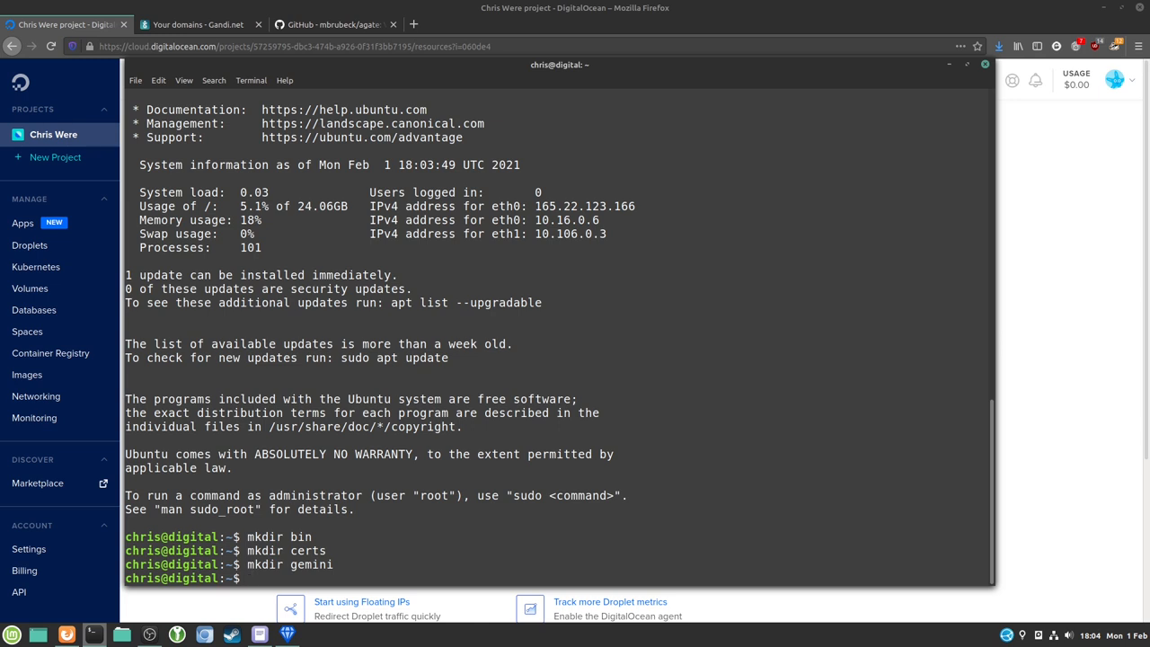
Move into the gemini folder and confirm with ls that it is empty.
{"action": "type", "text": "cd gemini"}
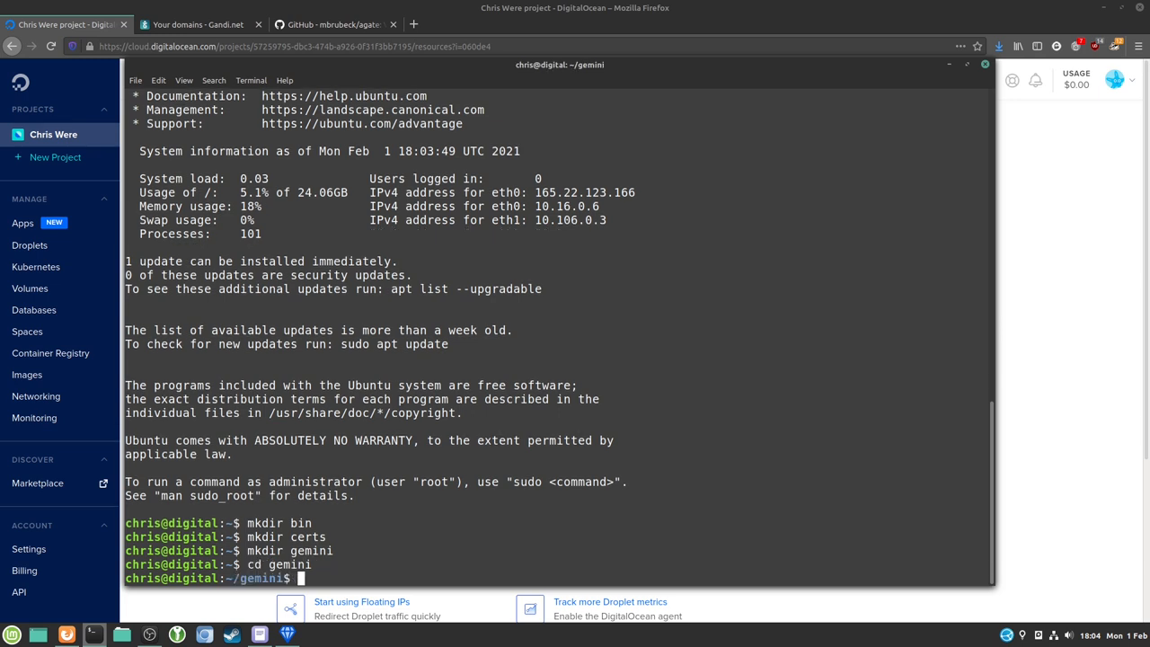
{"action": "type", "text": "ls"}
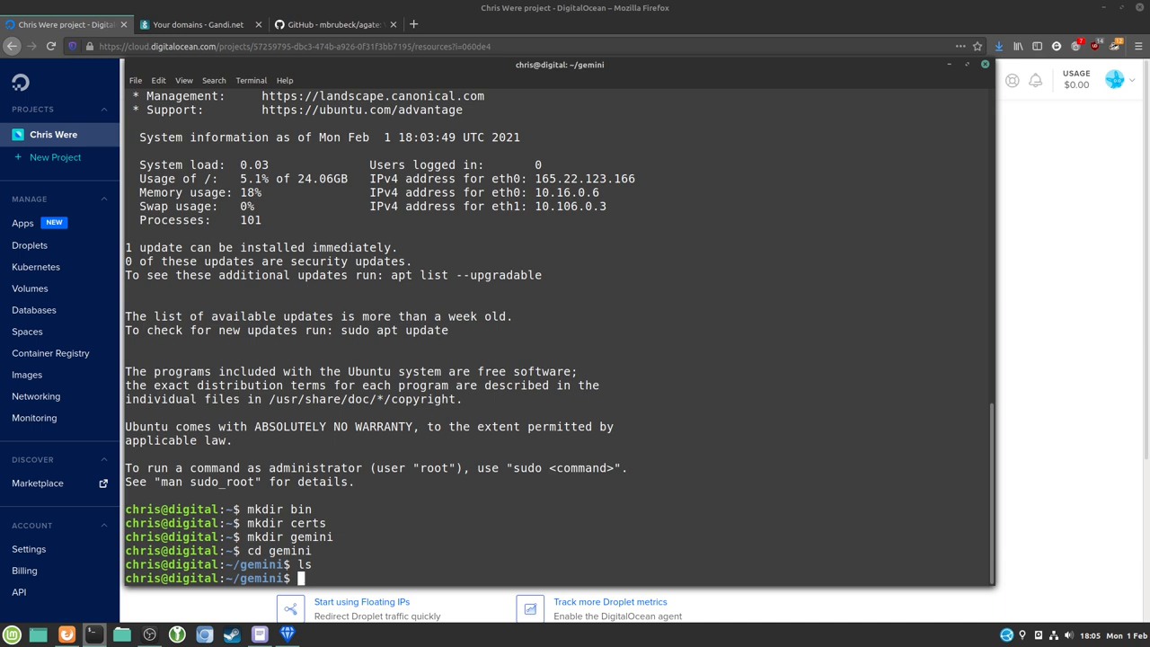
{"action": "type", "text": "nano"}
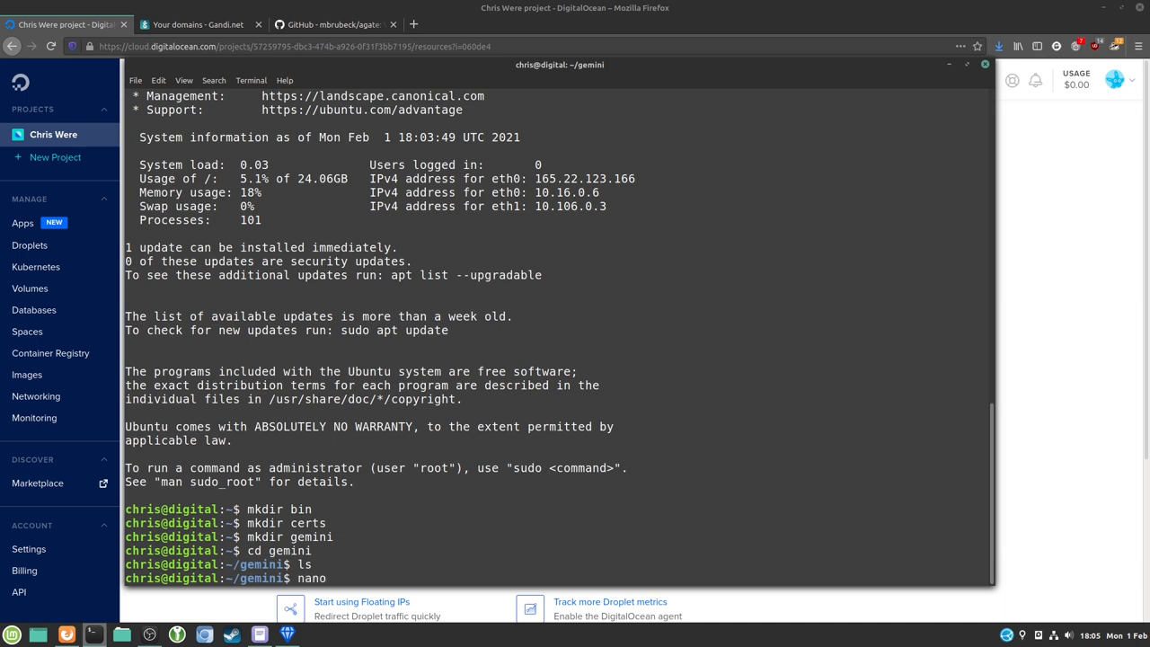
Create index.gmi in nano with a 'Heading' and 'This is a paragraph'.
{"action": "type", "text": "index."}
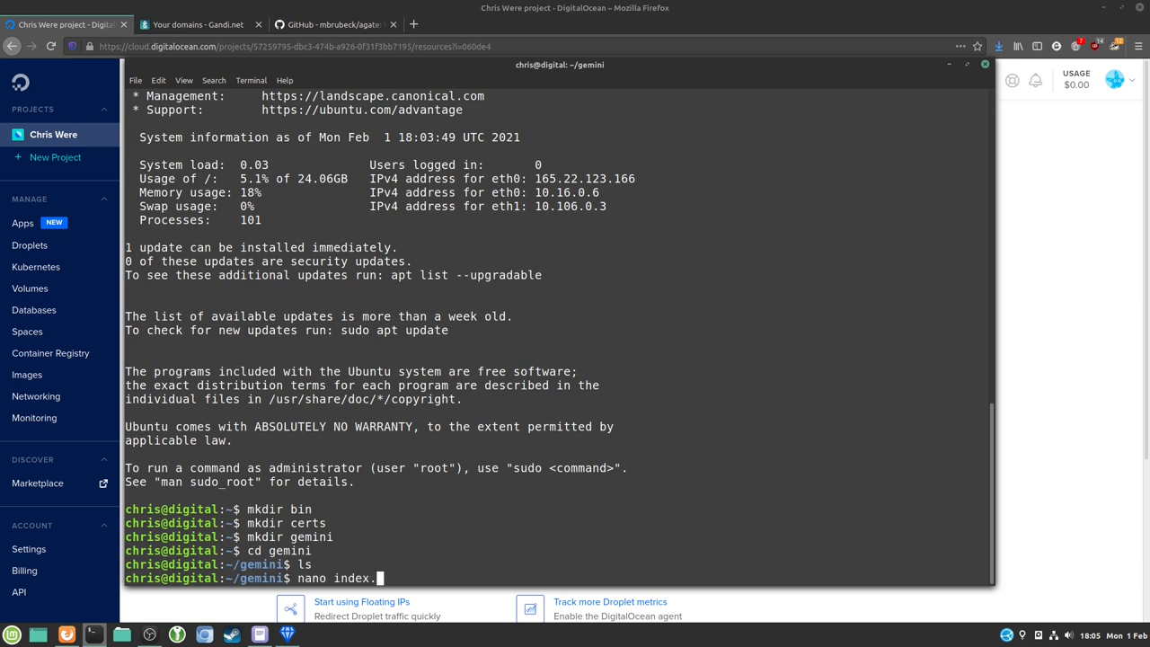
{"action": "type", "text": "gmi"}
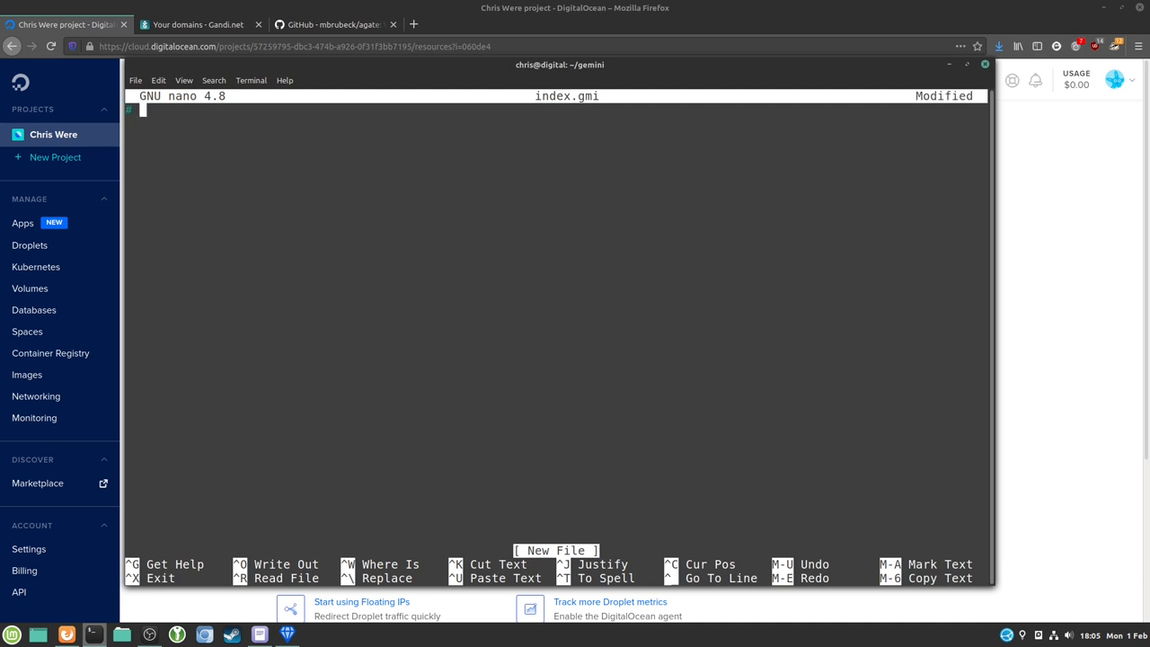
{"action": "type", "text": "H"}
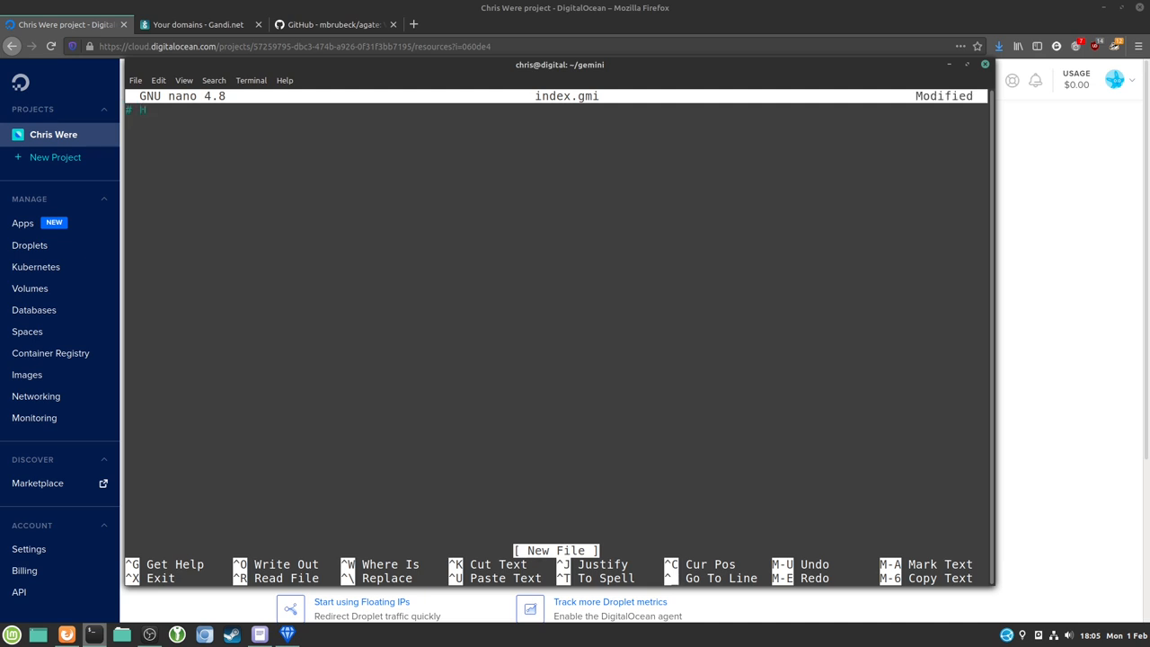
{"action": "type", "text": "ead"}
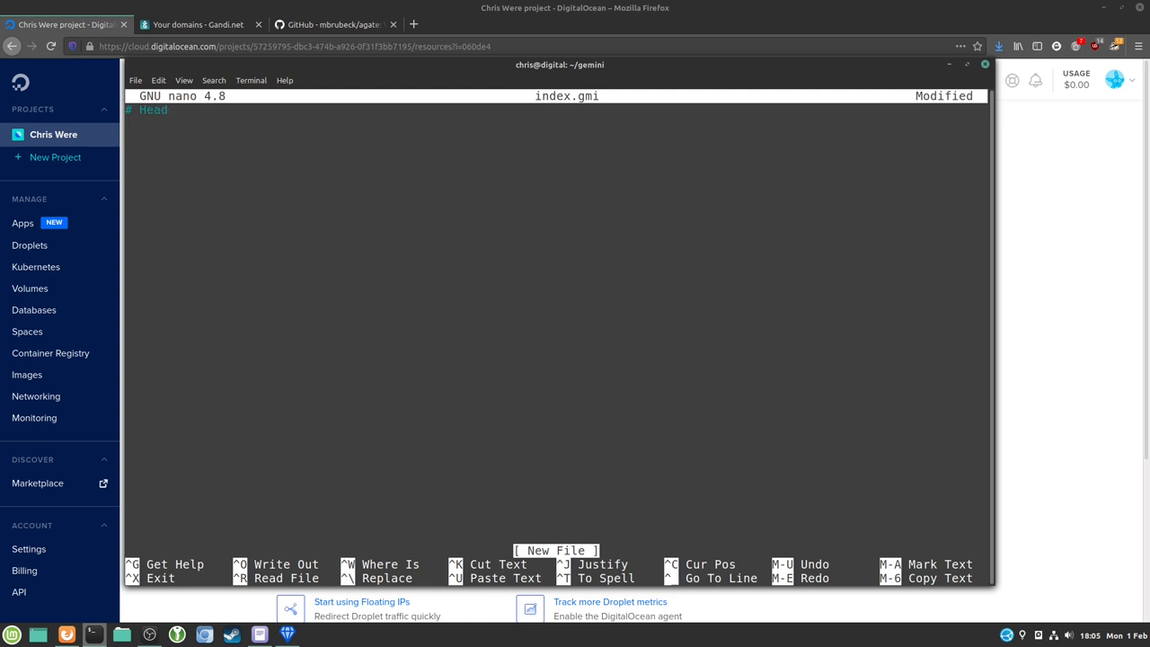
{"action": "type", "text": "ing"}
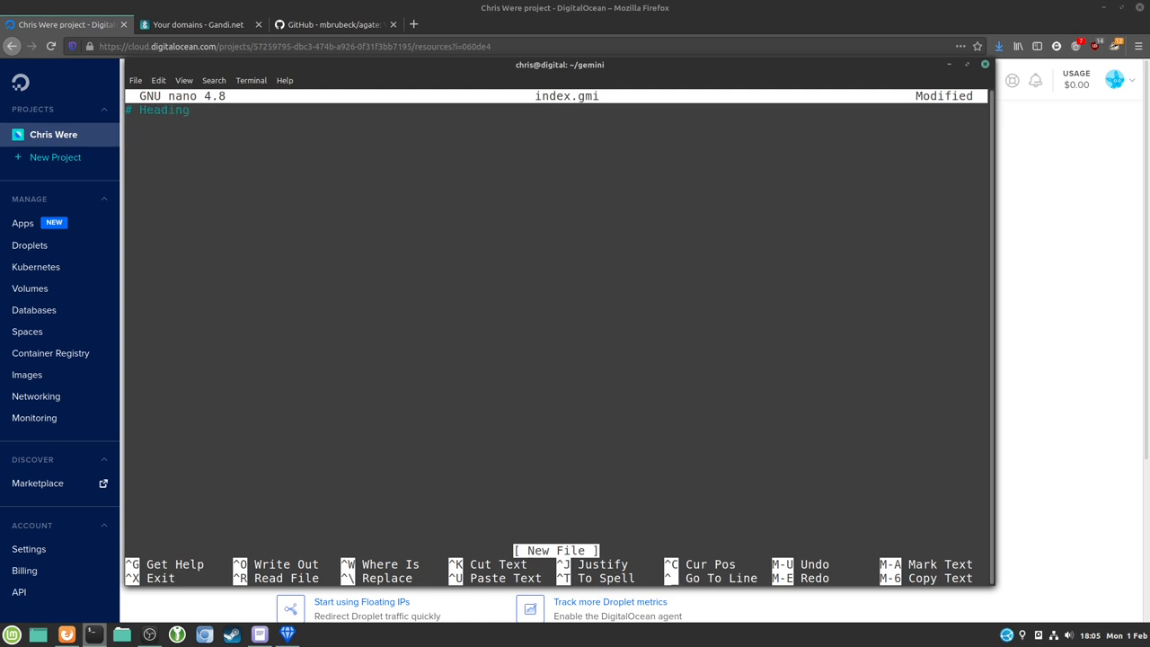
{"action": "type", "text": "T"}
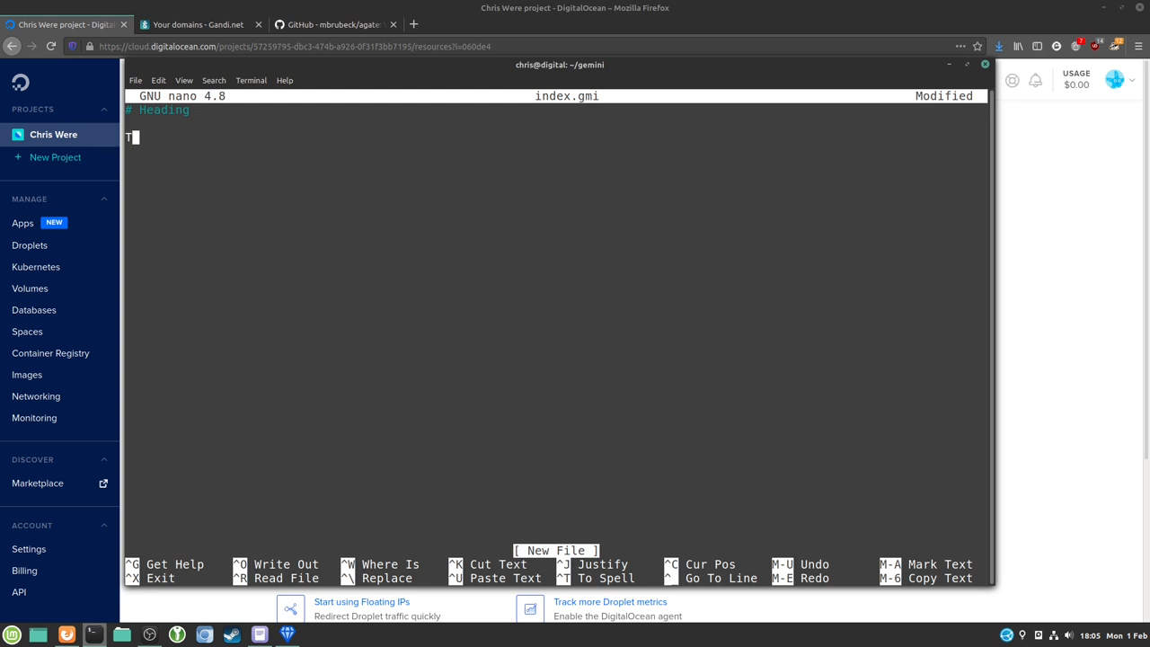
{"action": "type", "text": "his is a para"}
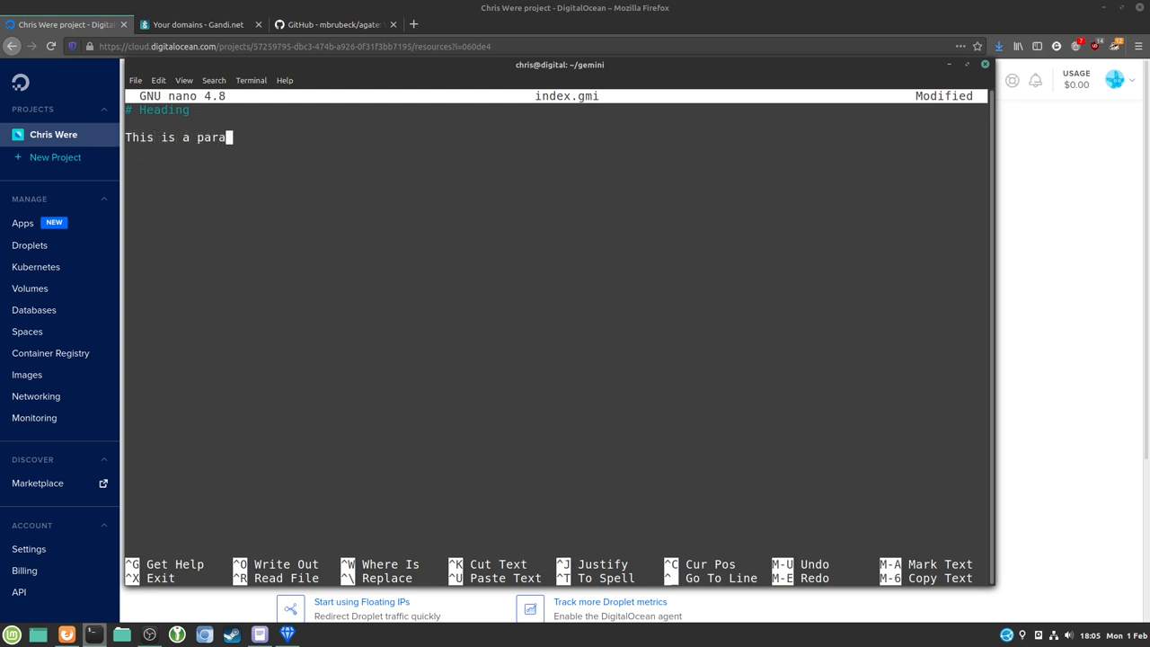
{"action": "type", "text": "graph"}
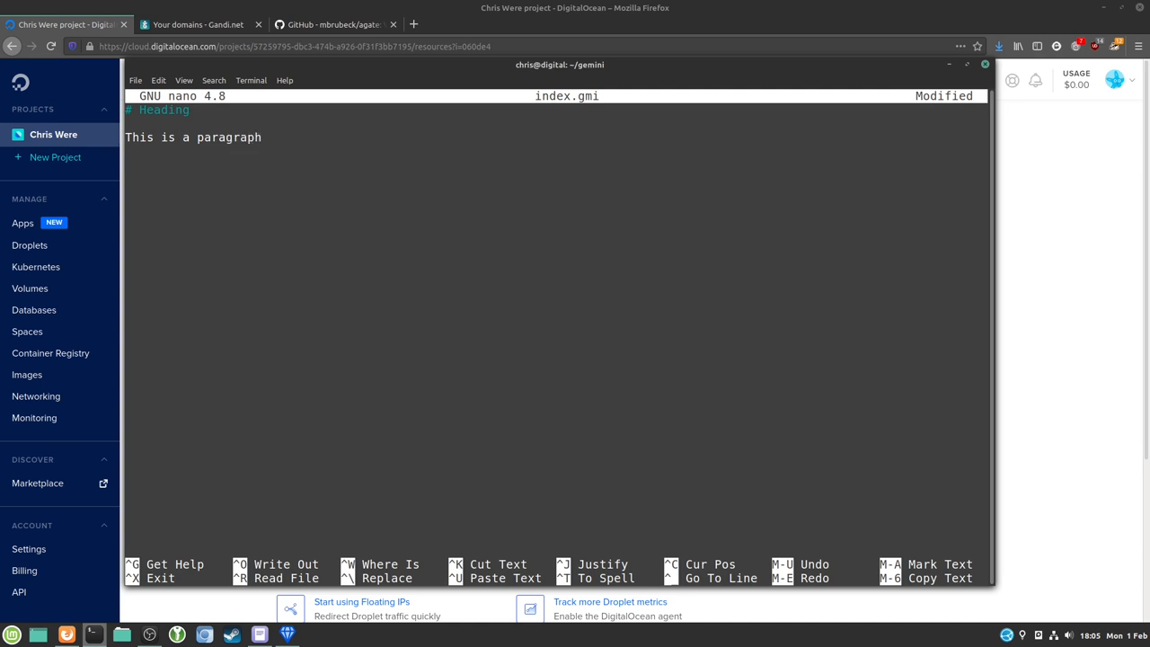
Add '## Heading 2' and a gemini://chriswere.uk link labelled Chris's page, then save.
{"action": "type", "text": "##"}
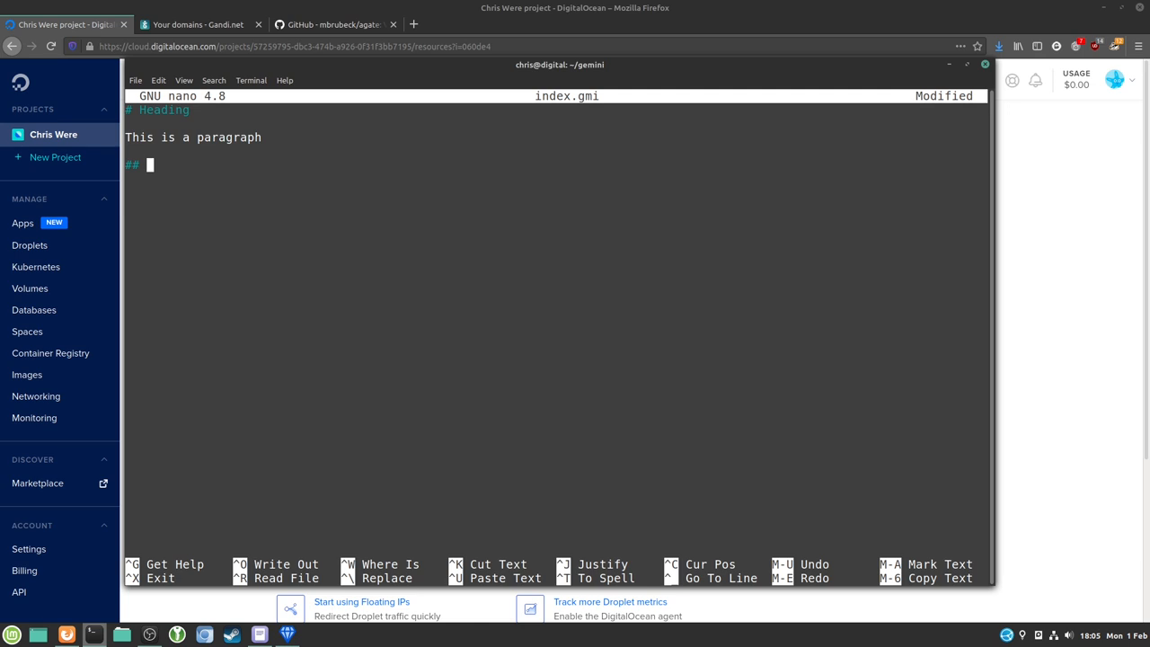
{"action": "type", "text": "Heading 2"}
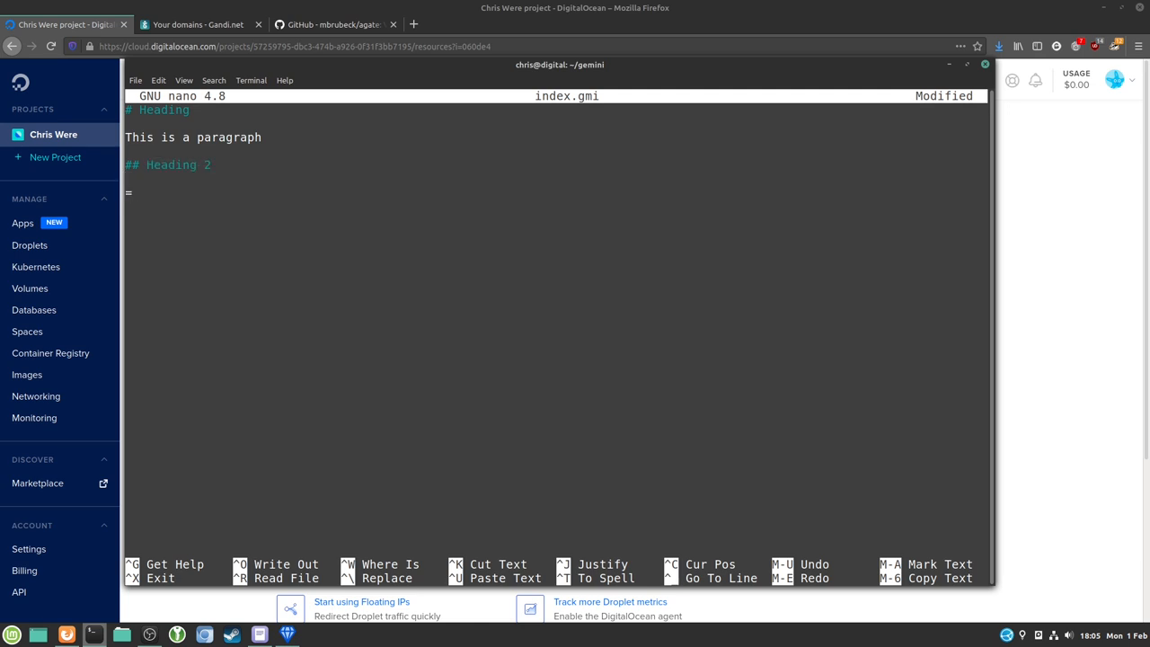
{"action": "type", "text": ">"}
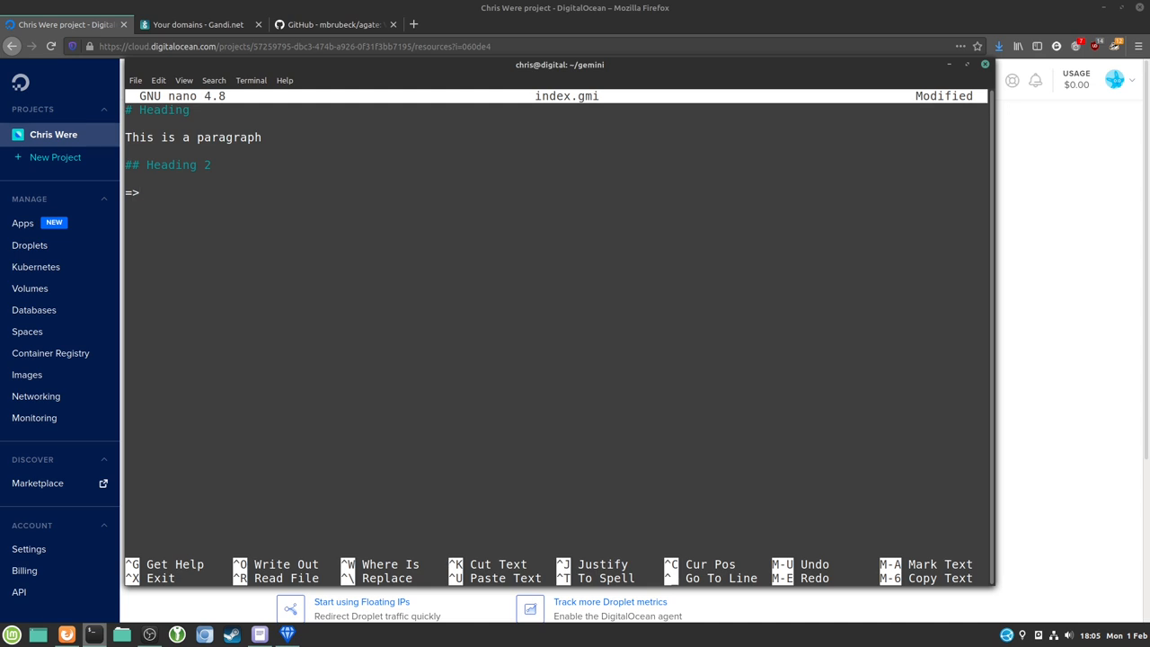
{"action": "type", "text": "gemini"}
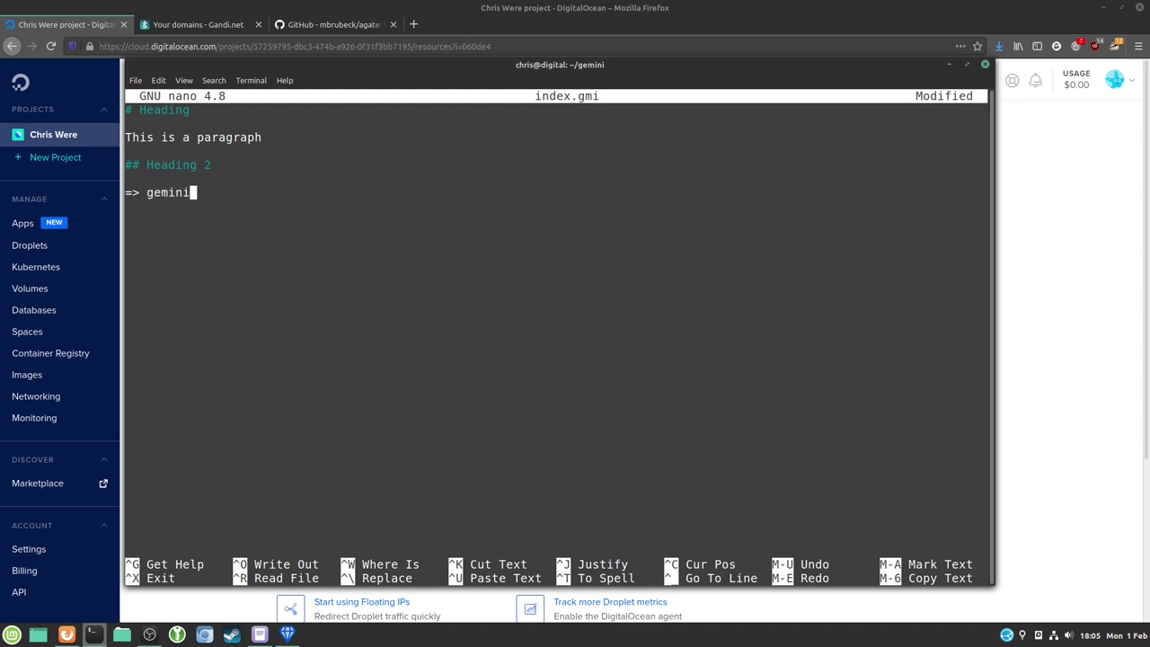
{"action": "type", "text": "://chriswere."}
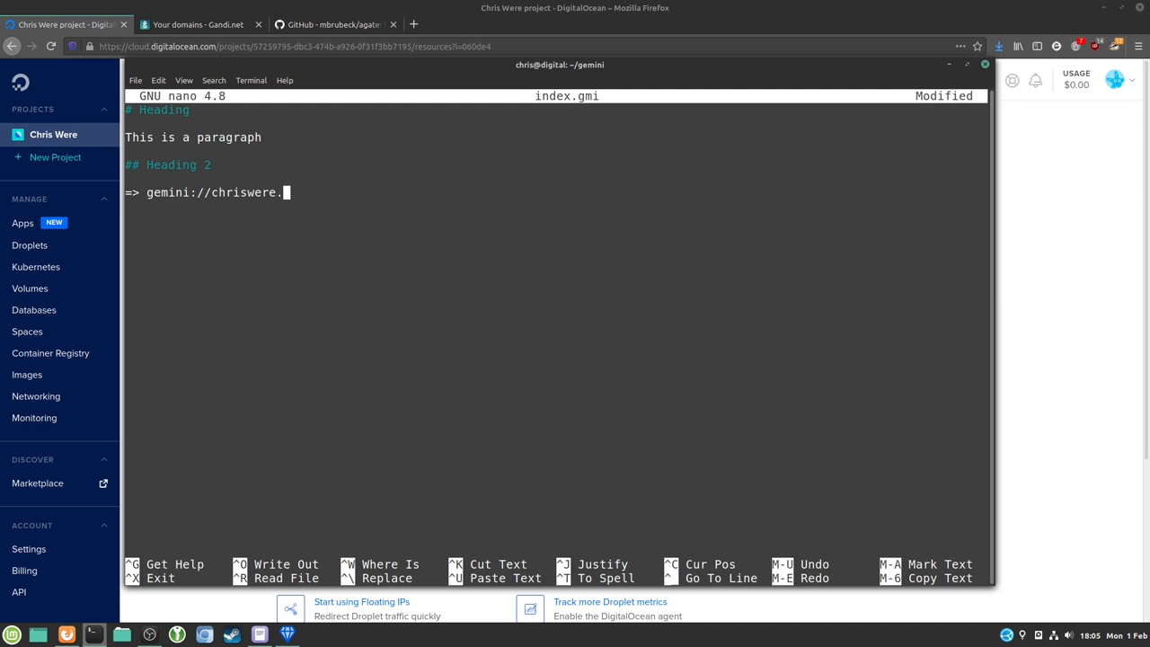
{"action": "type", "text": "uk"}
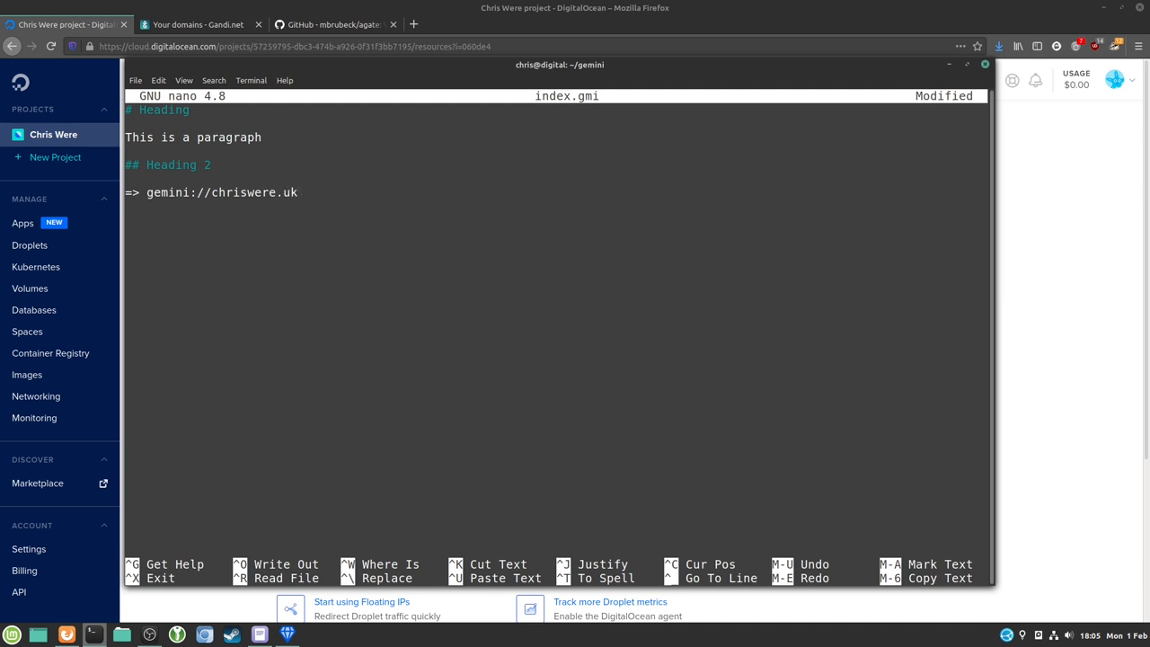
{"action": "type", "text": "Chris"}
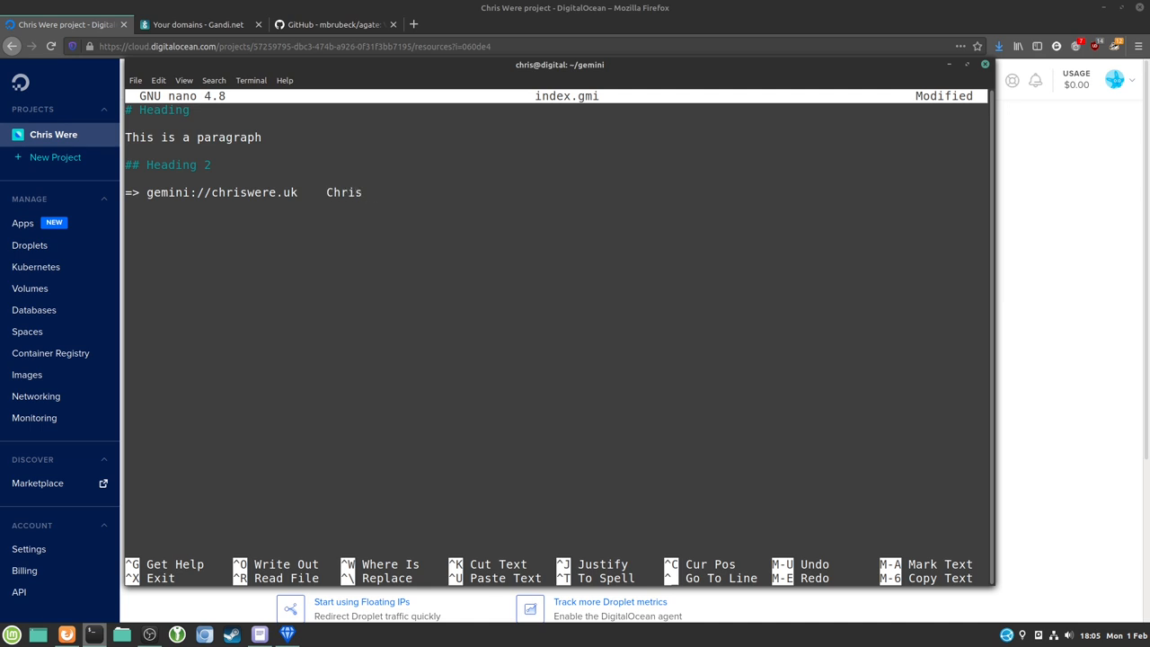
{"action": "type", "text": "'s page"}
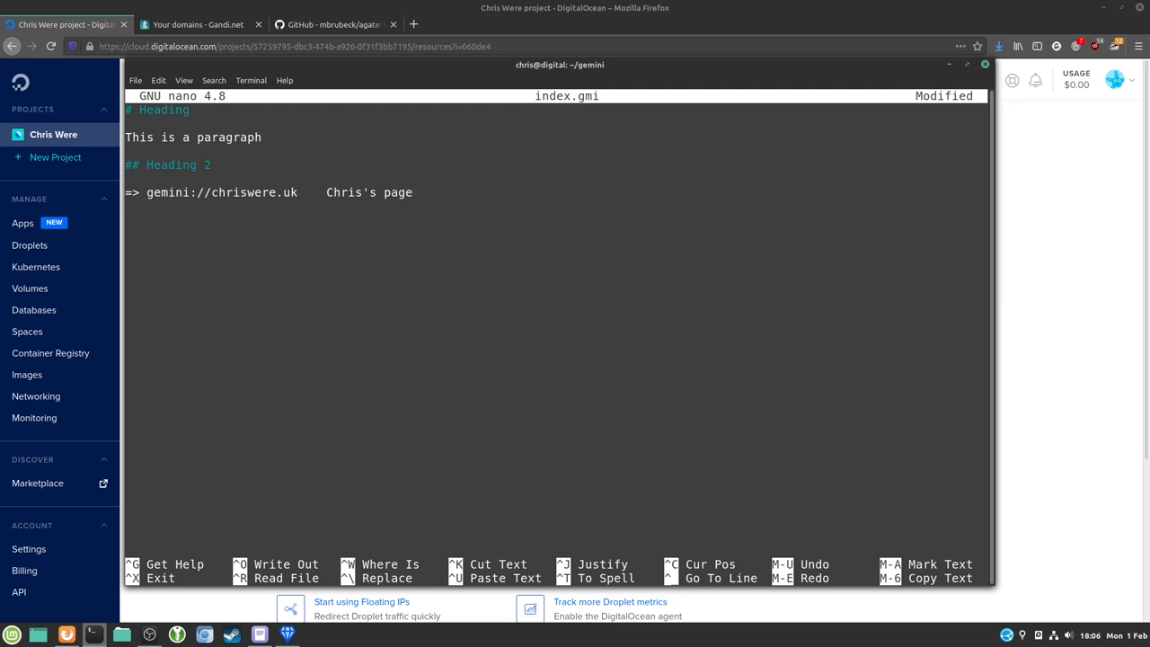
{"action": "key", "text": "ctrl+o"}
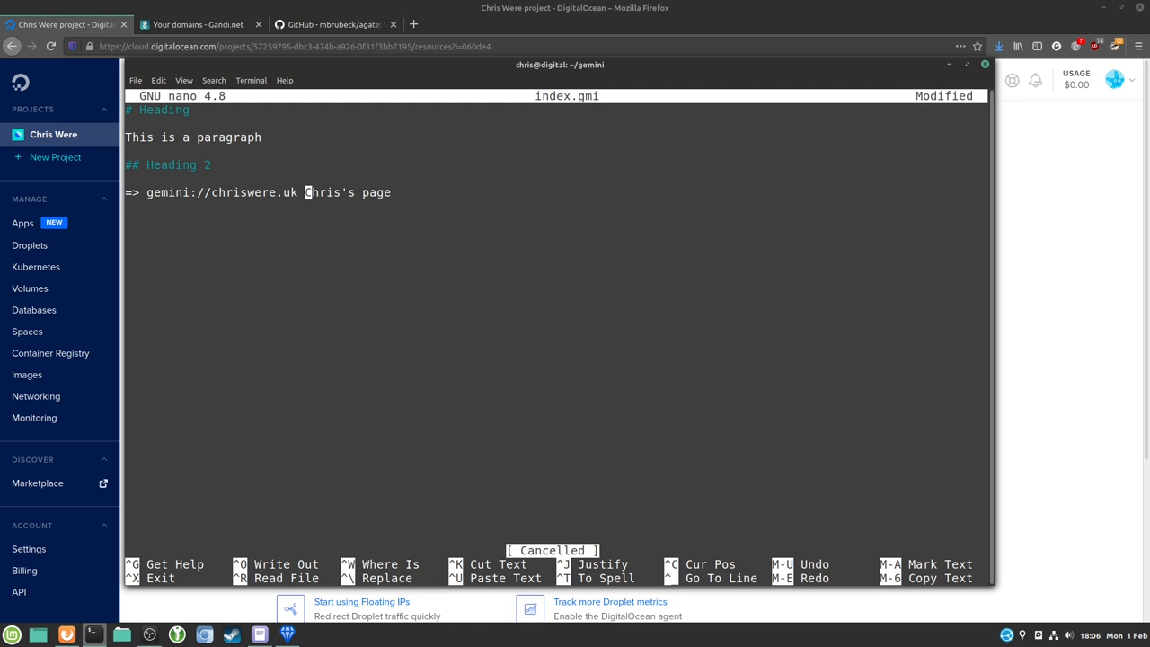
{"action": "key", "text": "ctrl+o"}
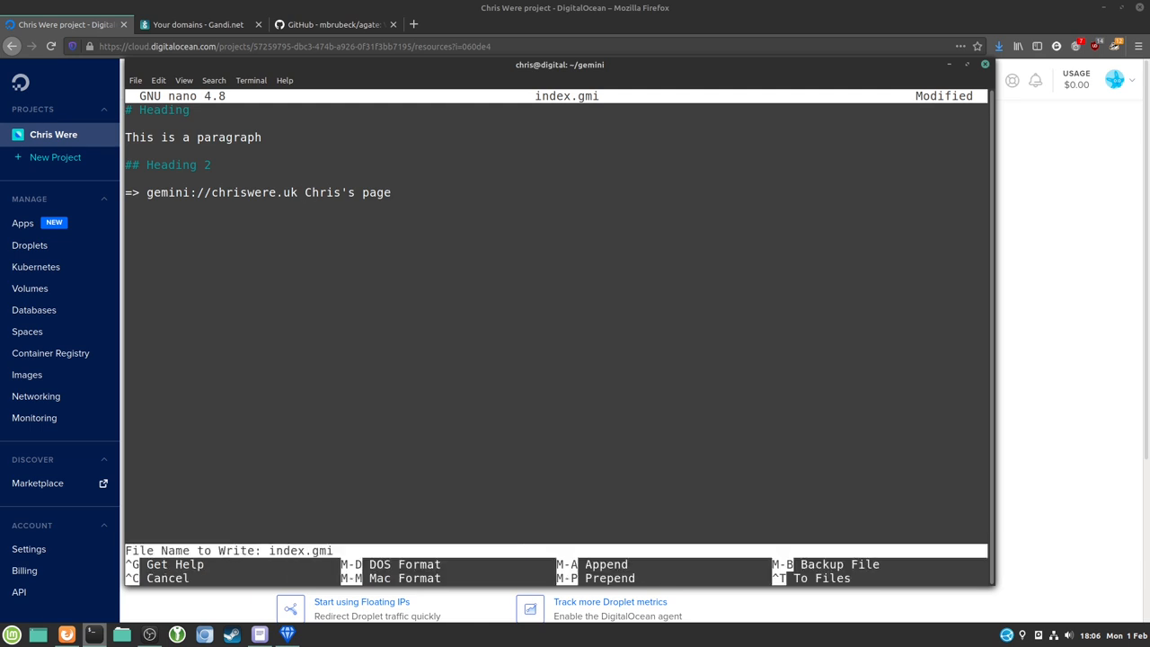
Write index.gmi, exit nano, and move from gemini into the bin folder.
{"action": "key", "text": "Enter"}
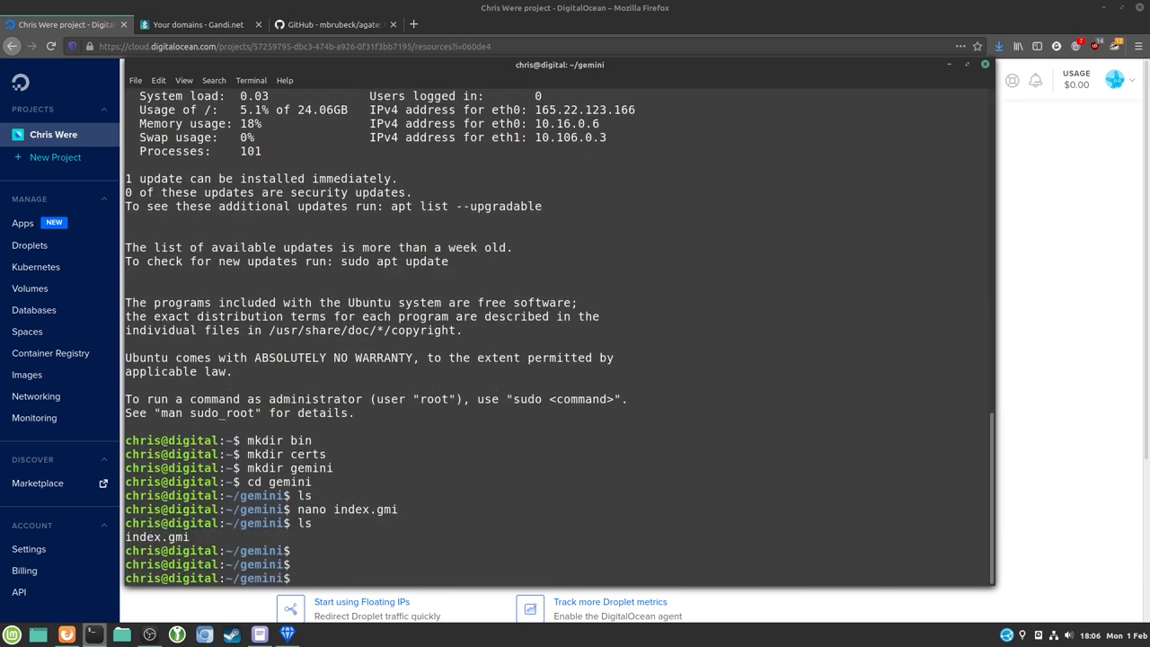
{"action": "type", "text": "cd ~"}
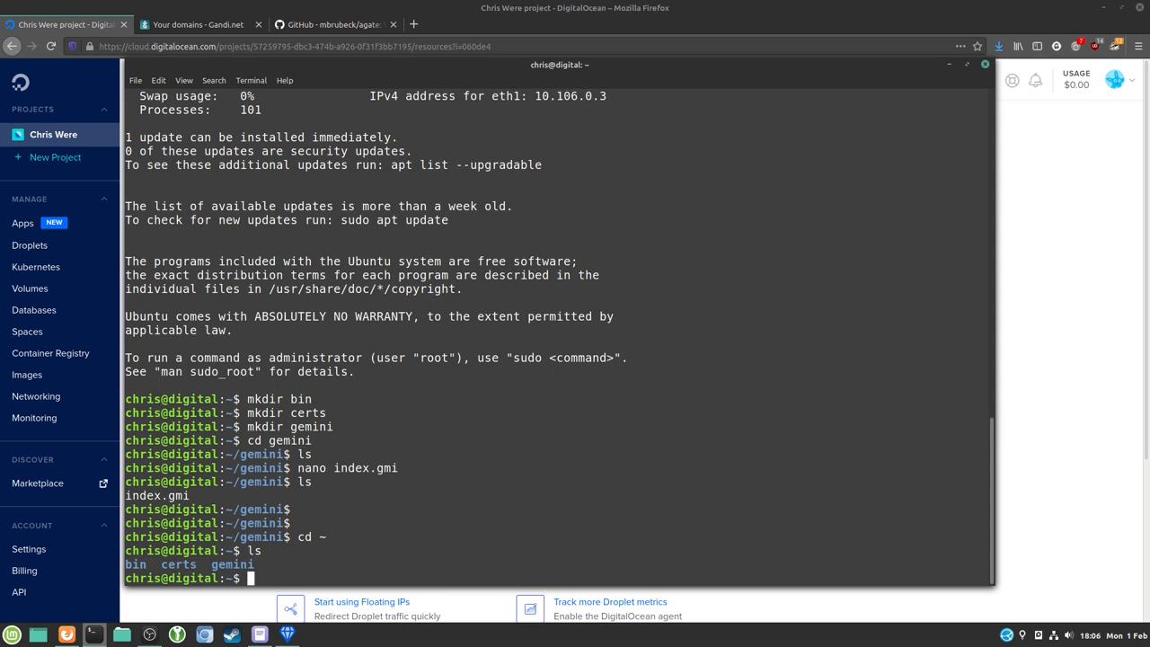
{"action": "type", "text": "cd bin"}
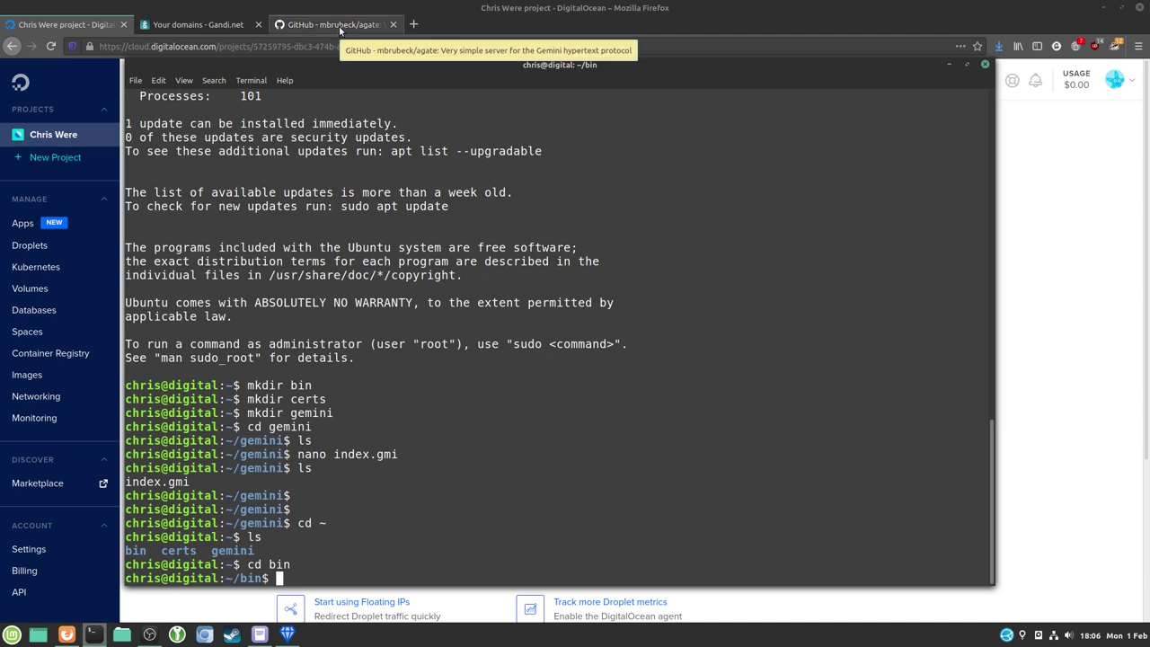
{"action": "left_click", "coordinate": [332, 25]}
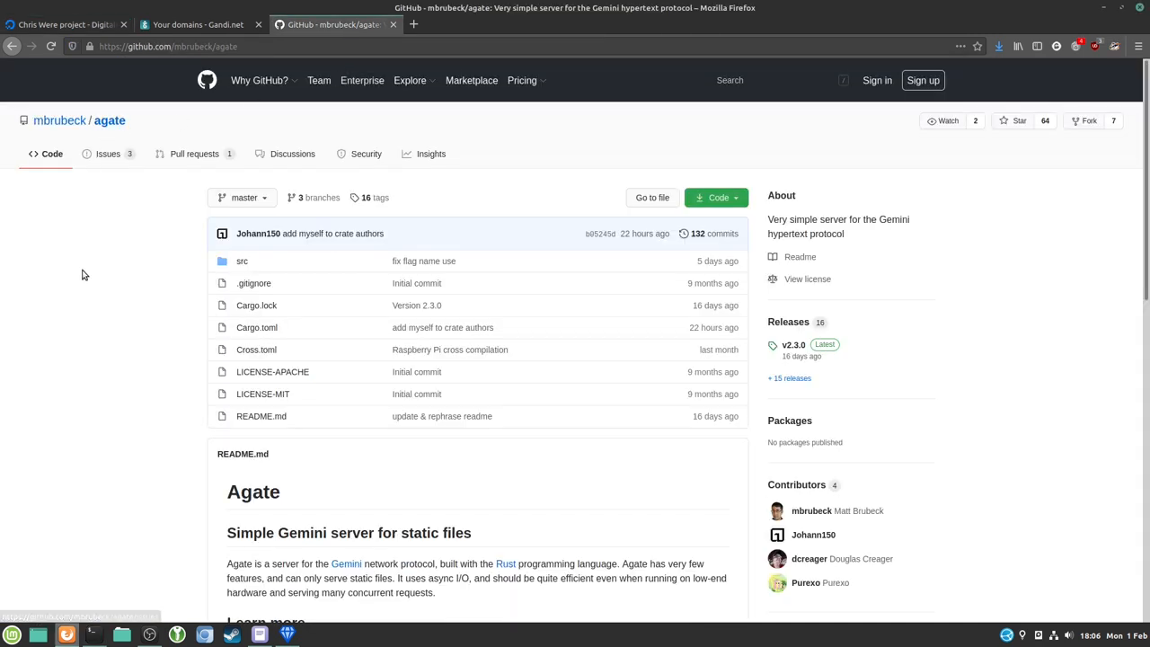
{"action": "mouse_move", "coordinate": [419, 327]}
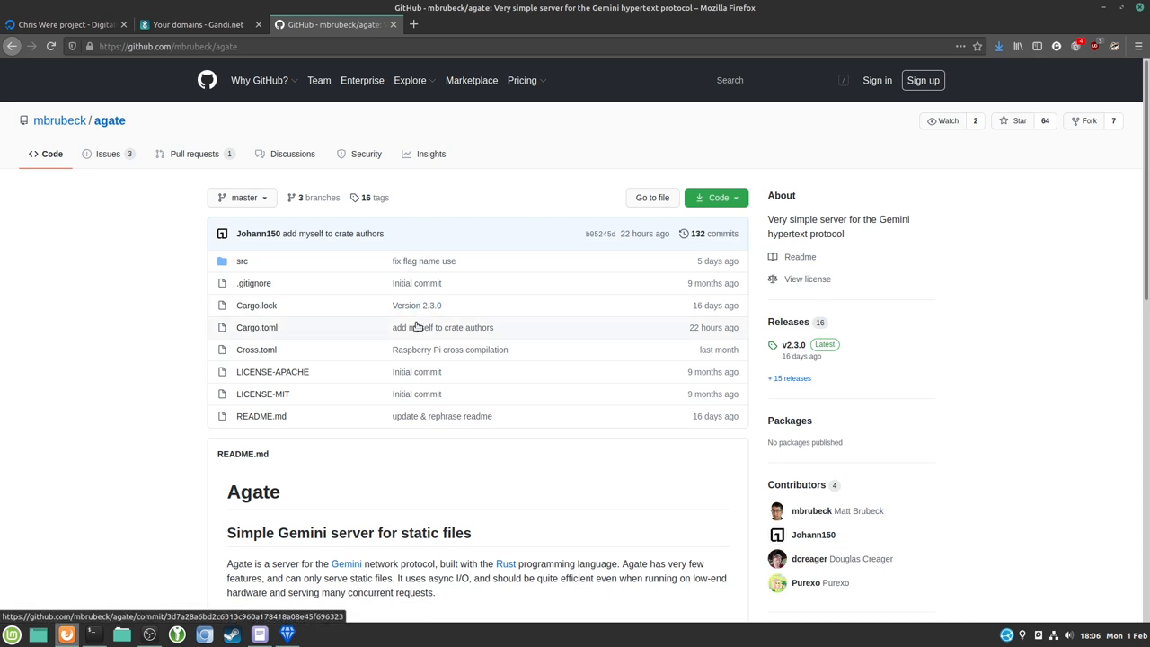
{"action": "scroll", "scroll_direction": "down", "scroll_amount": 3}
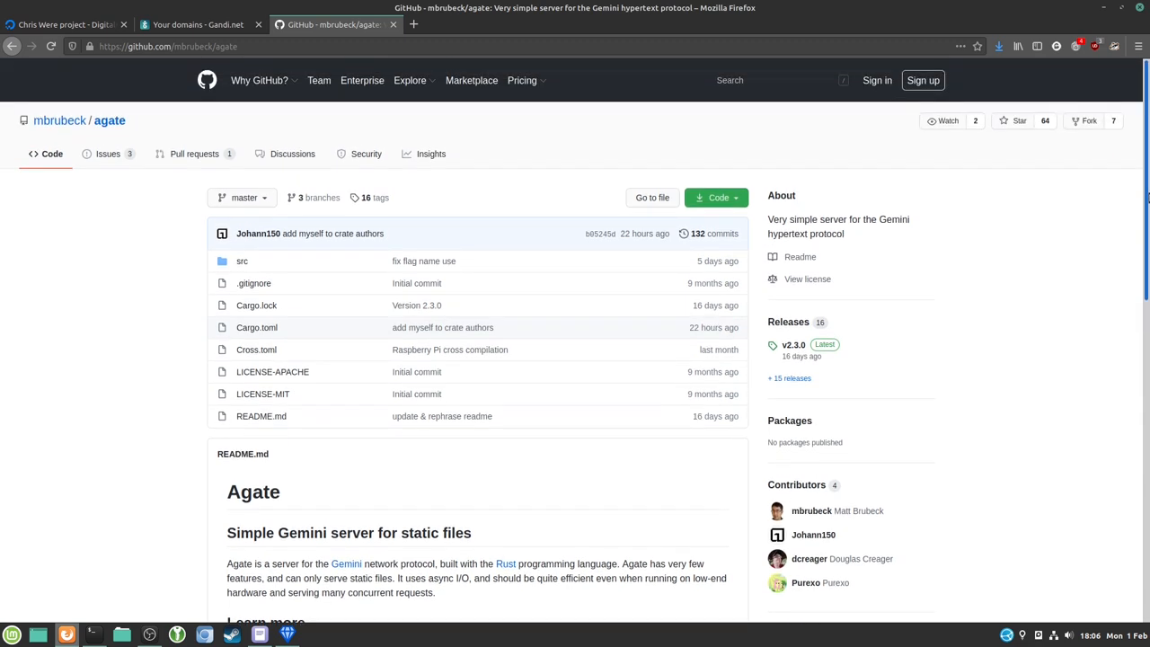
{"action": "scroll", "scroll_direction": "down", "scroll_amount": 3}
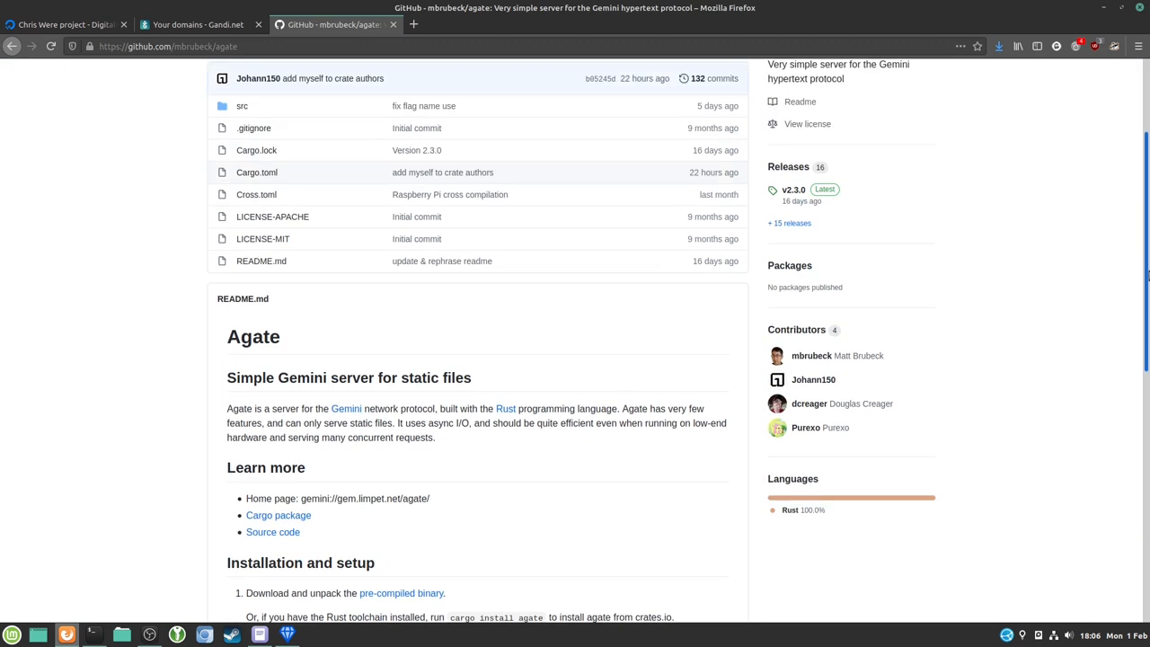
{"action": "mouse_move", "coordinate": [262, 244]}
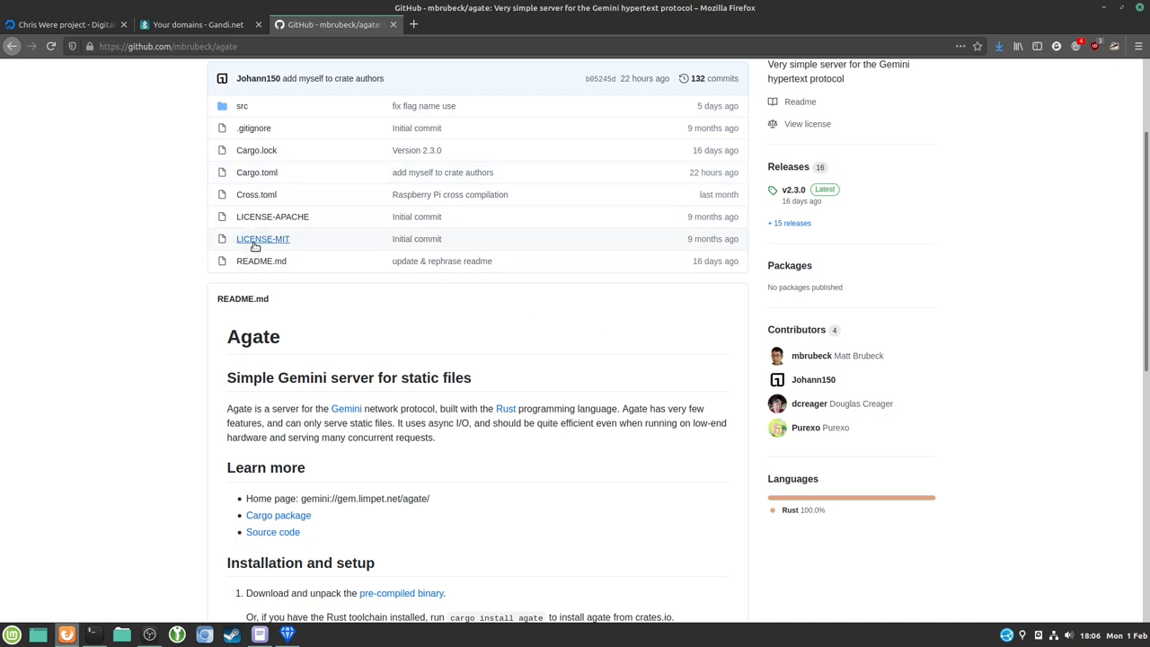
{"action": "mouse_move", "coordinate": [1140, 261]}
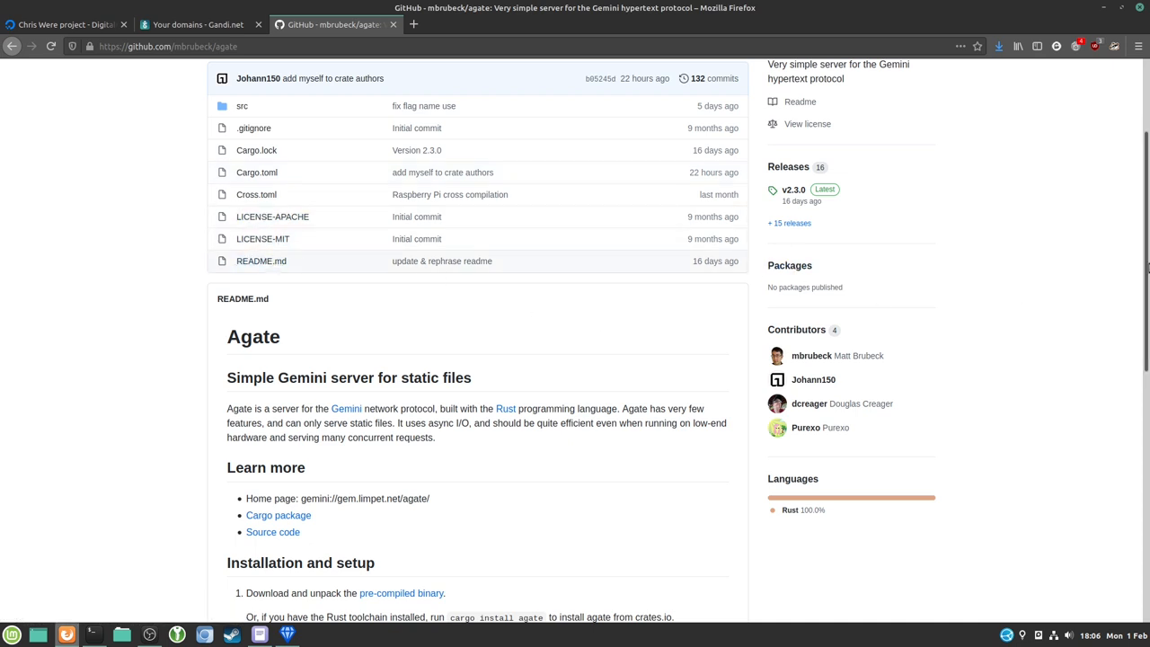
{"action": "scroll", "scroll_direction": "up", "scroll_amount": 3}
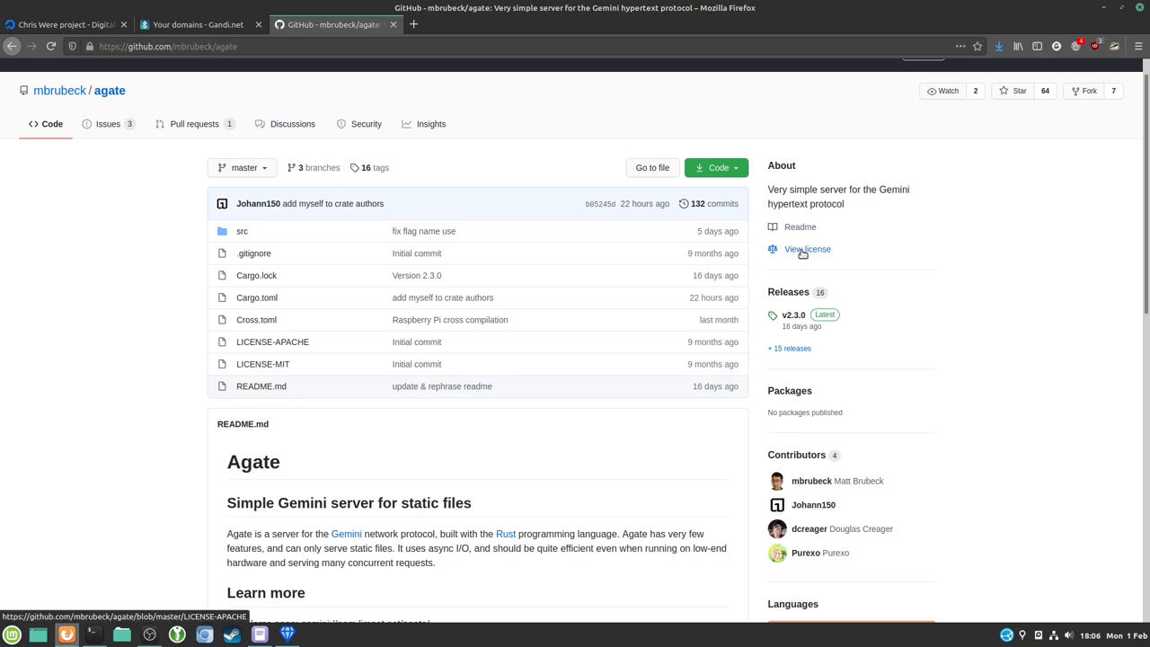
{"action": "left_click", "coordinate": [805, 248]}
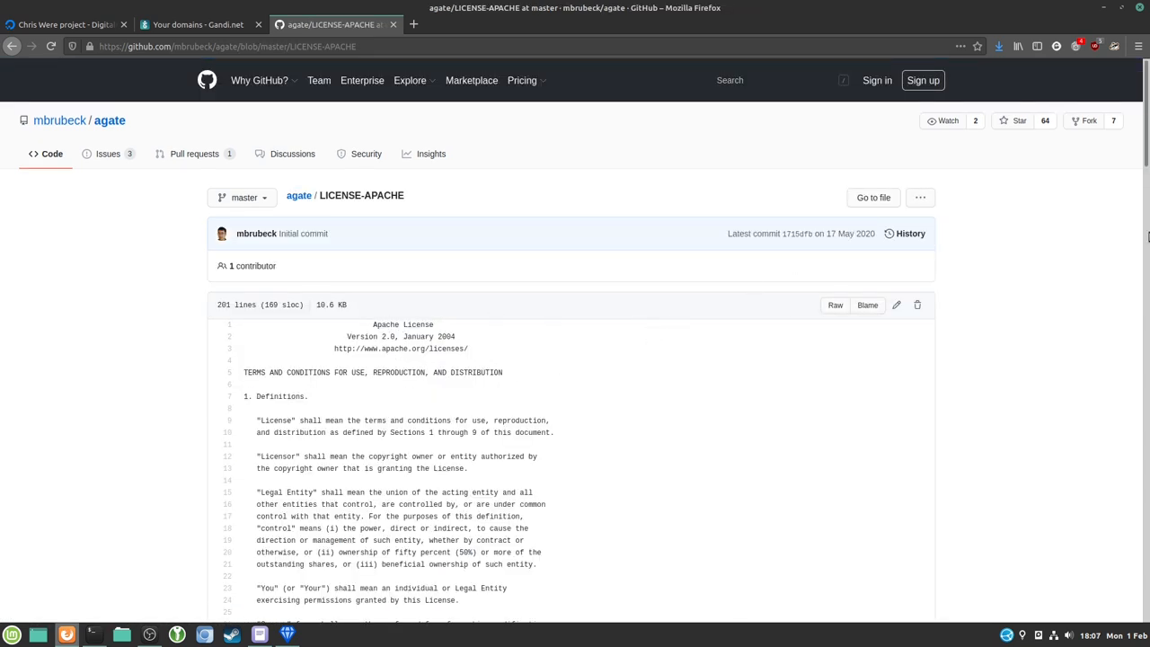
{"action": "scroll", "scroll_direction": "down", "scroll_amount": 3}
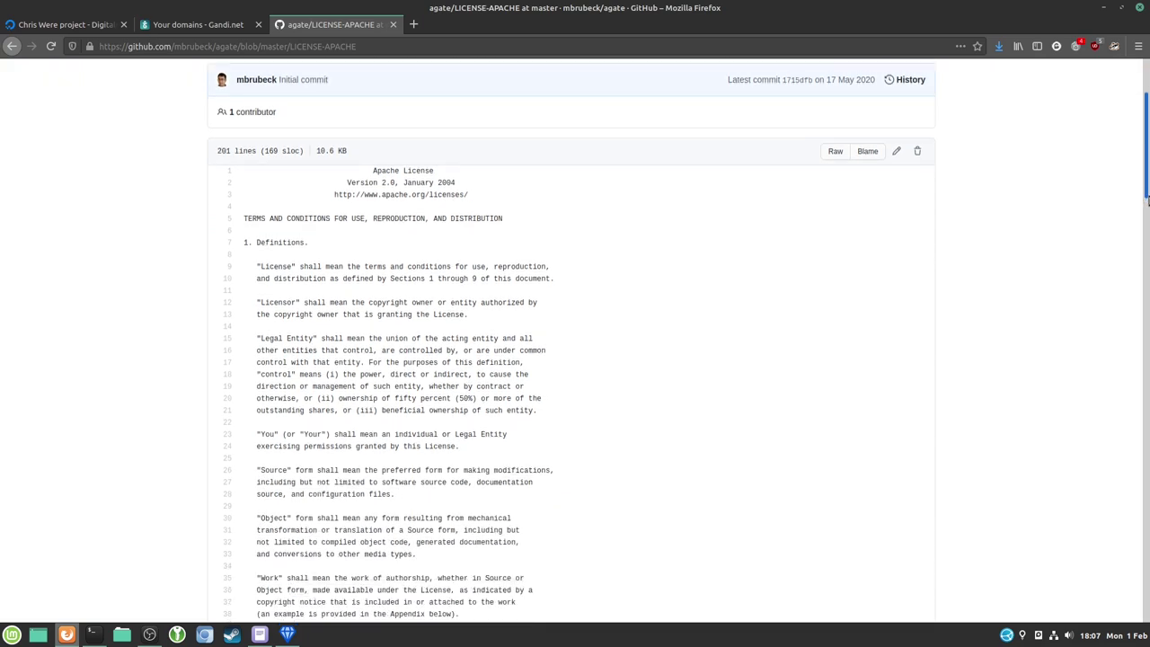
{"action": "scroll", "scroll_direction": "down", "scroll_amount": 3}
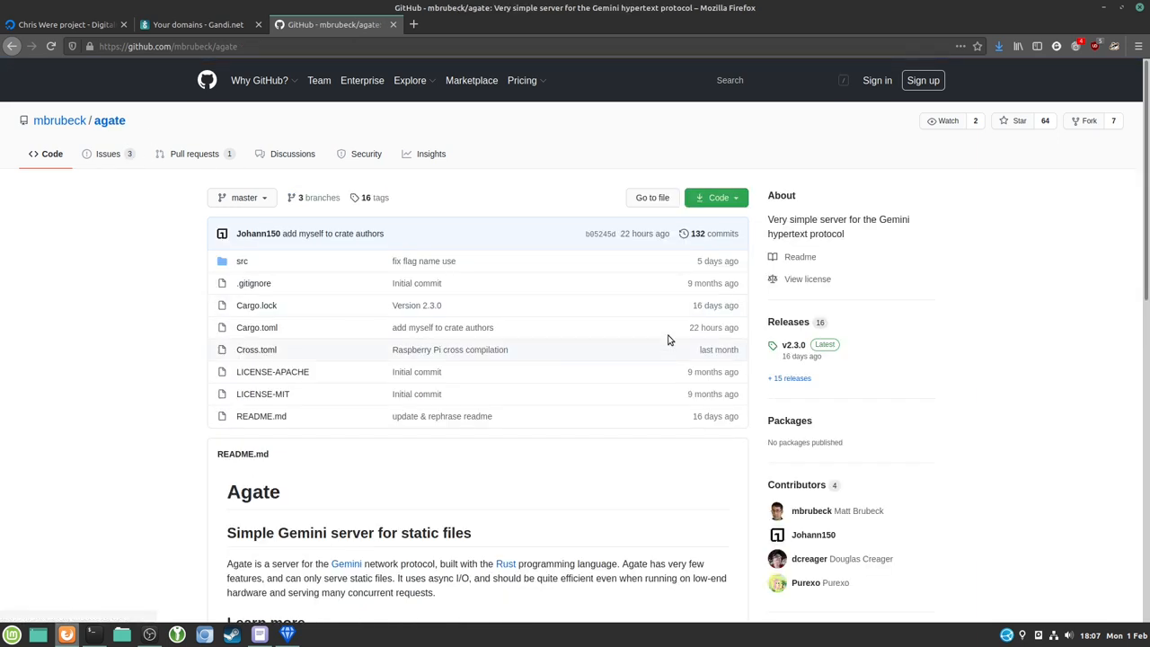
{"action": "mouse_move", "coordinate": [791, 343]}
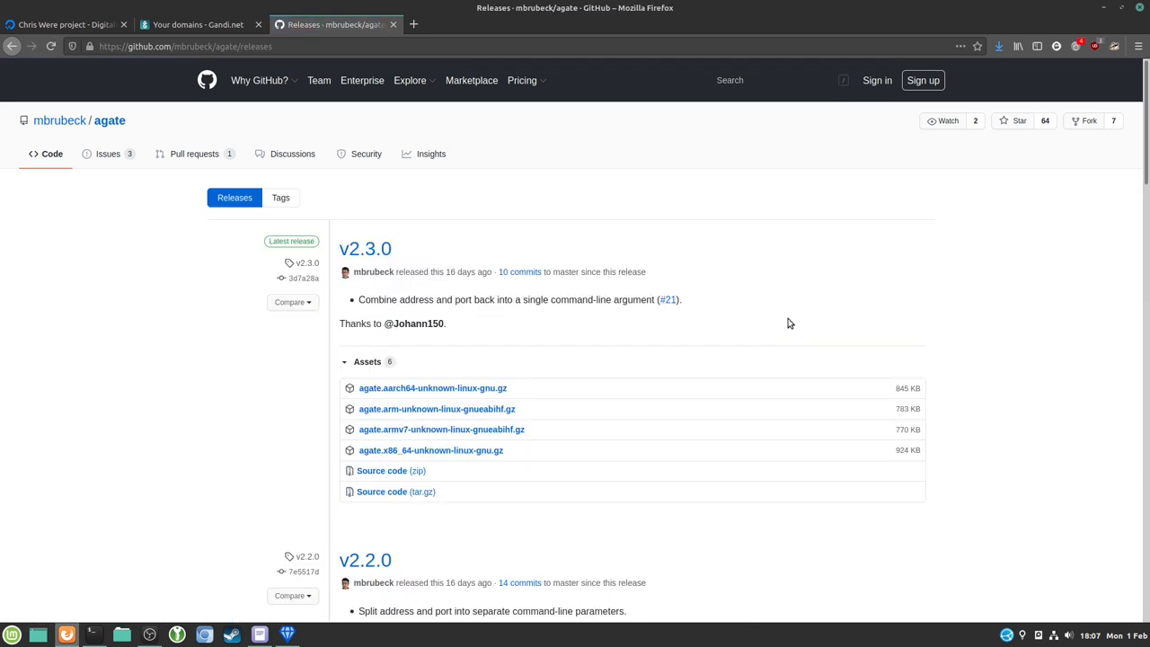
{"action": "mouse_move", "coordinate": [1116, 223]}
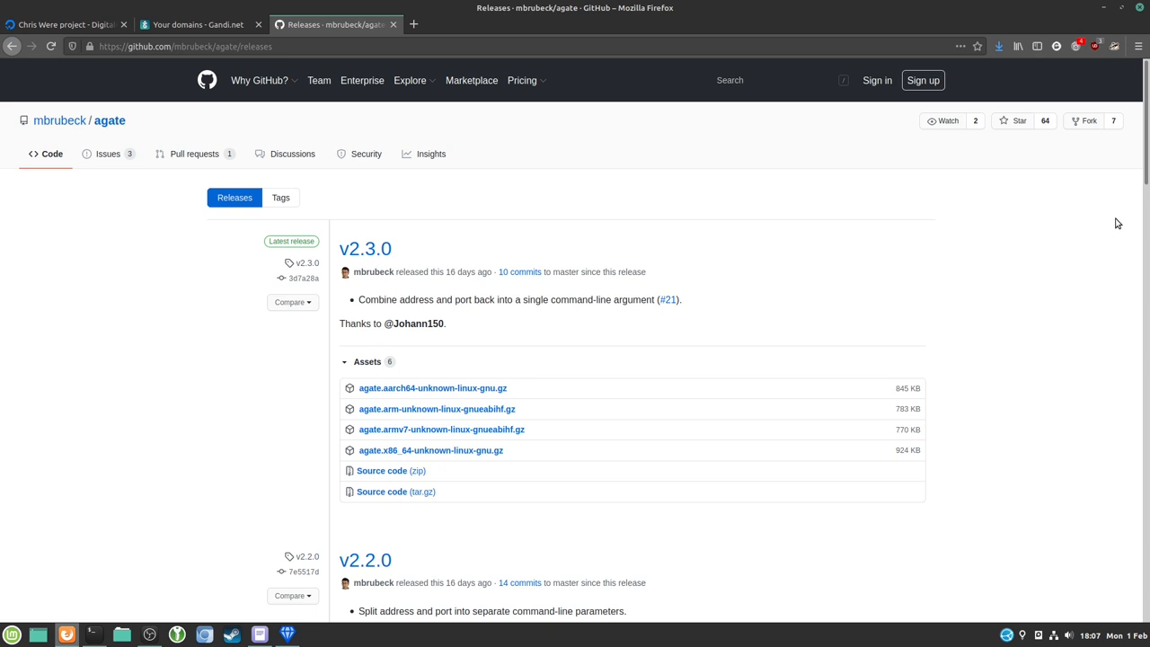
{"action": "mouse_move", "coordinate": [852, 399]}
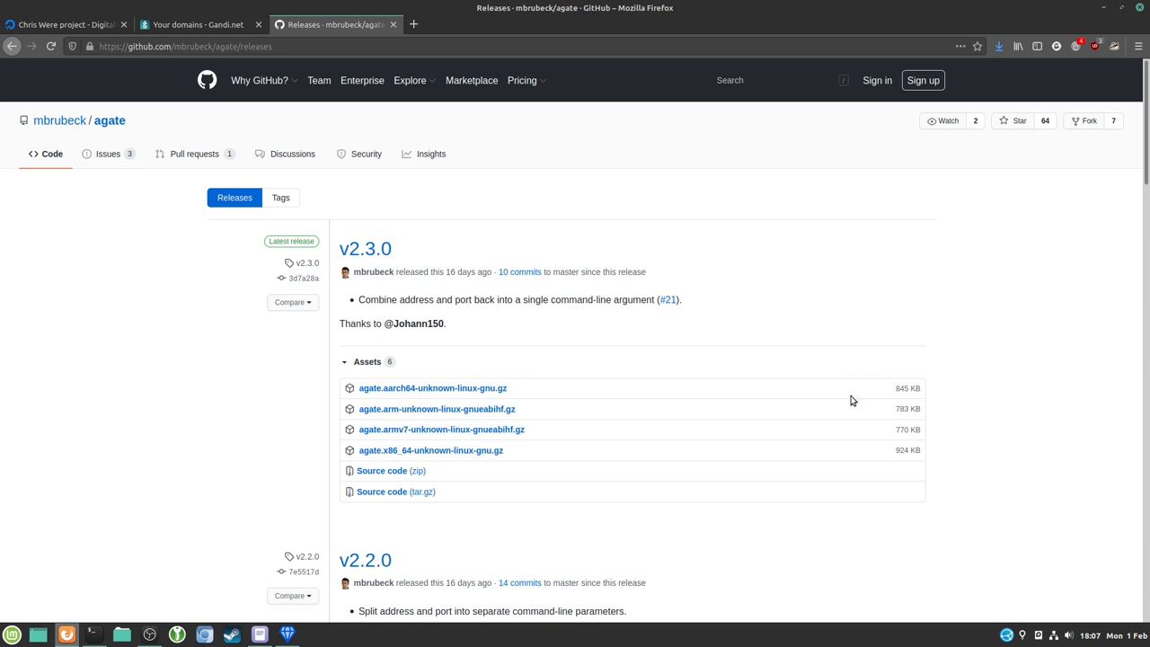
{"action": "mouse_move", "coordinate": [708, 453]}
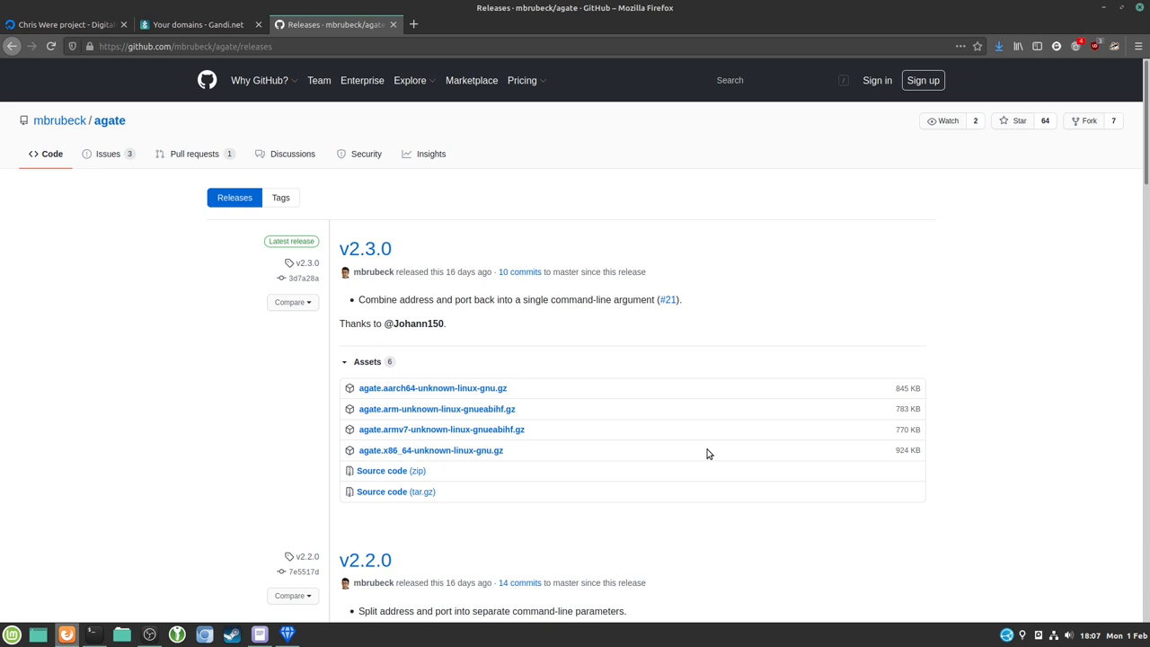
{"action": "mouse_move", "coordinate": [472, 450]}
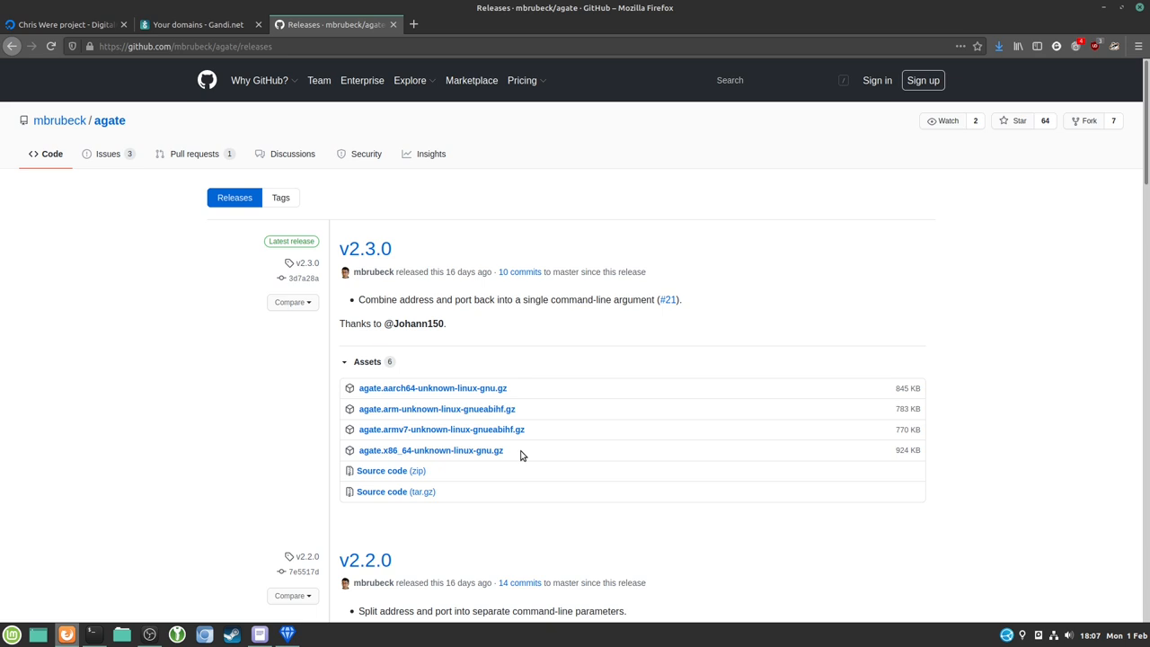
{"action": "mouse_move", "coordinate": [530, 451]}
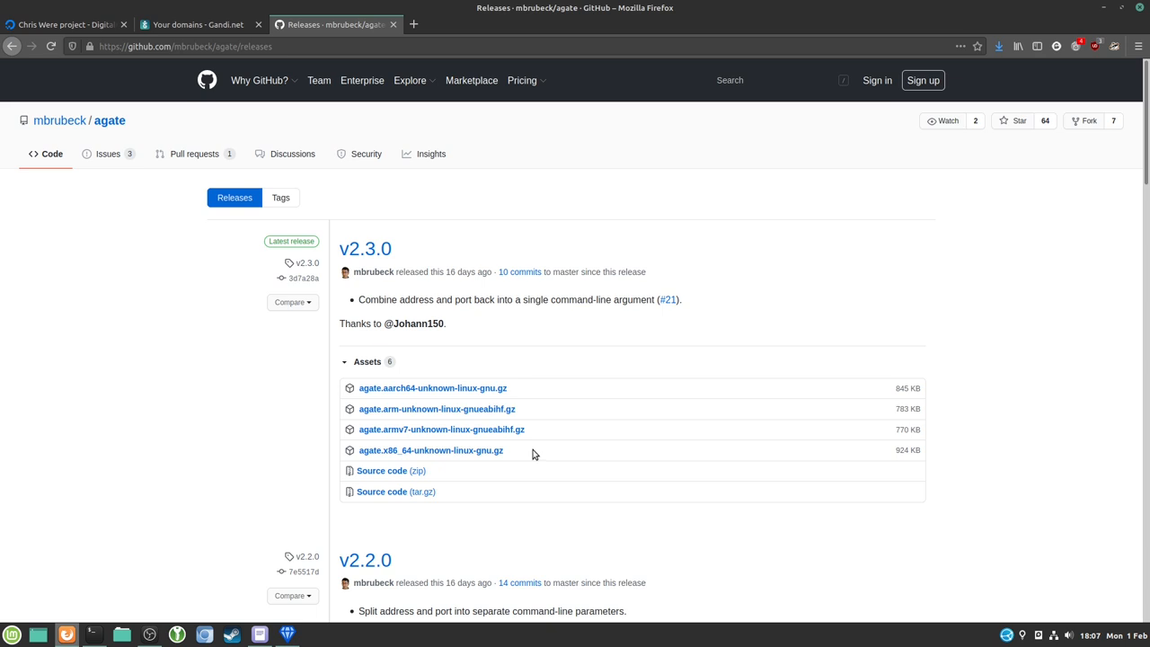
{"action": "mouse_move", "coordinate": [366, 463]}
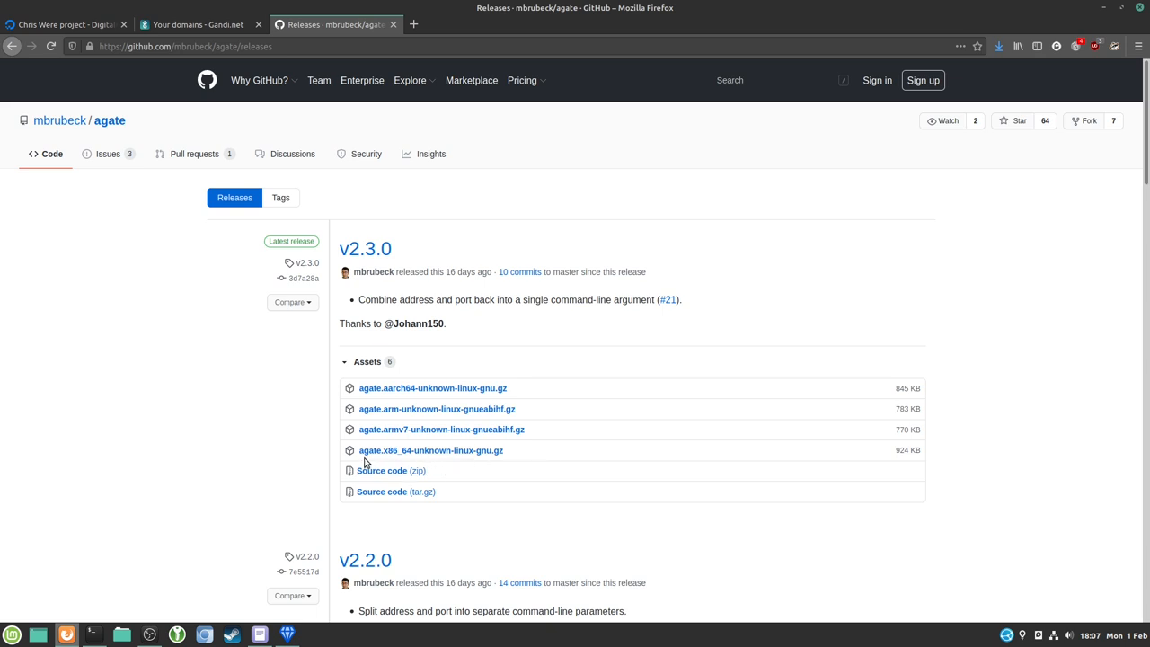
{"action": "mouse_move", "coordinate": [399, 453]}
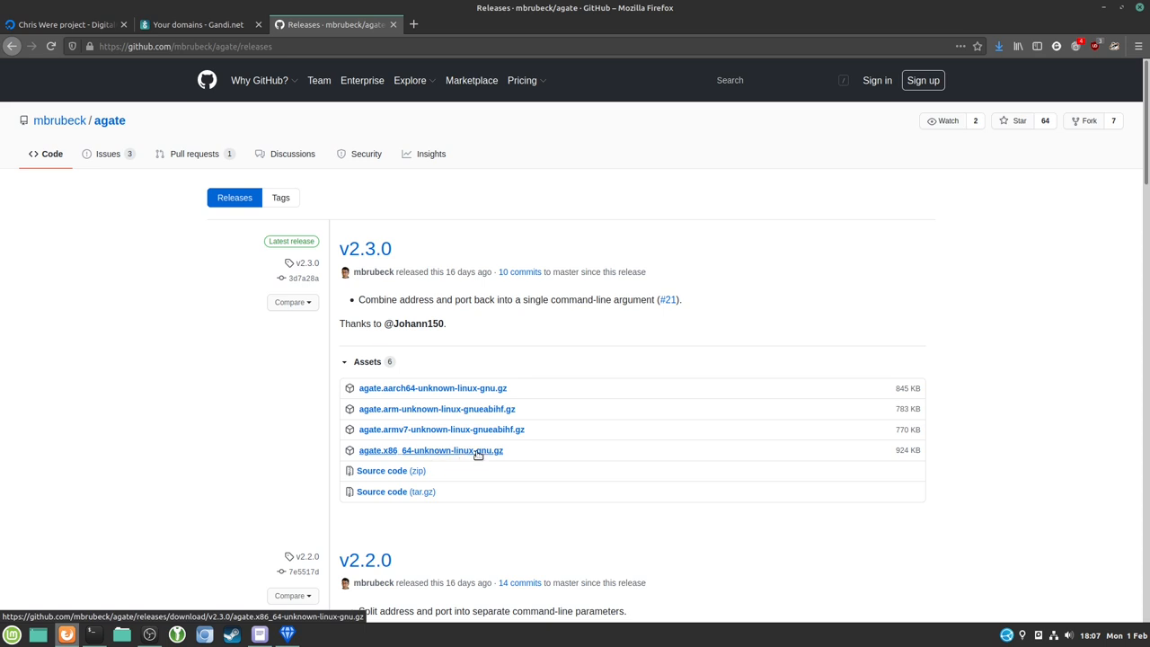
{"action": "mouse_move", "coordinate": [503, 455]}
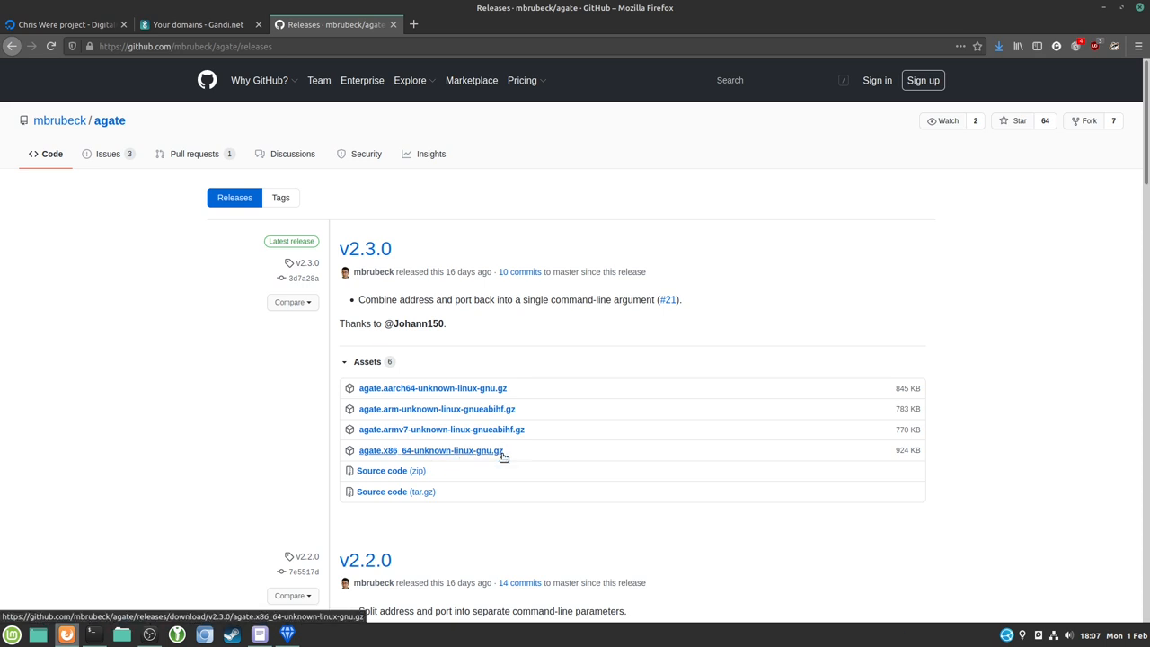
{"action": "mouse_move", "coordinate": [531, 459]}
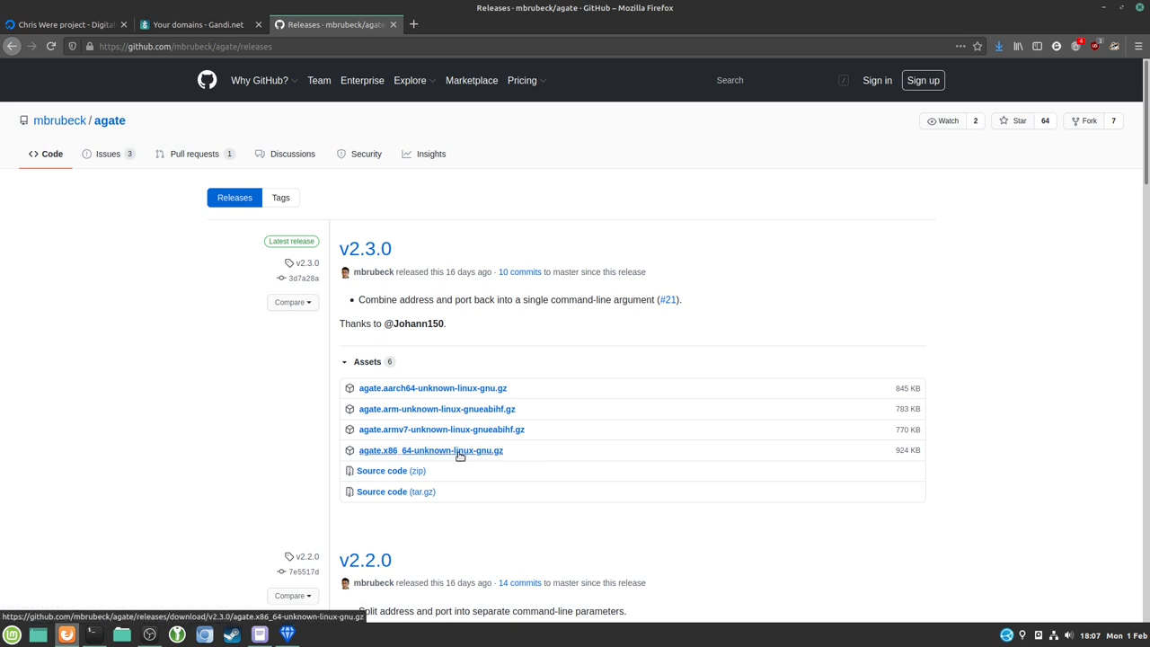
{"action": "mouse_move", "coordinate": [393, 460]}
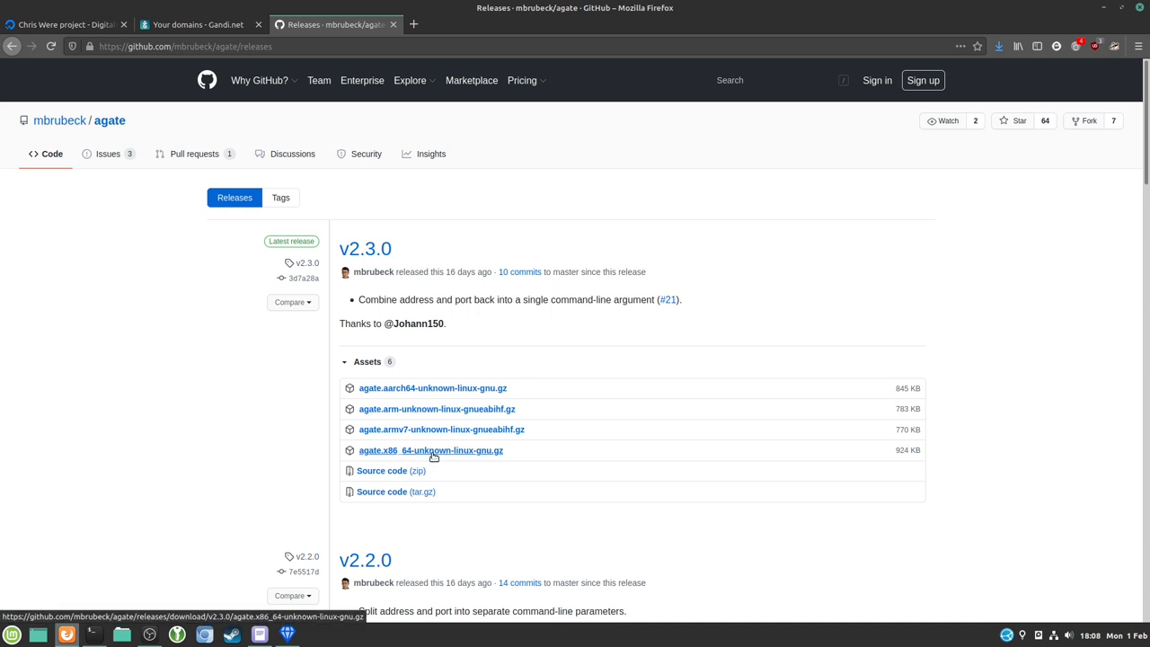
Open the link menu for the v2.3.0 agate.x86_64-unknown-linux-gnu.gz asset.
{"action": "right_click", "coordinate": [430, 450]}
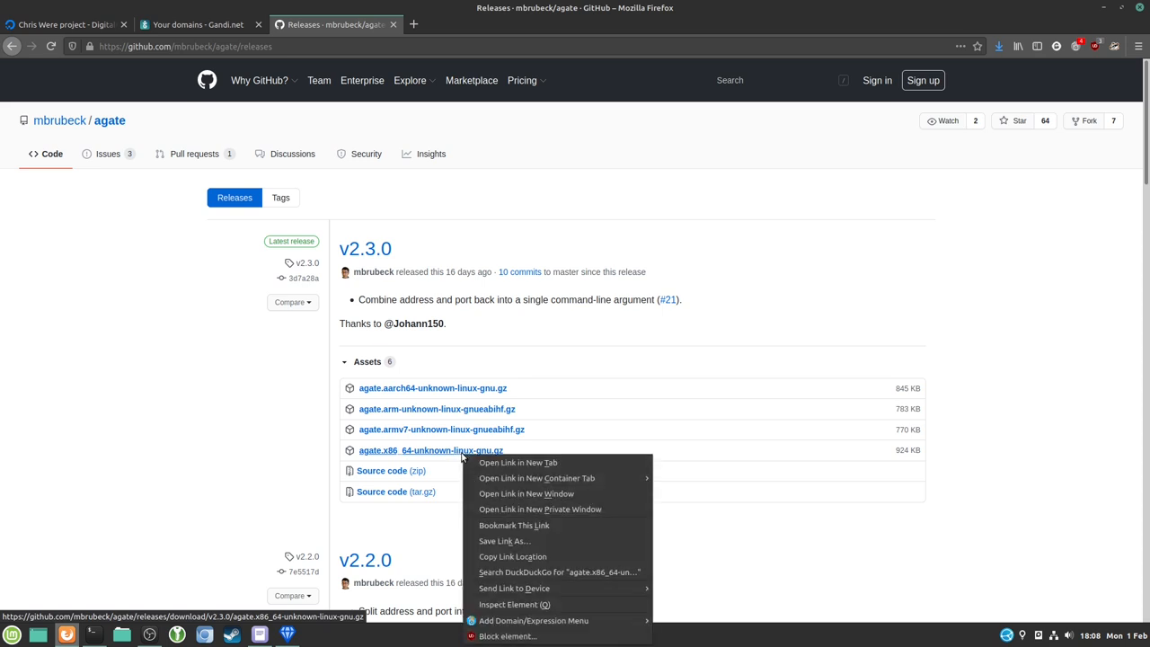
{"action": "mouse_move", "coordinate": [513, 556]}
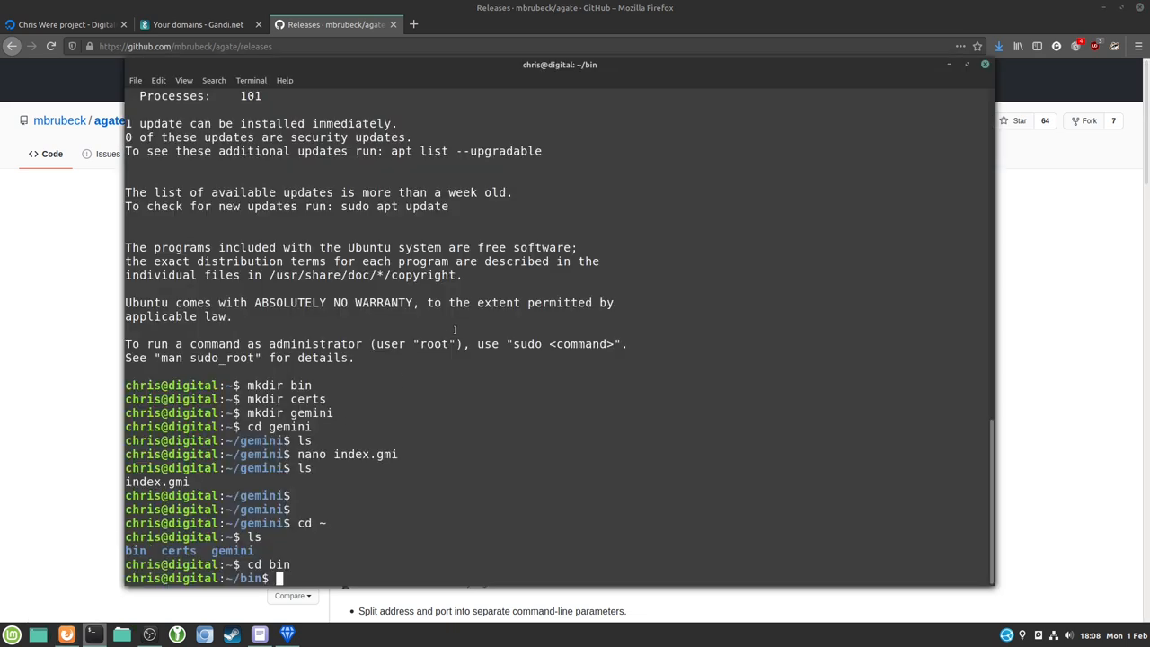
Download the agate v2.3.0 x86_64 Linux archive with wget and gunzip it.
{"action": "type", "text": "wget"}
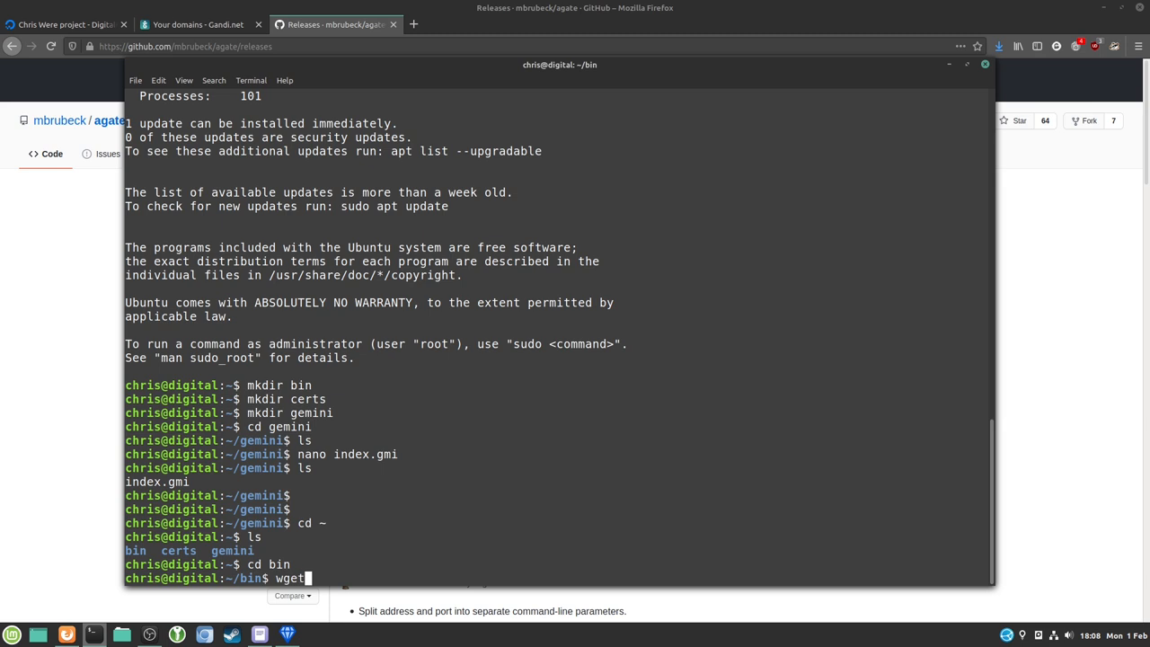
{"action": "type", "text": "https://github.com/mbrubeck/agate/releases/download/v2.3.0/agate.x86_64-unknown-linux-gnu.gz"}
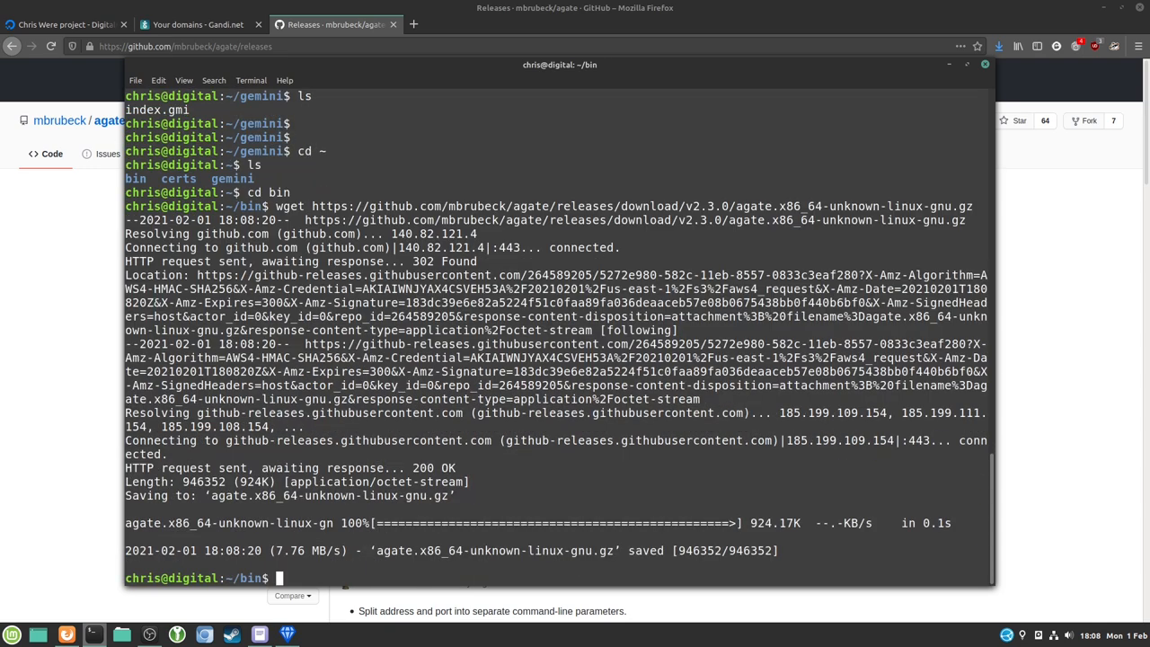
{"action": "key", "text": "Return"}
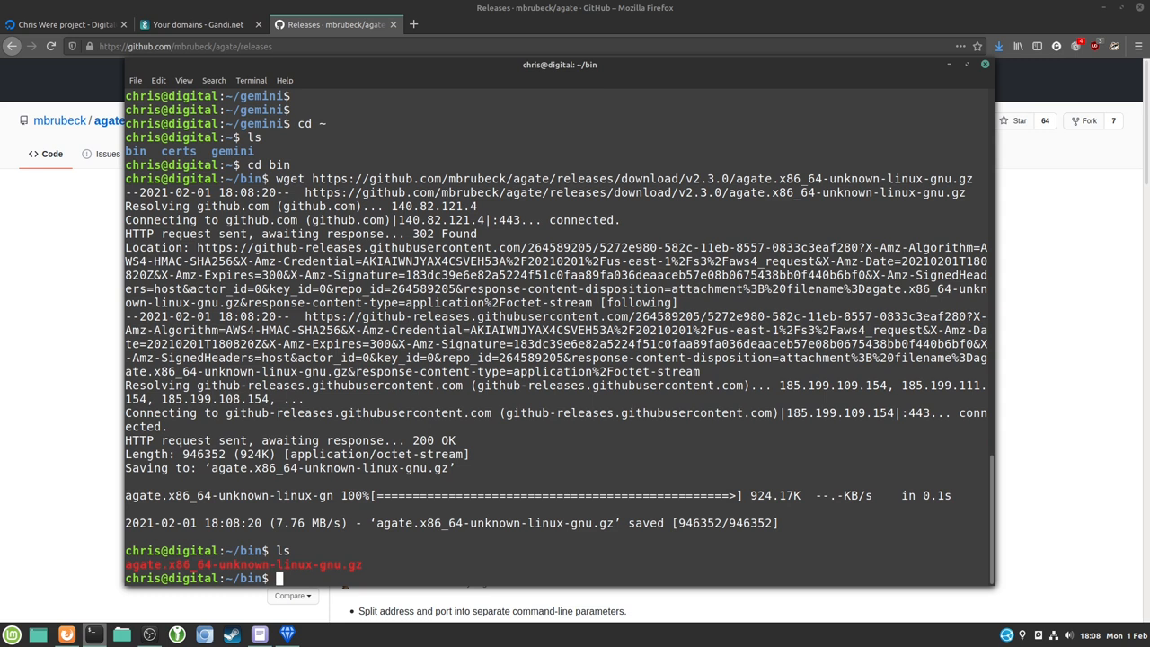
{"action": "type", "text": "g"}
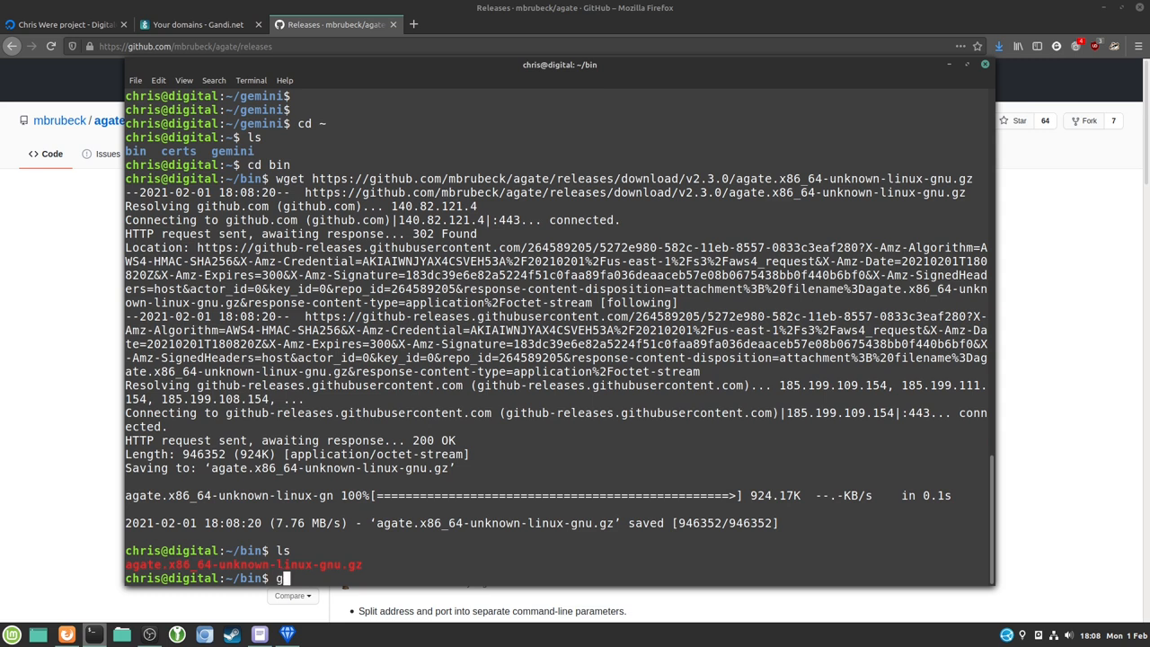
{"action": "type", "text": "unzip"}
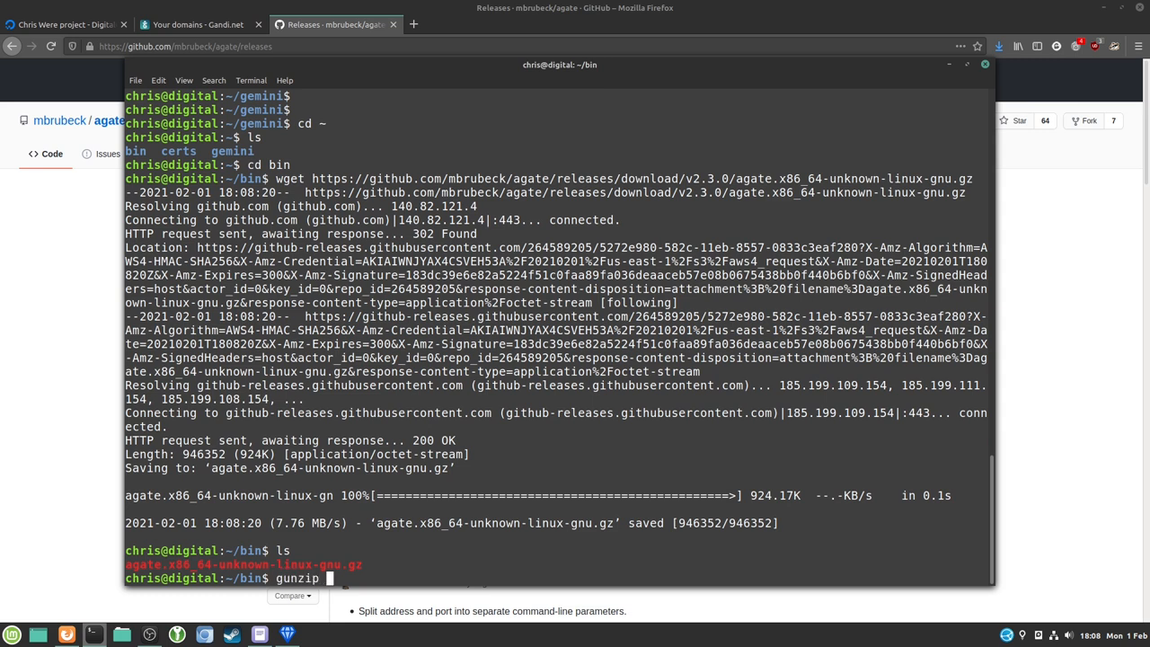
{"action": "type", "text": "agate.x86_64-unknown-linux-gnu.gz"}
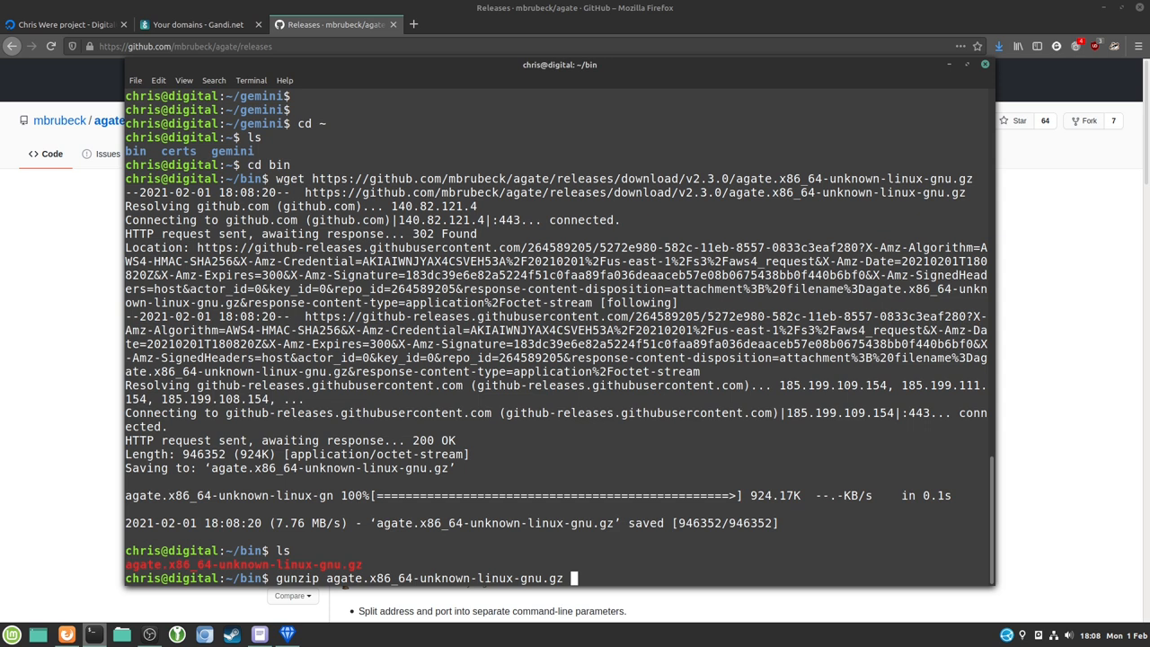
{"action": "key", "text": "Return"}
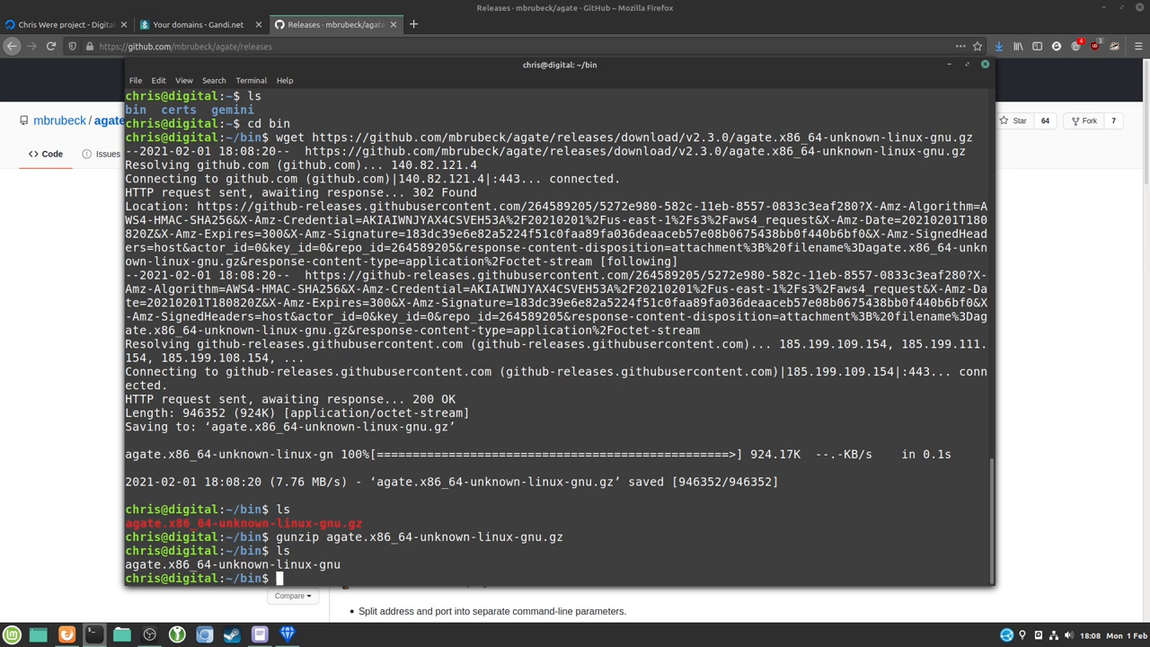
Make agate.x86_64-unknown-linux-gnu executable with chmod +x and return home.
{"action": "type", "text": "c"}
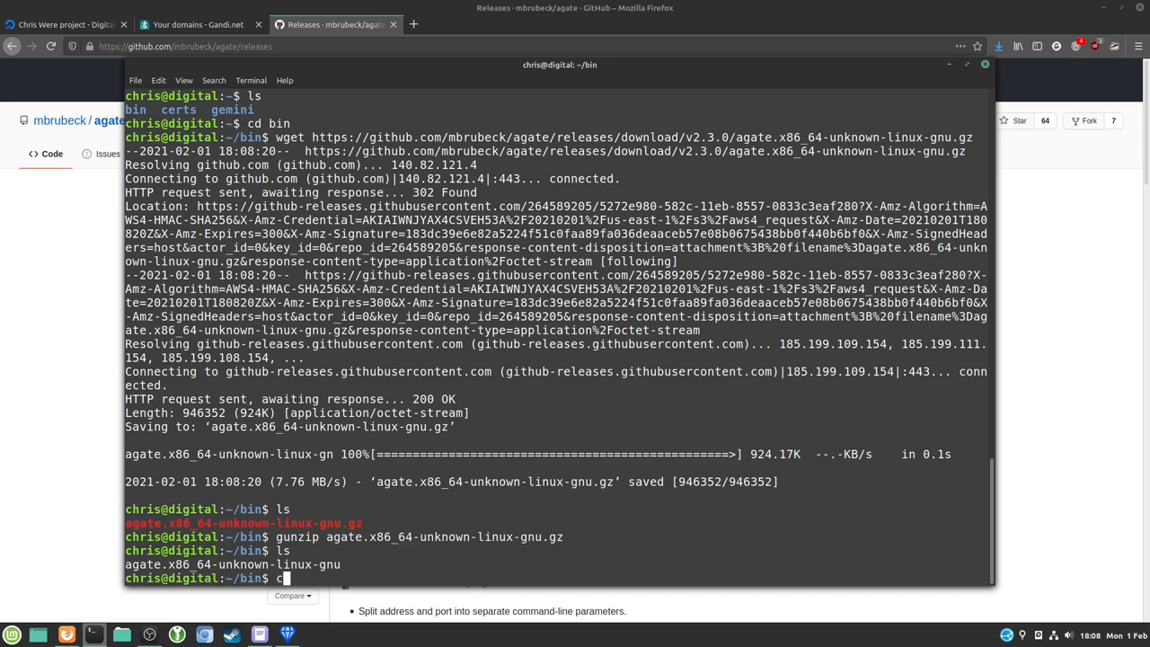
{"action": "type", "text": "hmod"}
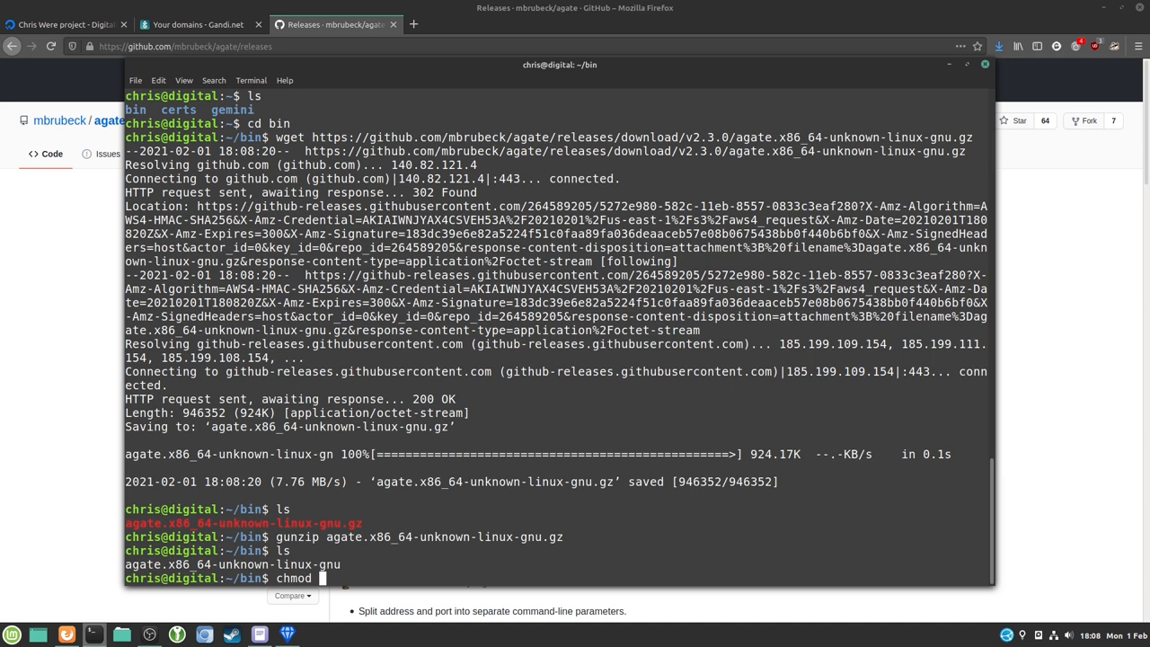
{"action": "type", "text": "+x"}
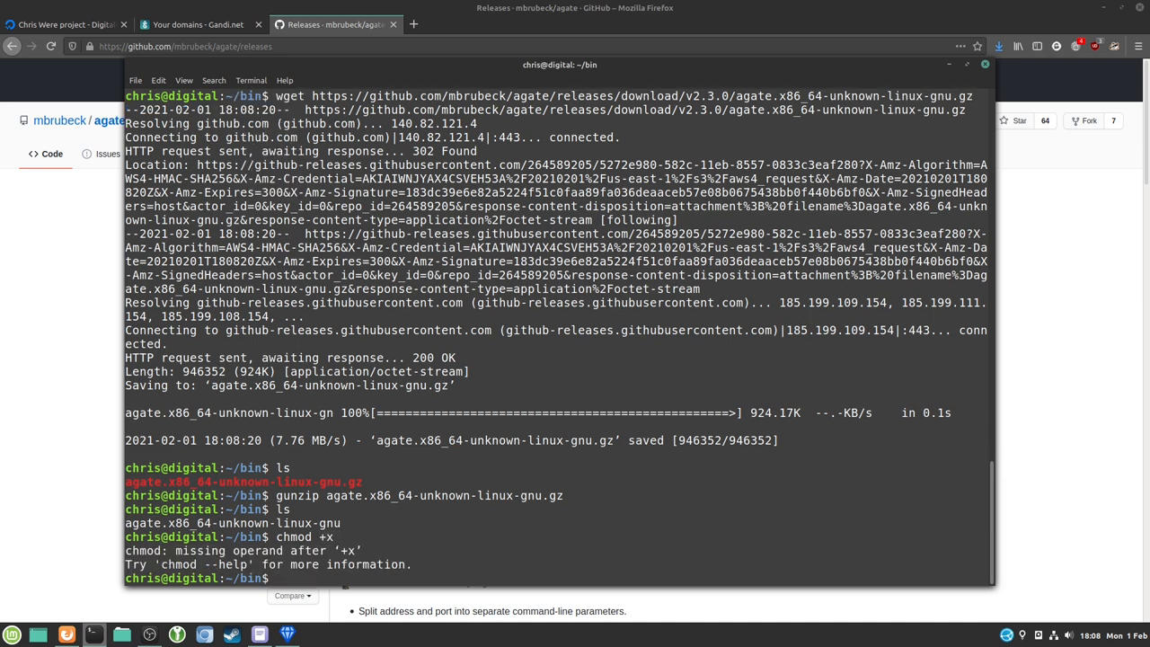
{"action": "type", "text": "chmod +x"}
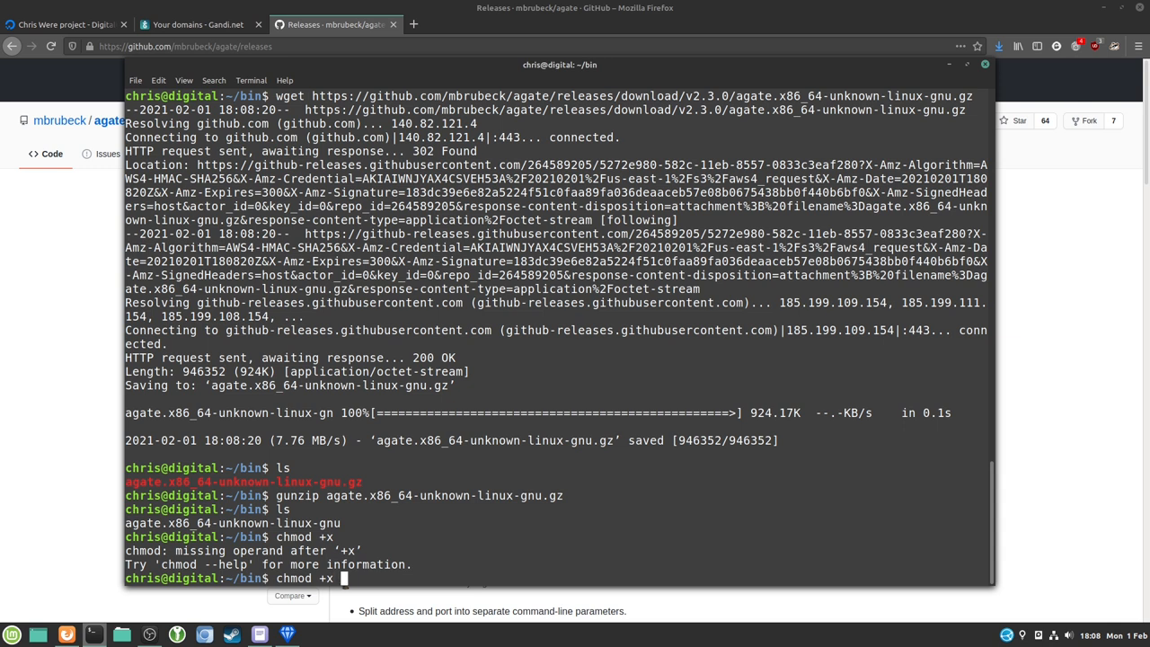
{"action": "type", "text": "agate.x86_64-unknown-linux-gnu"}
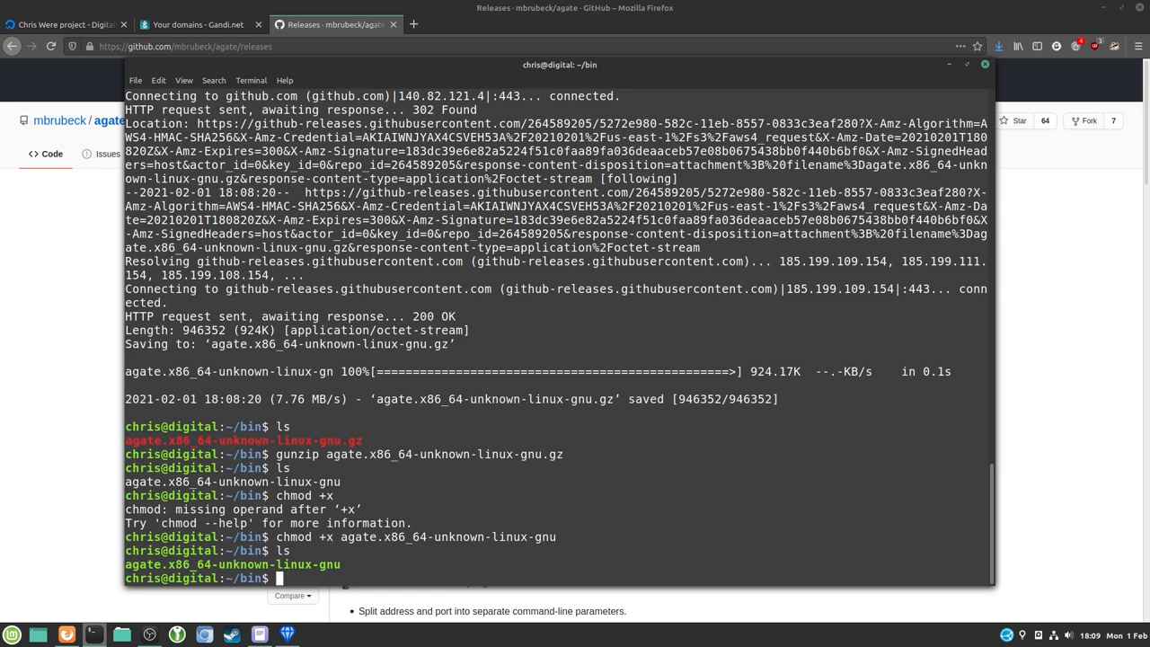
{"action": "type", "text": "cd .."}
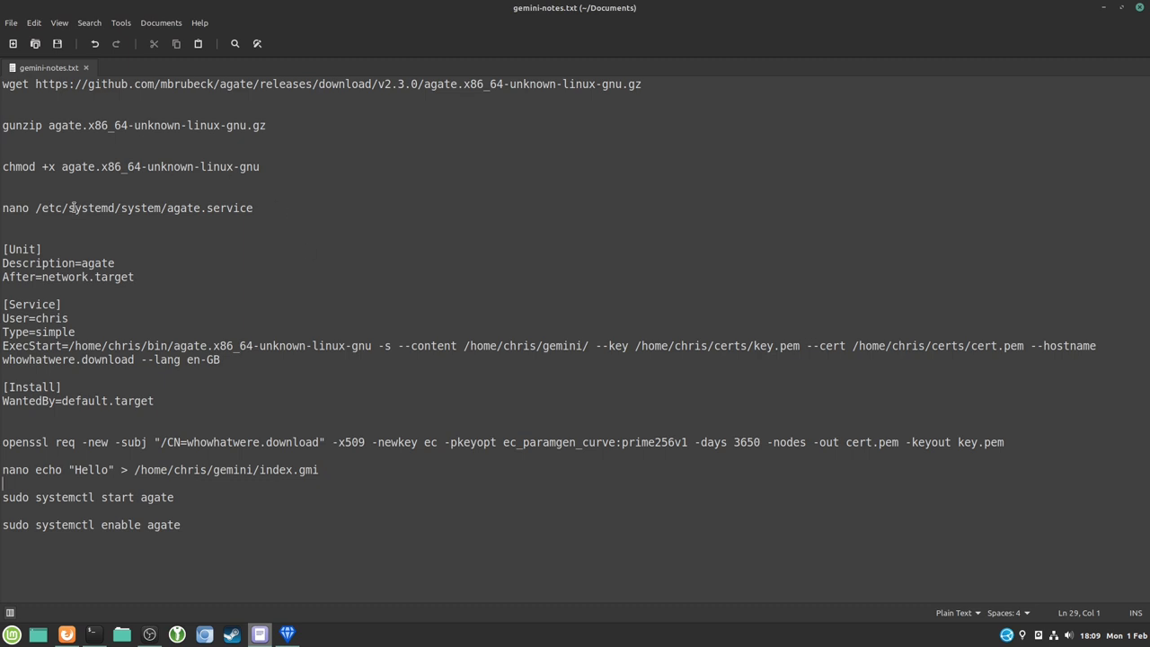
{"action": "mouse_move", "coordinate": [240, 207]}
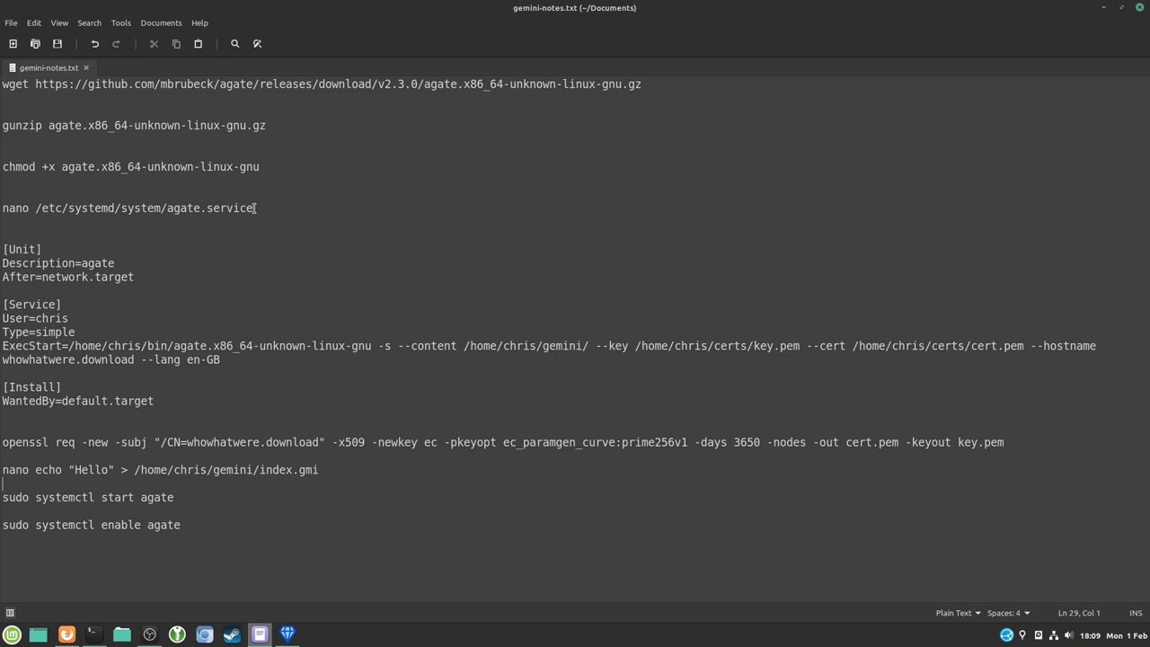
Select the 'nano /etc/systemd/system/agate.service' line in the gemini notes.
{"action": "left_click_drag", "start_coordinate": [117, 208], "coordinate": [254, 207]}
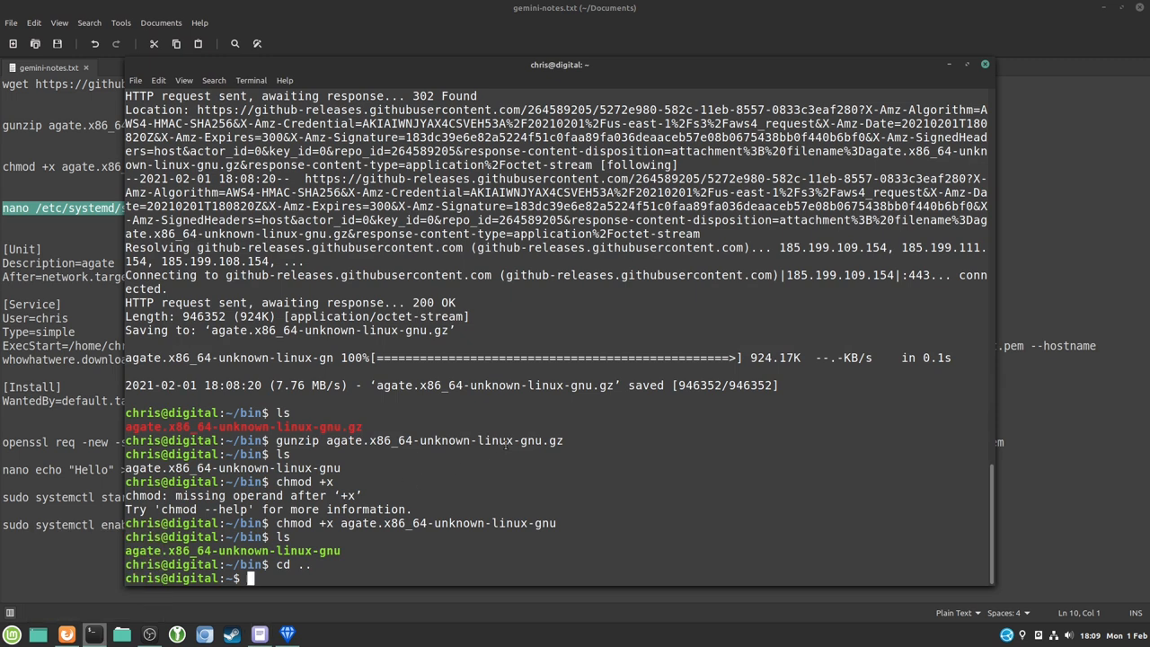
Open a new /etc/systemd/system/agate.service in nano with sudo, then bring back the notes.
{"action": "type", "text": "sudo nano /etc/systemd/system/agate.service"}
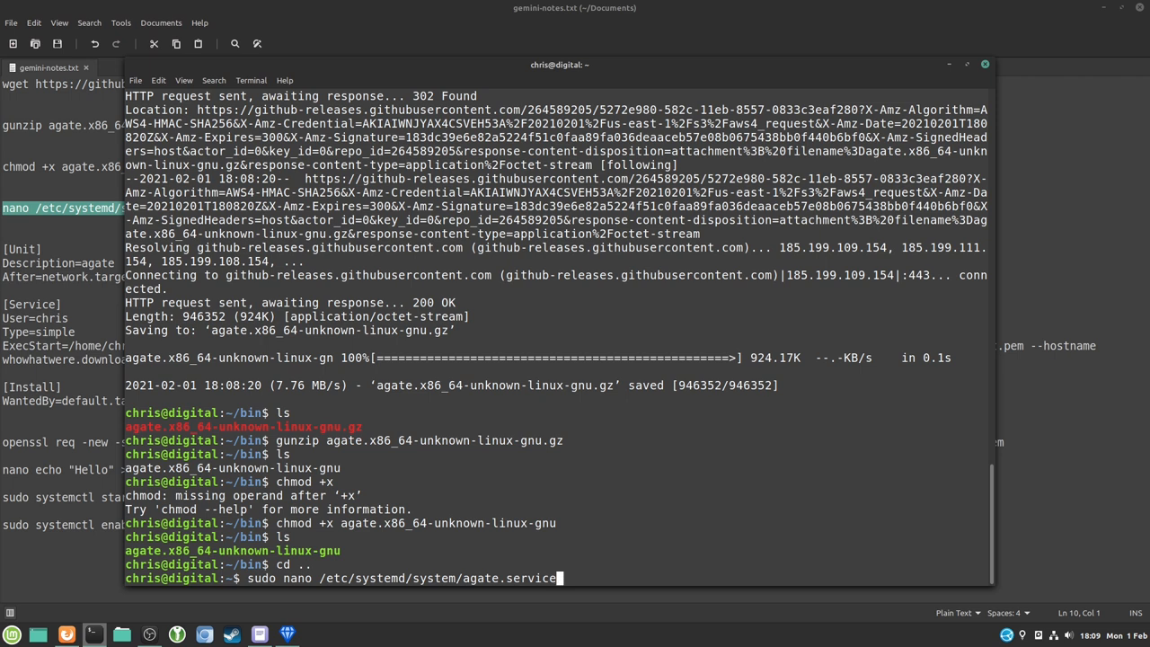
{"action": "key", "text": "Return"}
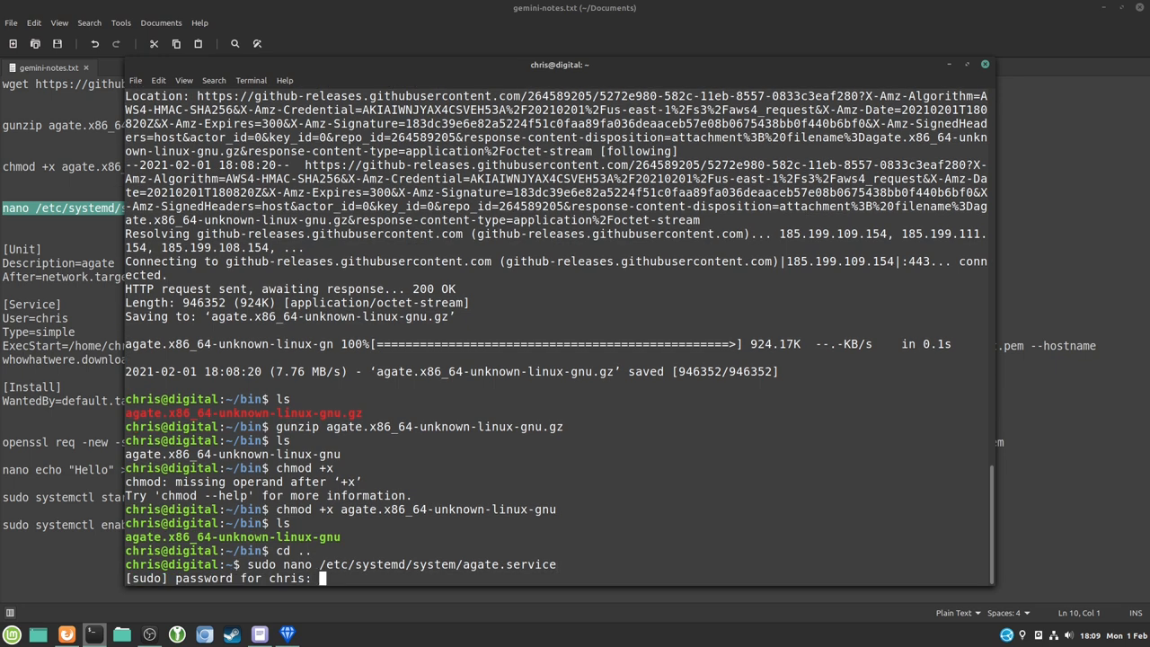
{"action": "key", "text": "Return"}
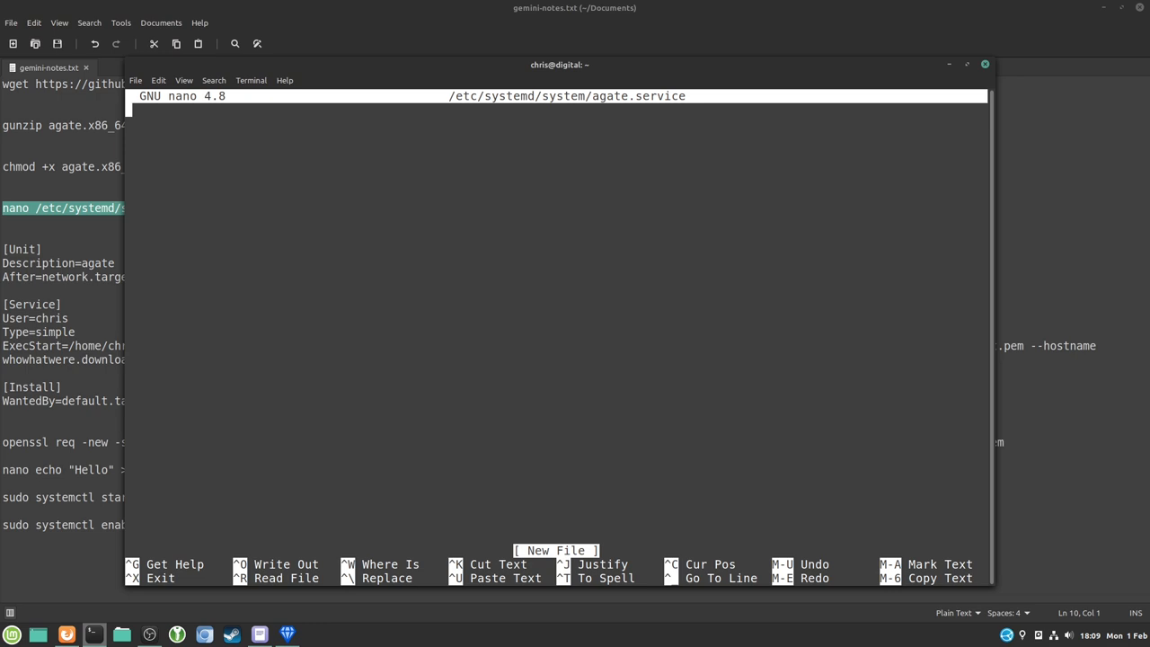
{"action": "mouse_move", "coordinate": [481, 390]}
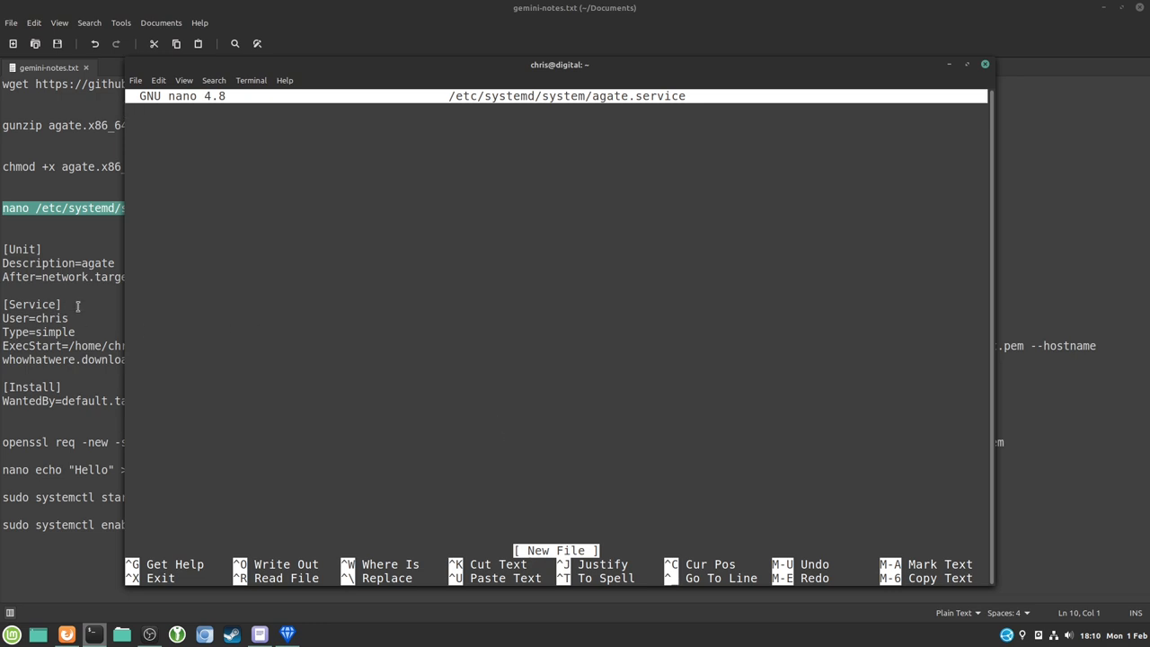
{"action": "left_click", "coordinate": [984, 63]}
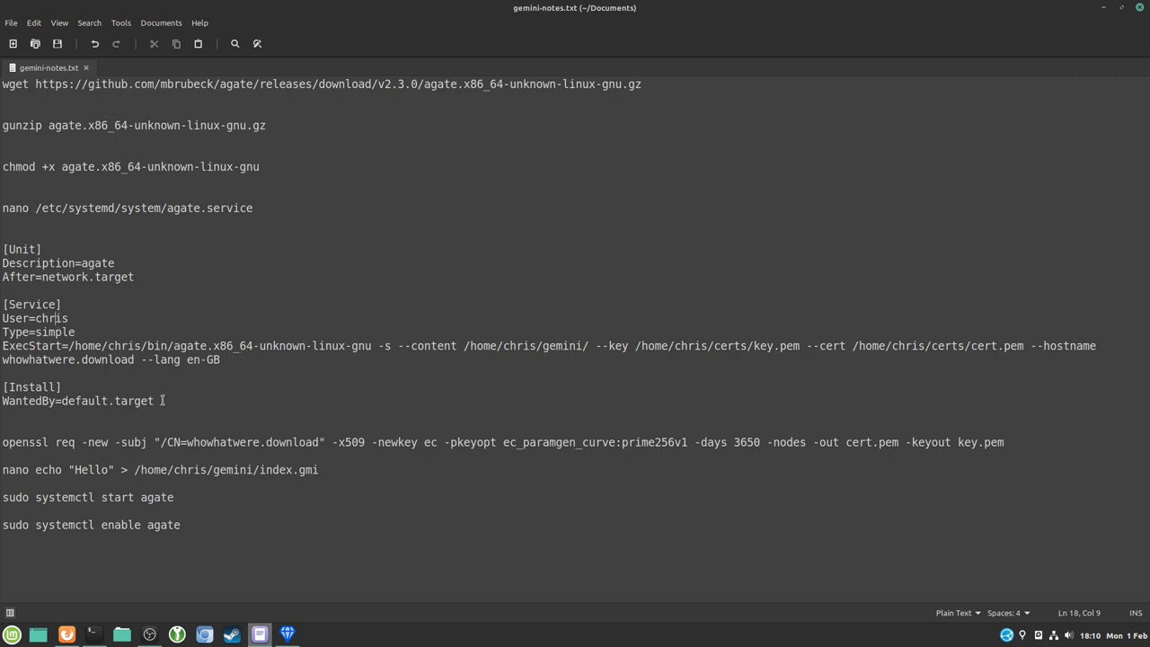
Copy the [Unit] through [Install] service definition from Xed's notes into agate.service in nano.
{"action": "left_click_drag", "start_coordinate": [2, 249], "coordinate": [153, 401]}
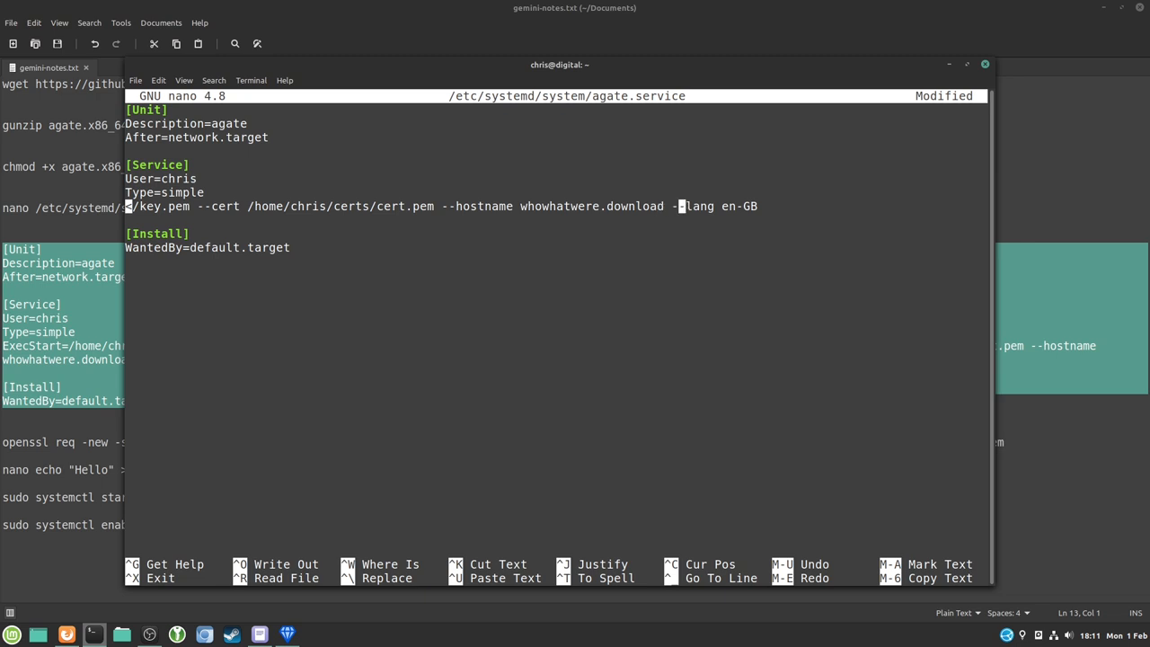
Fix the --lang option with the missing hyphen and change en-GB to en-US.
{"action": "type", "text": "-"}
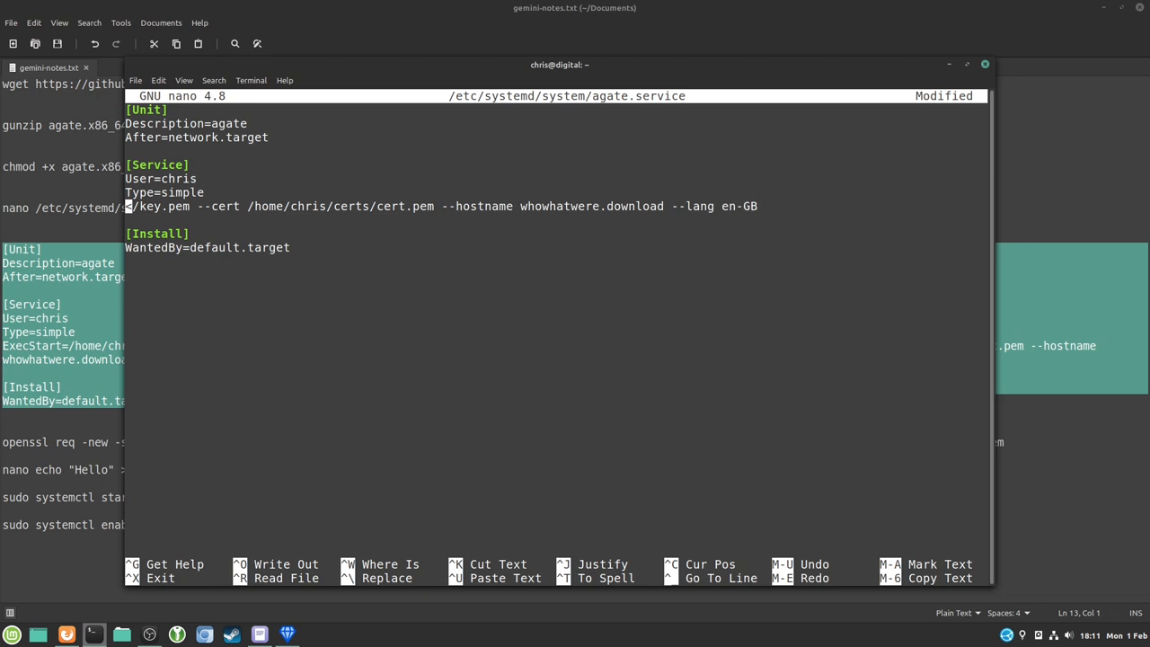
{"action": "type", "text": "US"}
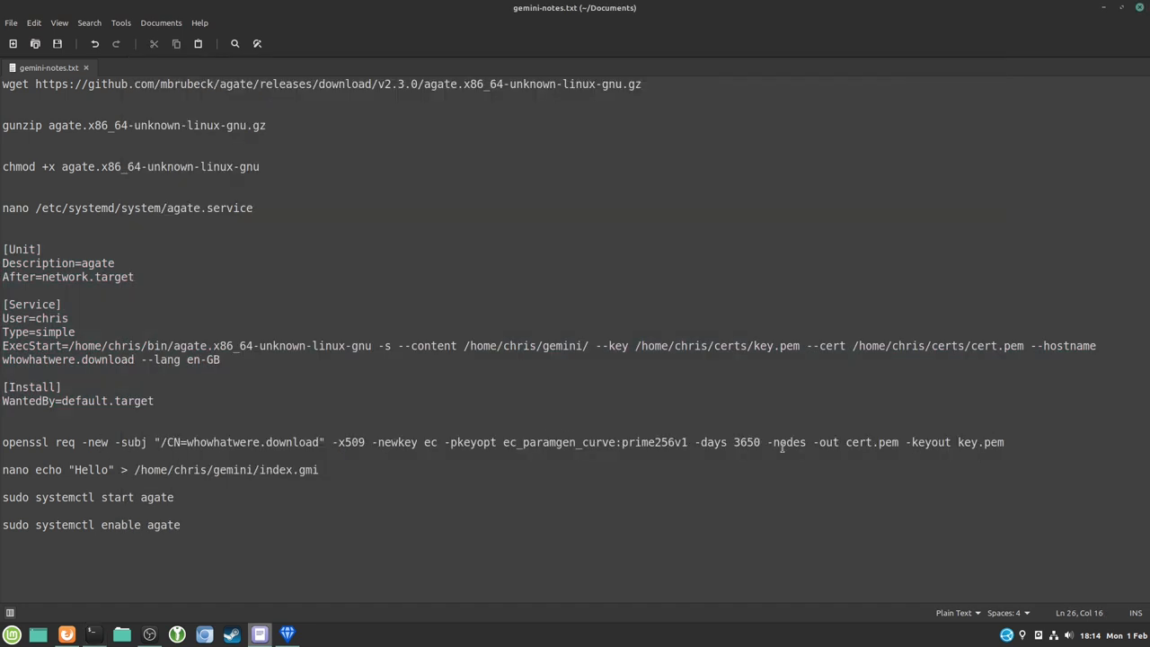
Select the full openssl req certificate command line in gemini-notes.txt.
{"action": "left_click_drag", "start_coordinate": [707, 442], "coordinate": [1004, 442]}
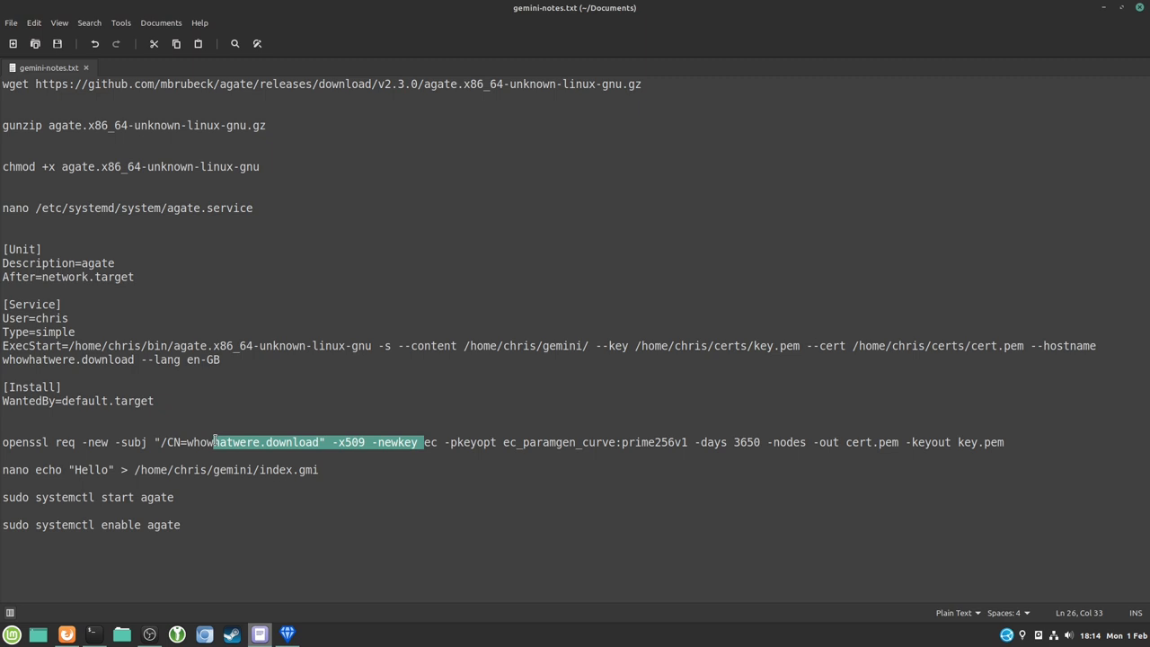
{"action": "left_click", "coordinate": [63, 439]}
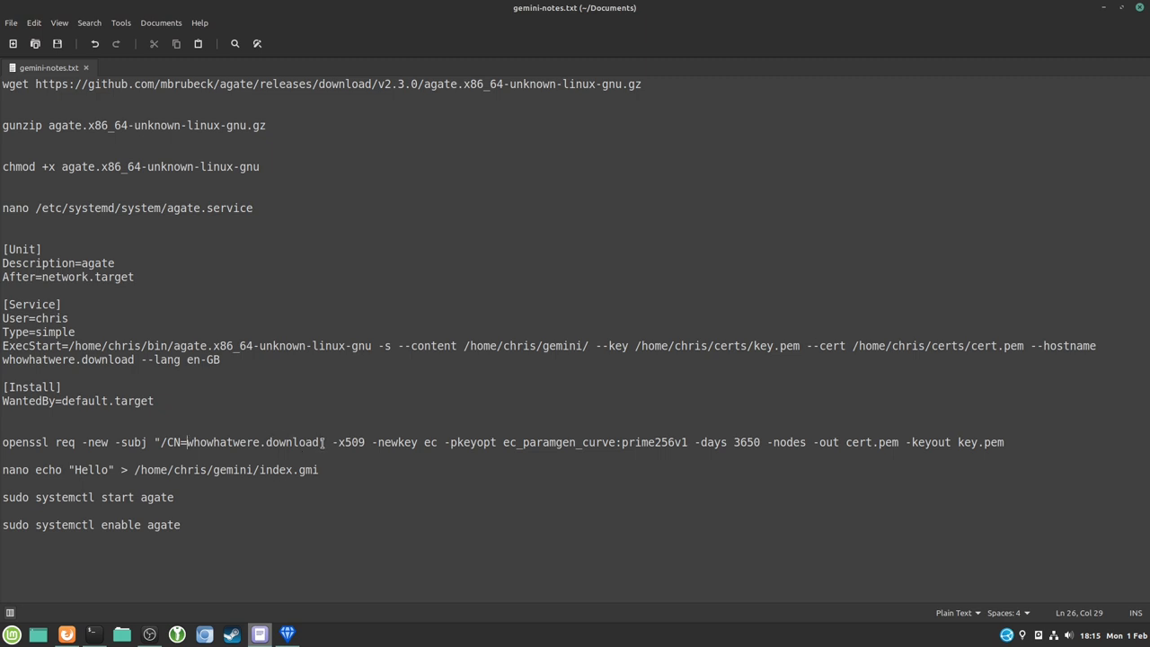
{"action": "left_click_drag", "start_coordinate": [218, 441], "coordinate": [319, 441]}
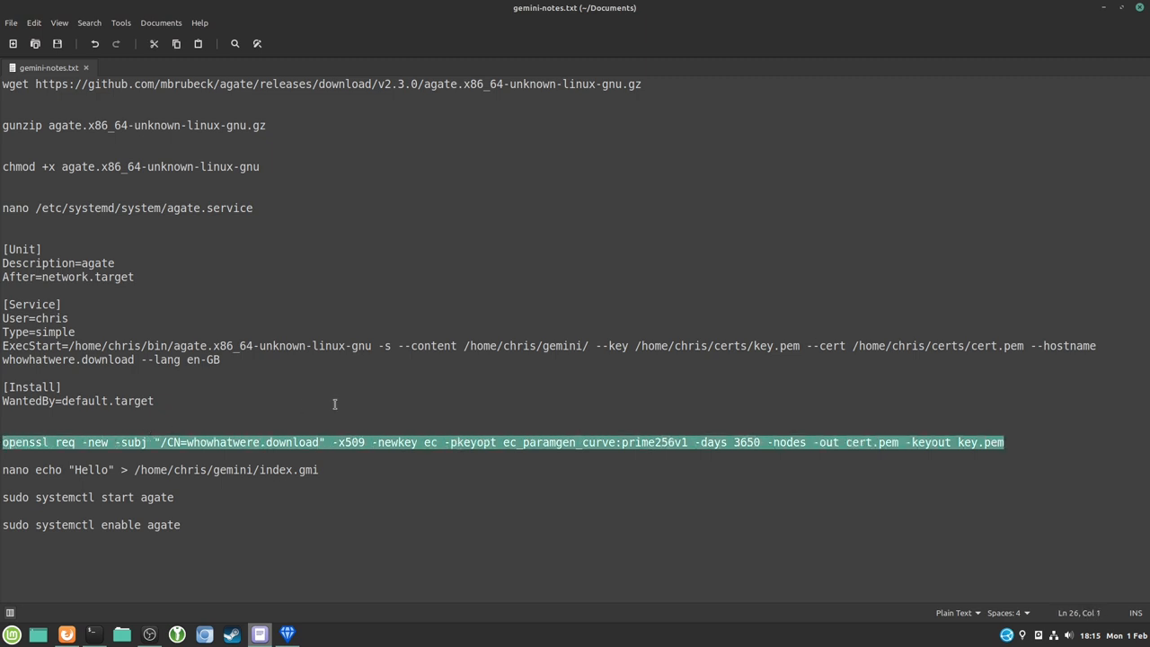
{"action": "mouse_move", "coordinate": [917, 471]}
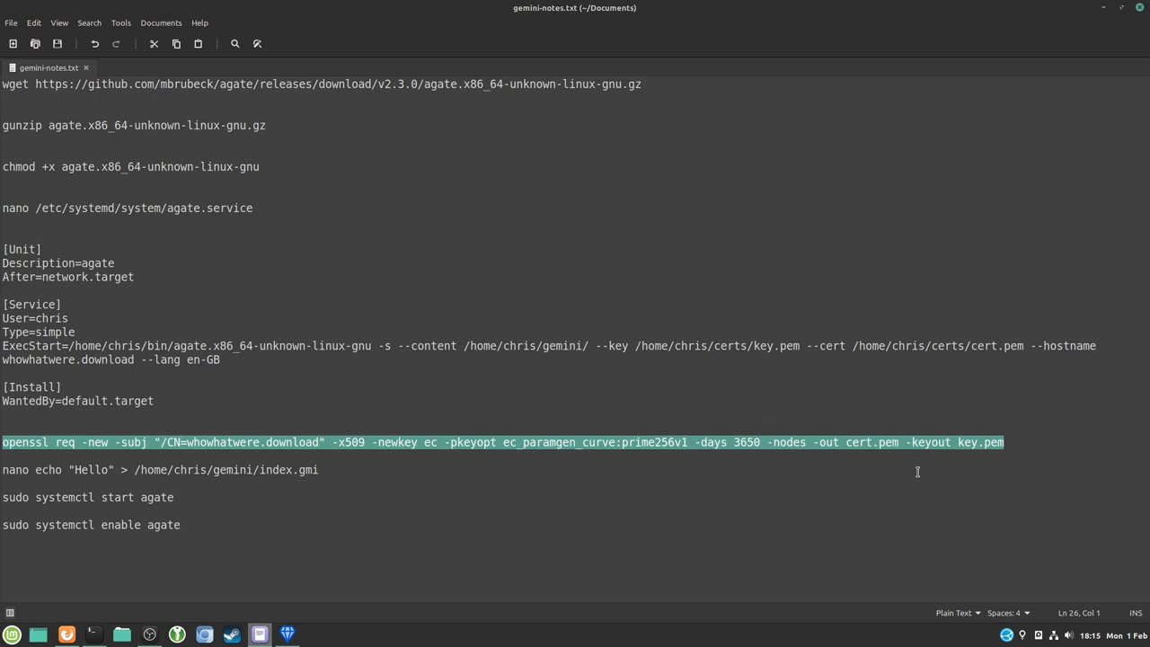
{"action": "mouse_move", "coordinate": [819, 405]}
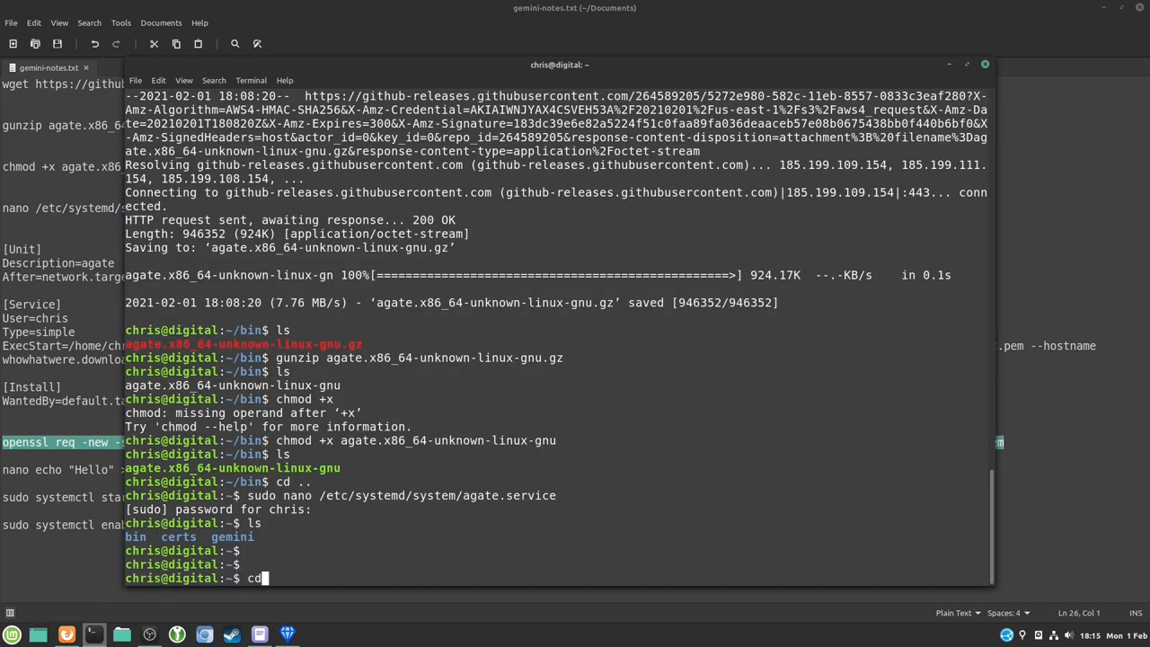
Run the openssl req command for whowhatwere.download inside the certs folder.
{"action": "type", "text": "certs"}
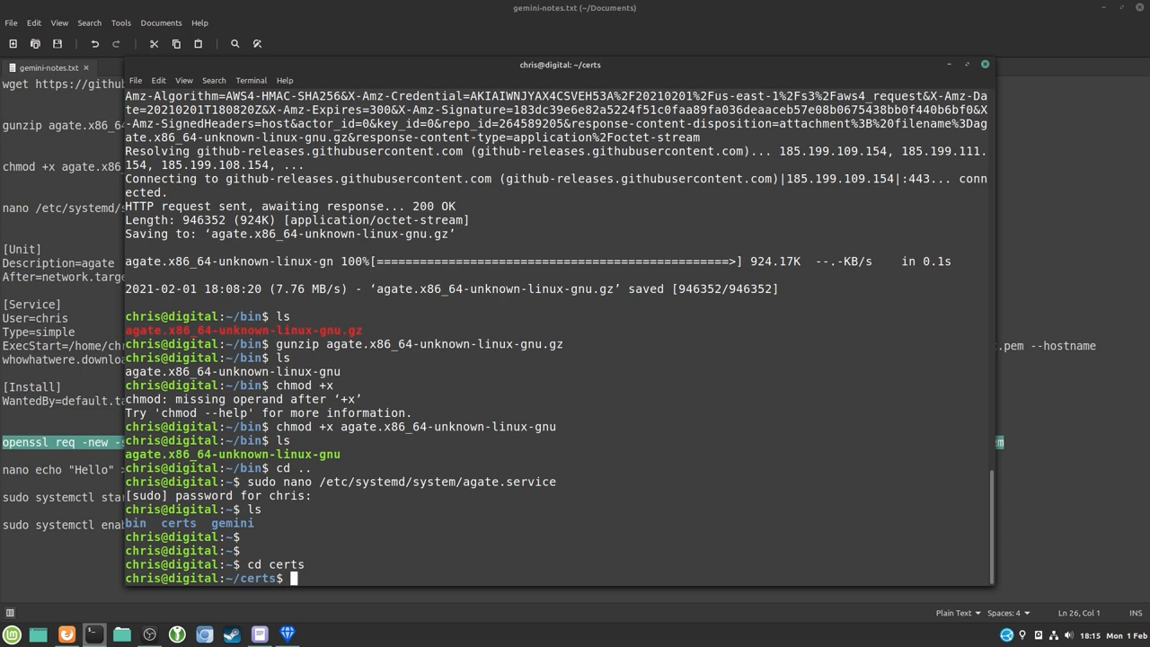
{"action": "type", "text": "openssl req -new -subj \"/CN=whowhatwere.download\" -x509 -newkey ec -pkeyopt ec_paramgen_curve:prime256v1 -days 3650 -nodes -out cert.pem -keyout key.pem"}
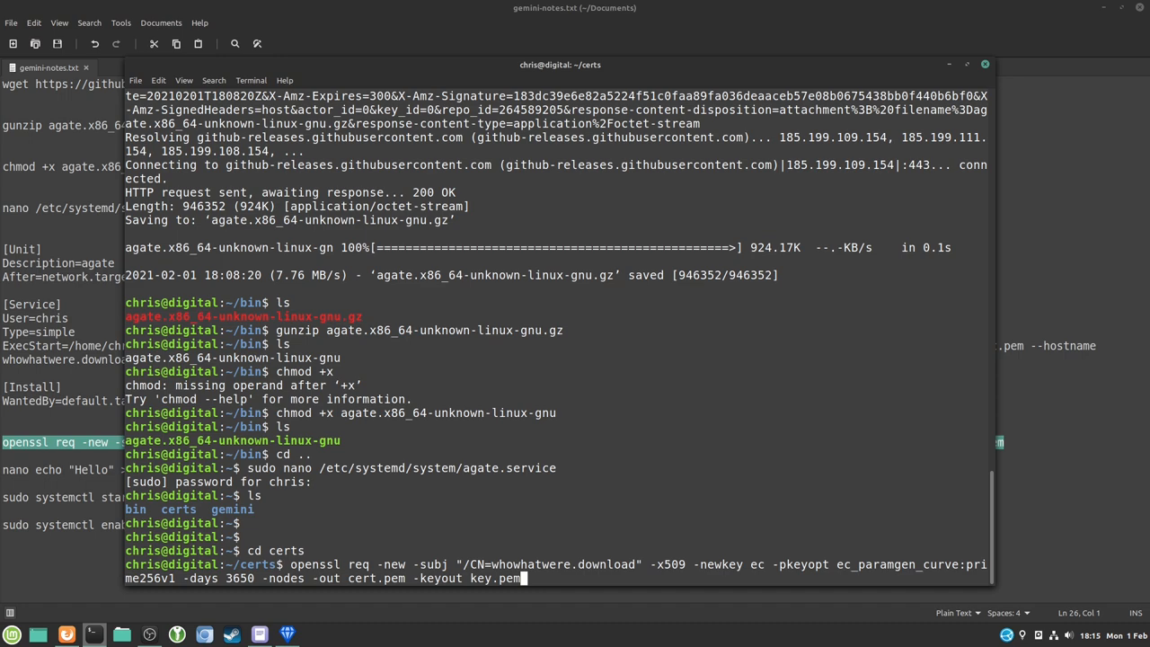
{"action": "key", "text": "Return"}
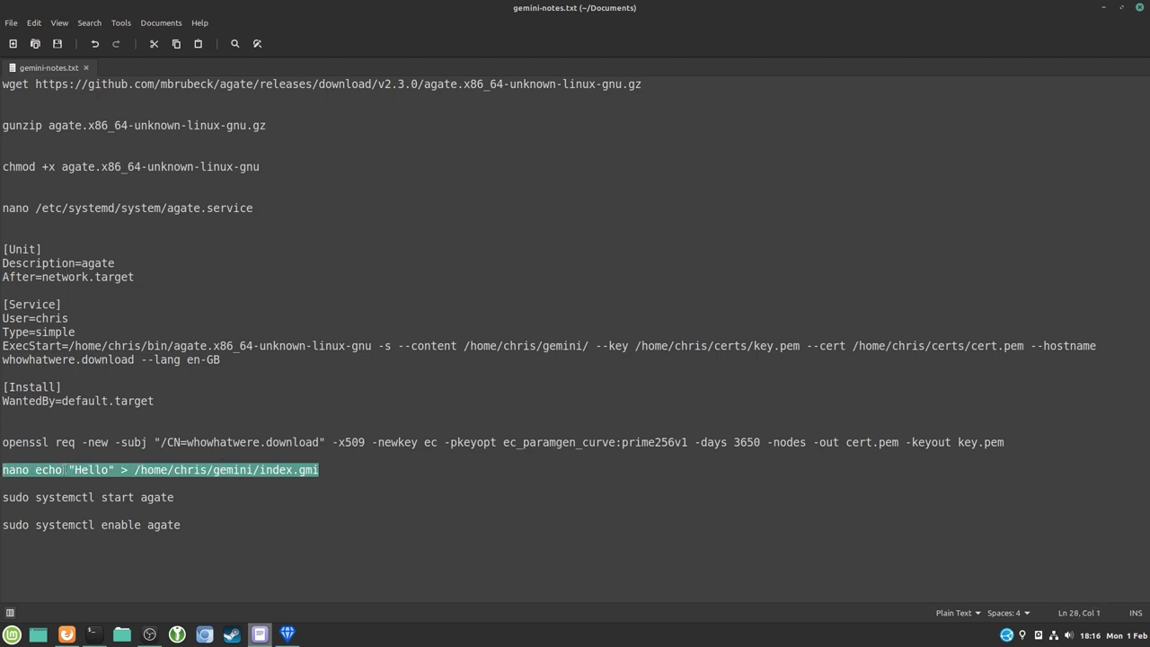
Start the agate service with sudo systemctl start agate.
{"action": "left_click", "coordinate": [174, 497]}
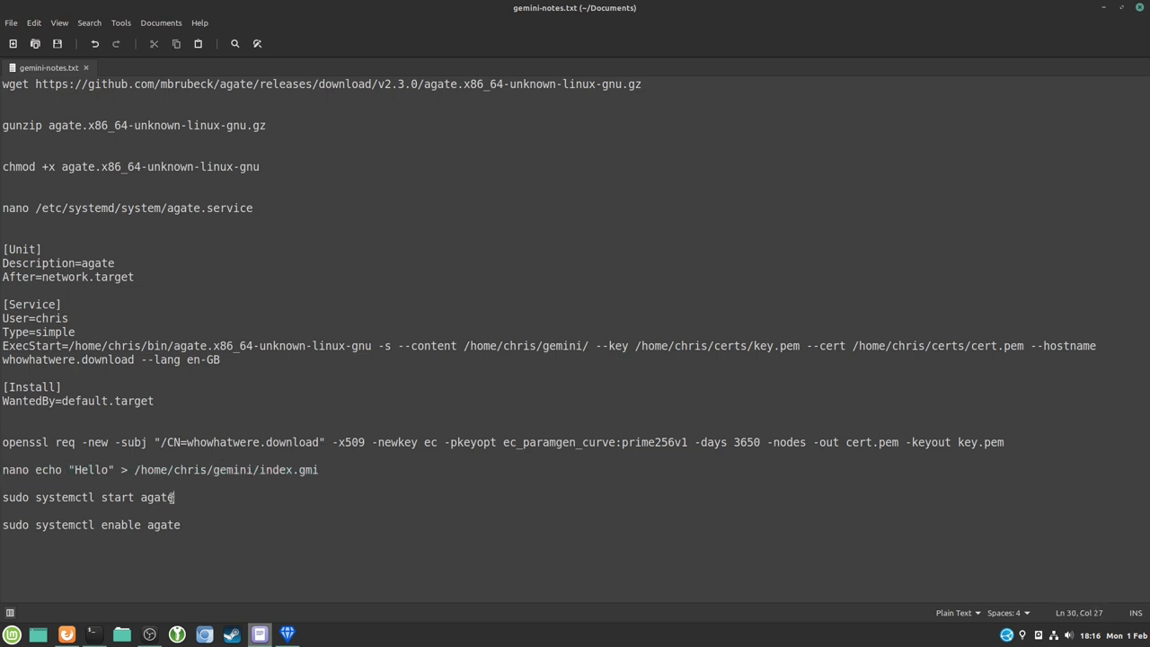
{"action": "triple_click", "coordinate": [87, 497]}
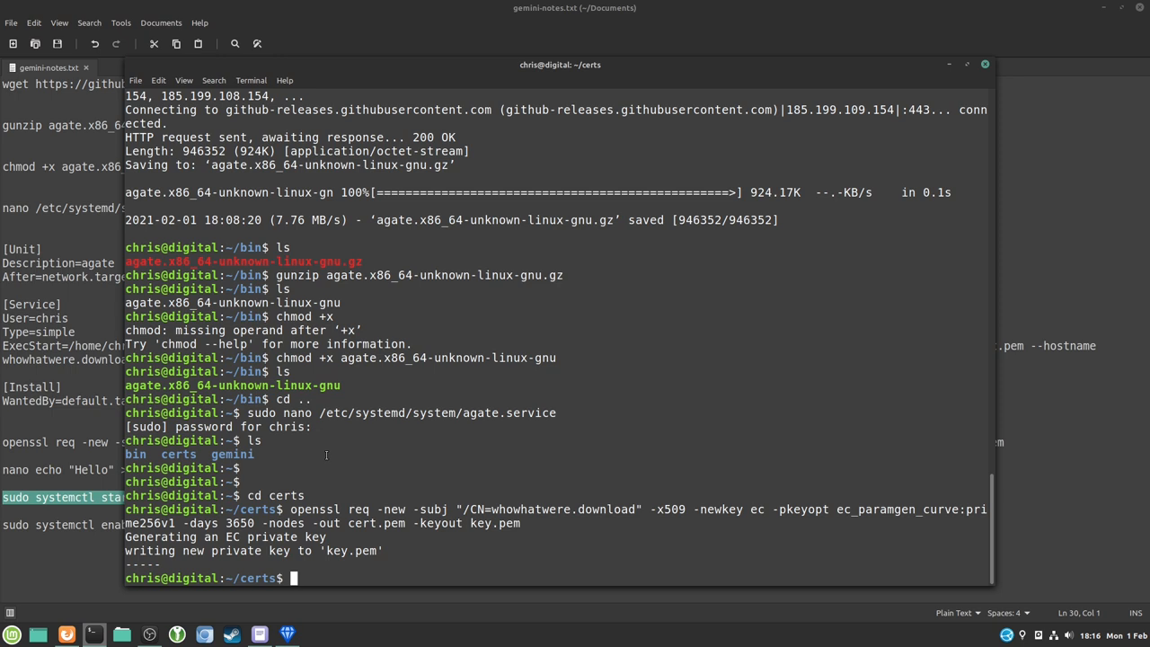
{"action": "type", "text": "sudo systemctl start agate"}
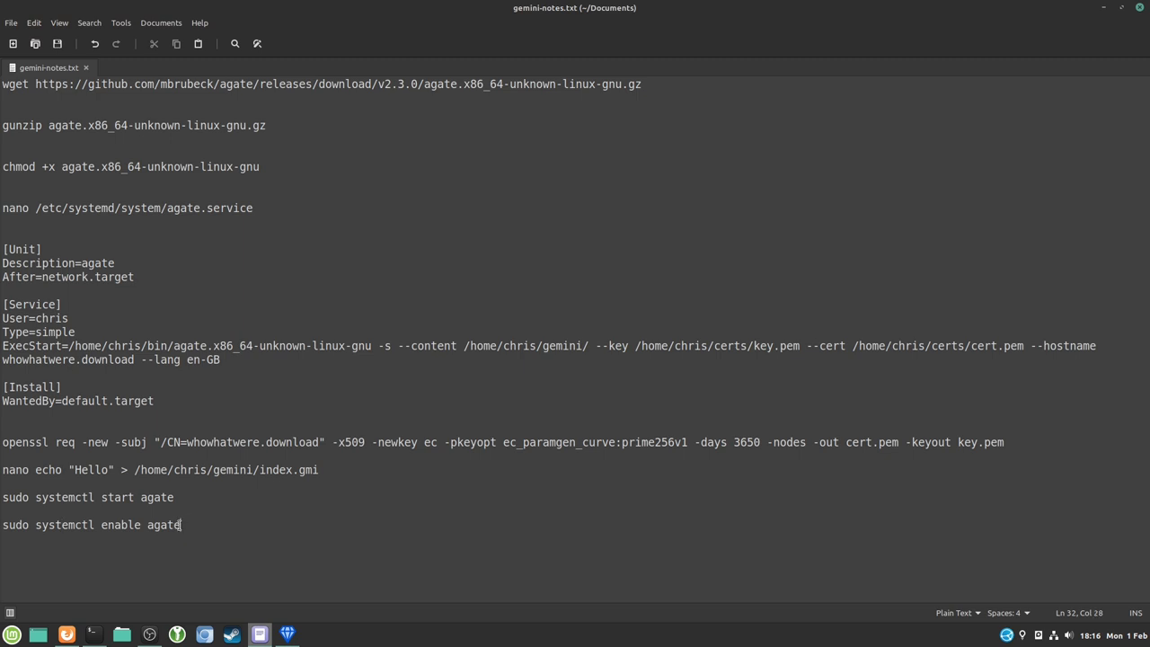
Enable agate at boot with sudo systemctl enable agate.
{"action": "triple_click", "coordinate": [90, 524]}
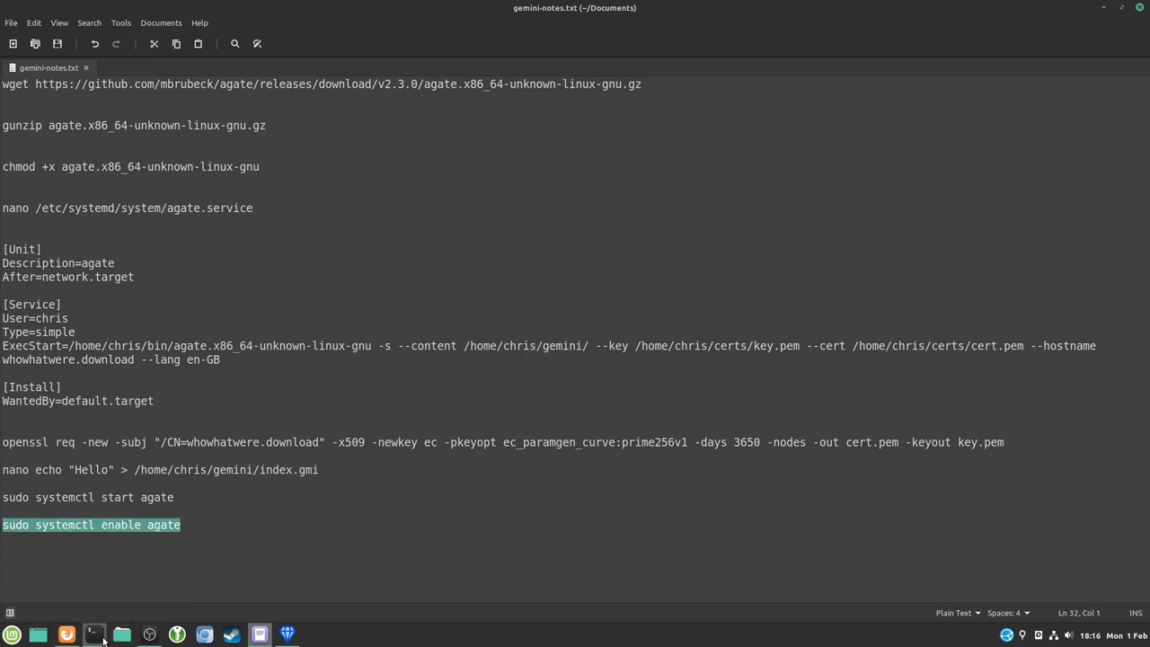
{"action": "left_click", "coordinate": [87, 629]}
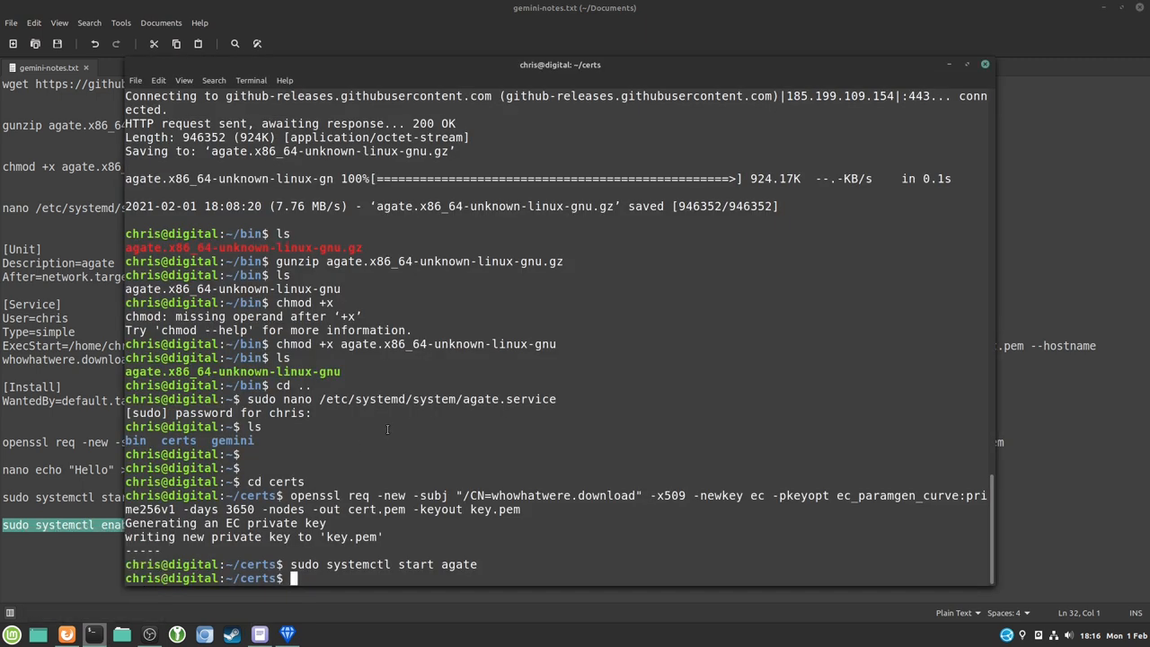
{"action": "type", "text": "sudo systemctl enable agate"}
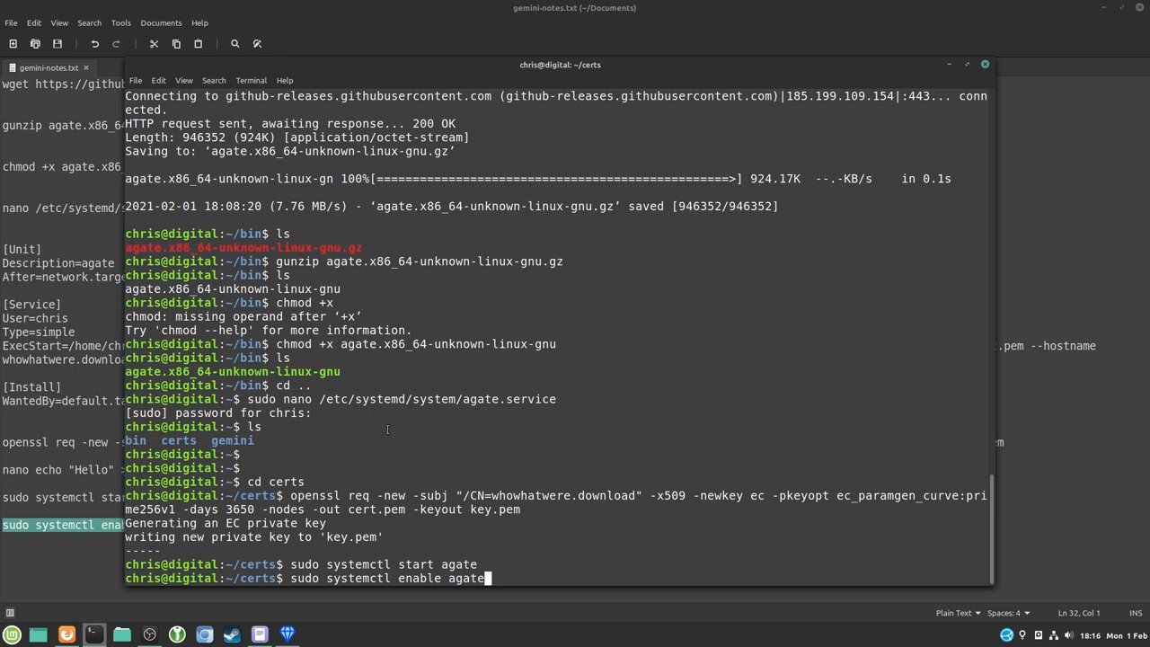
{"action": "key", "text": "Return"}
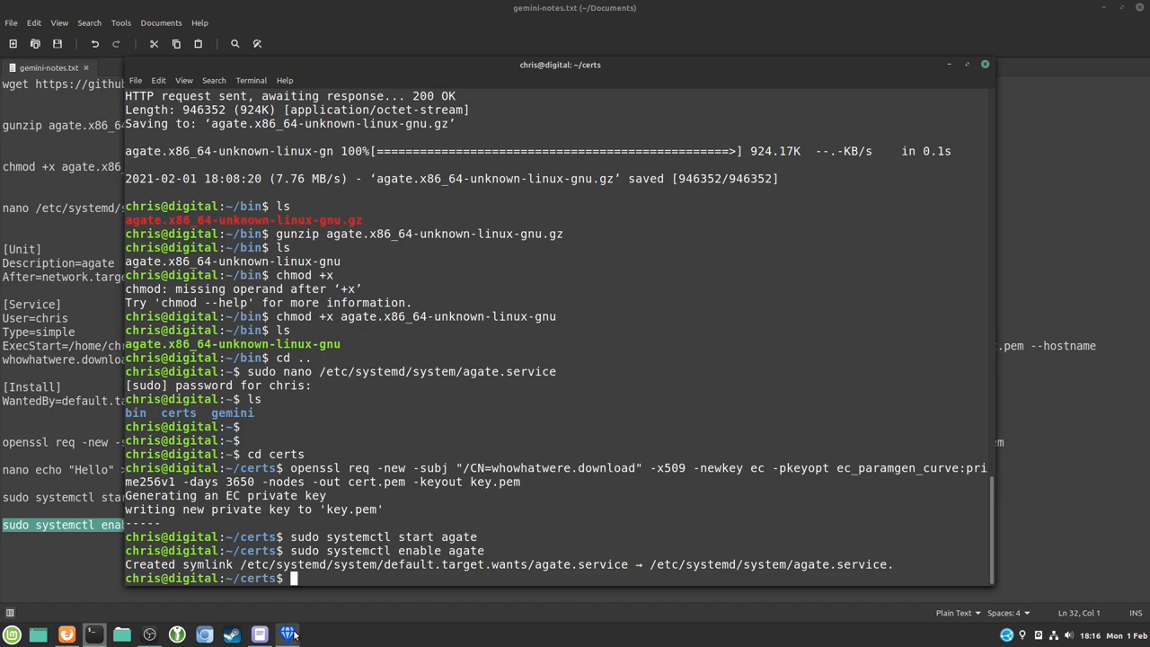
Load gemini://whowhatwere.download in Kristall Browser.
{"action": "left_click", "coordinate": [288, 632]}
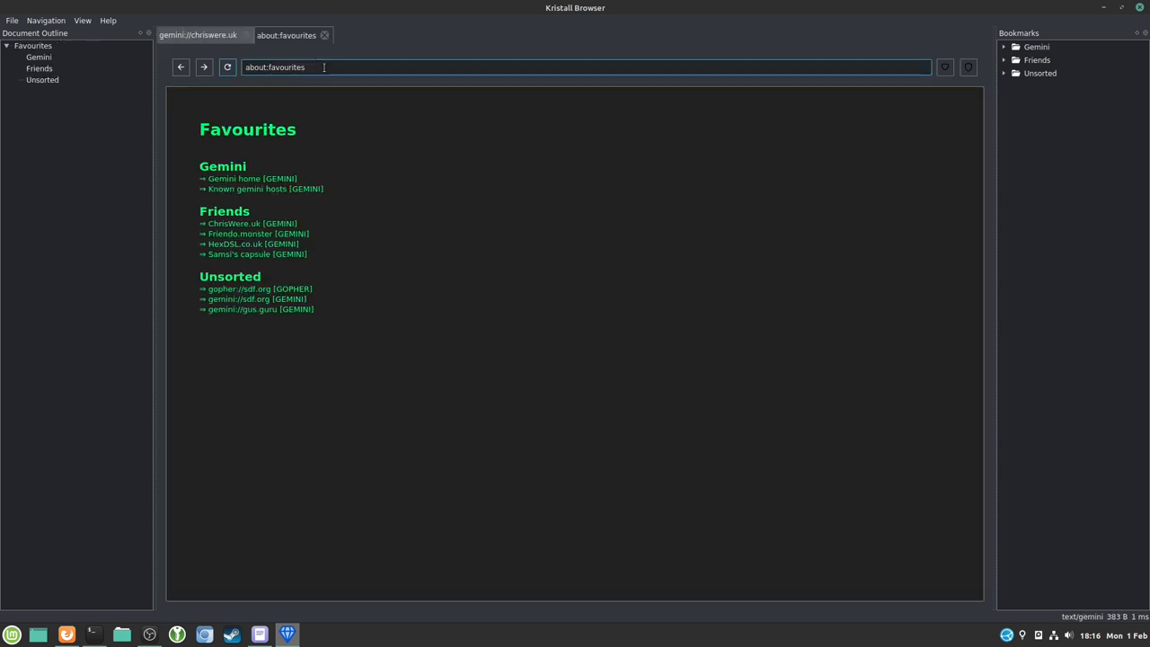
{"action": "type", "text": "whowhatwere.download"}
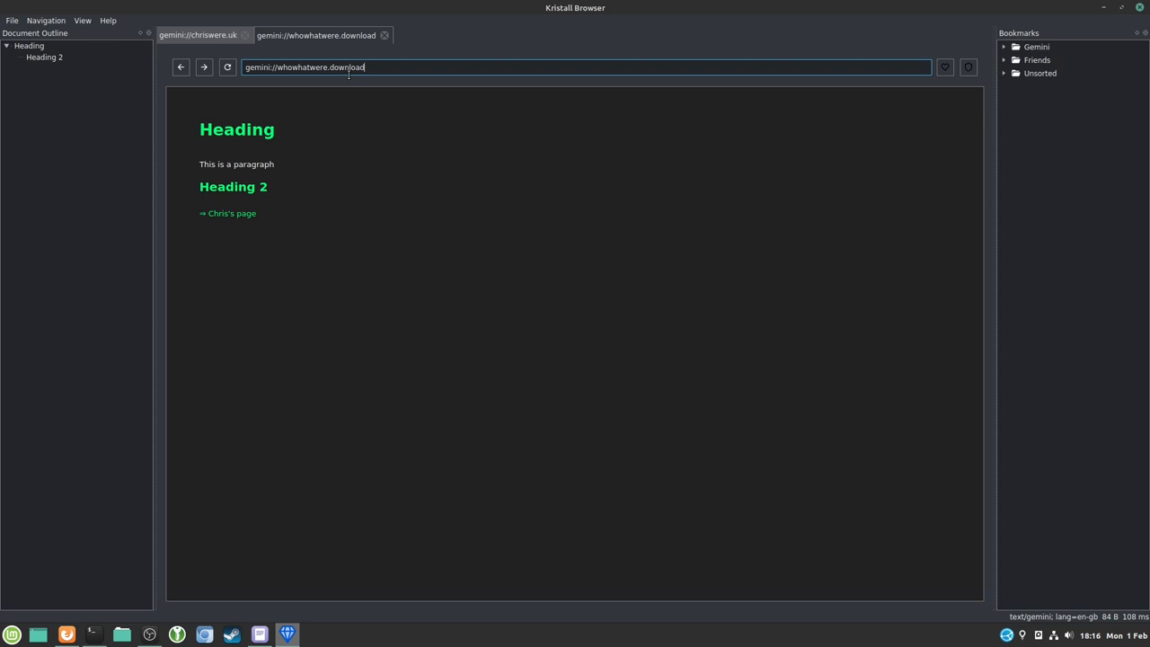
{"action": "mouse_move", "coordinate": [231, 217]}
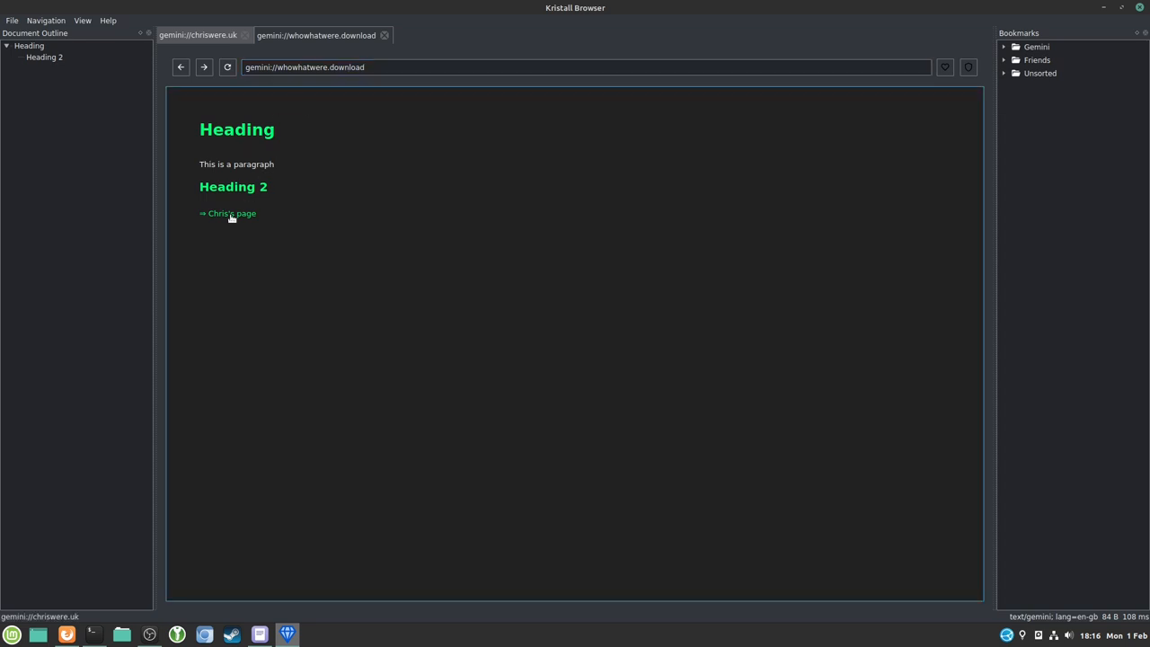
{"action": "left_click", "coordinate": [231, 213]}
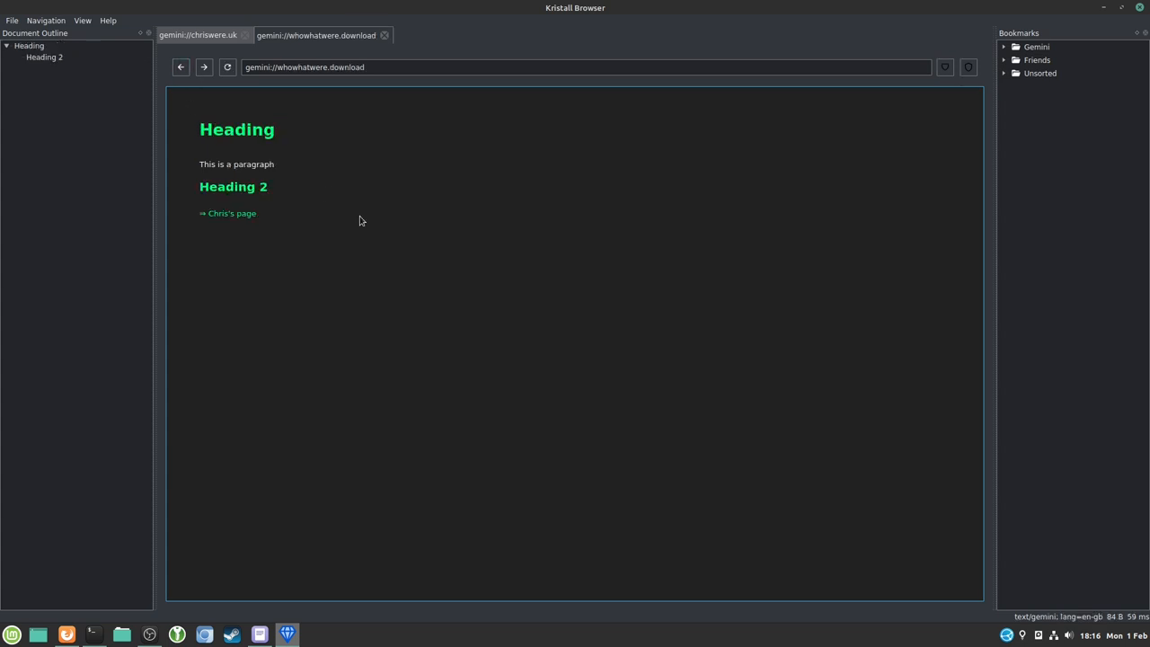
{"action": "mouse_move", "coordinate": [372, 238]}
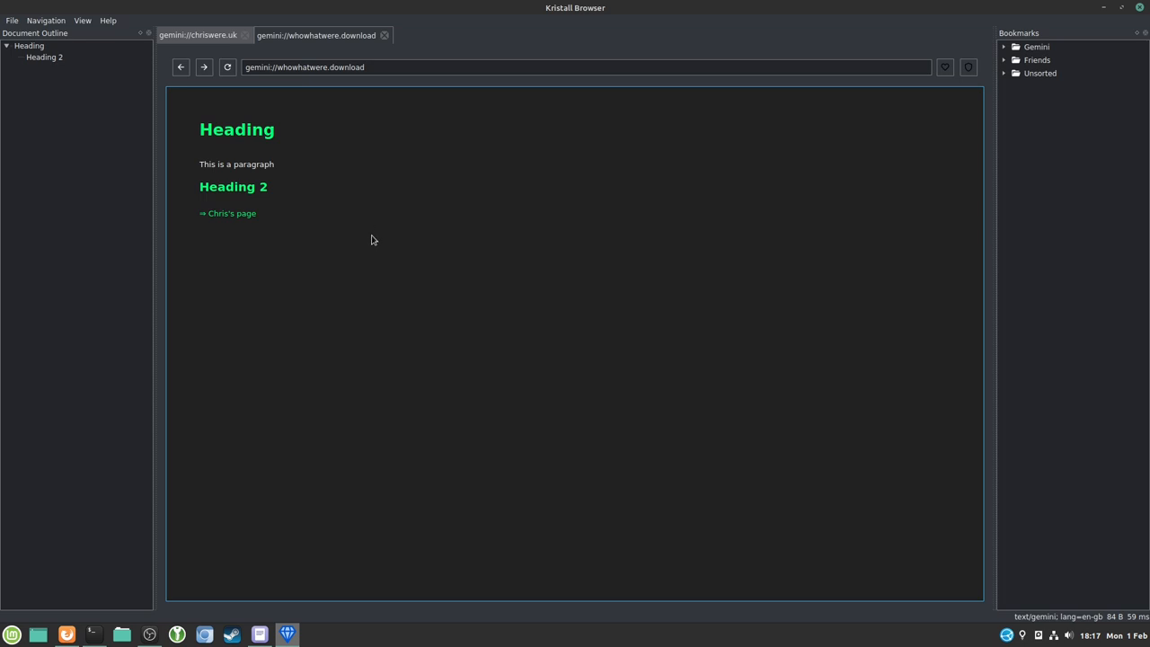
{"action": "mouse_move", "coordinate": [392, 319]}
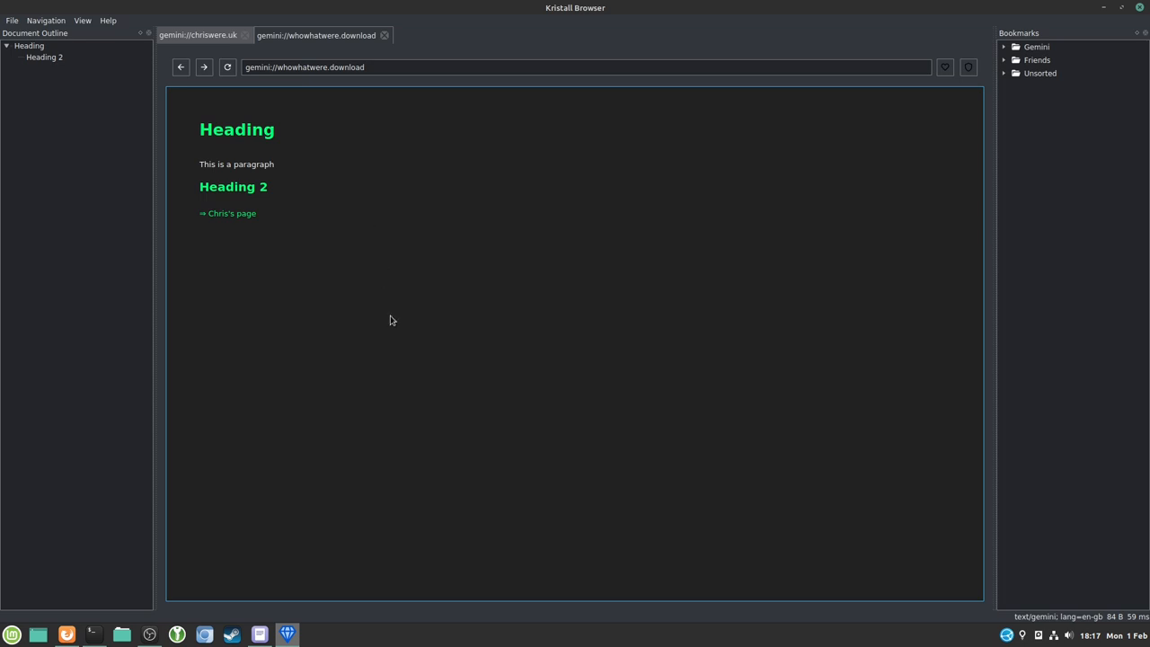
{"action": "mouse_move", "coordinate": [326, 425]}
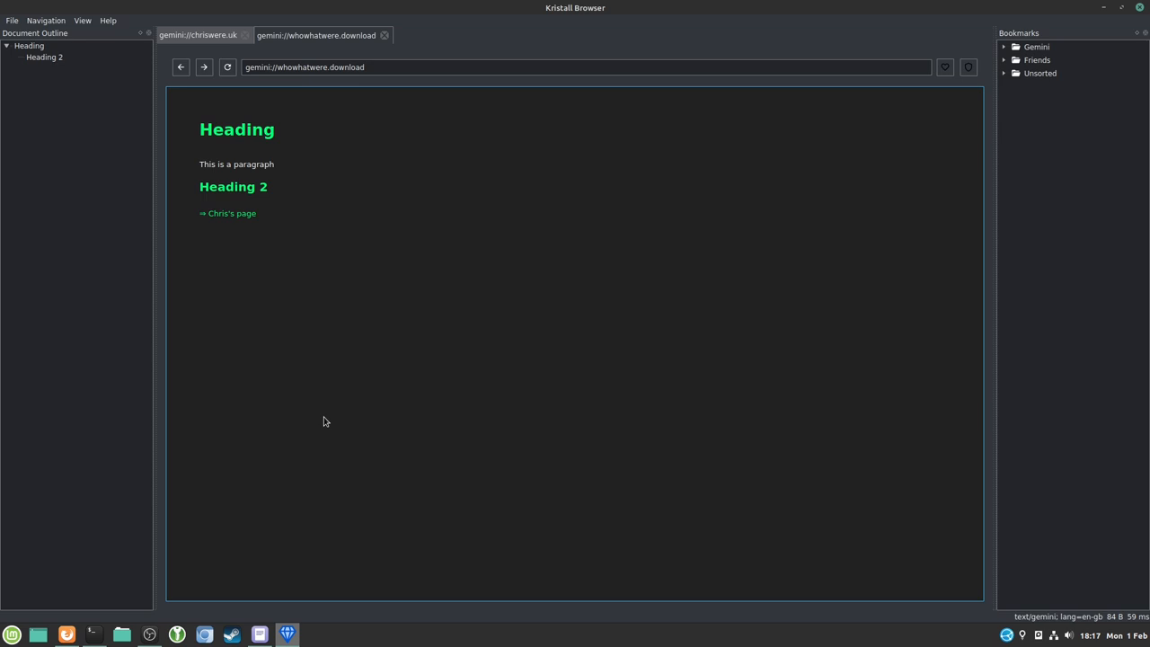
{"action": "mouse_move", "coordinate": [308, 434]}
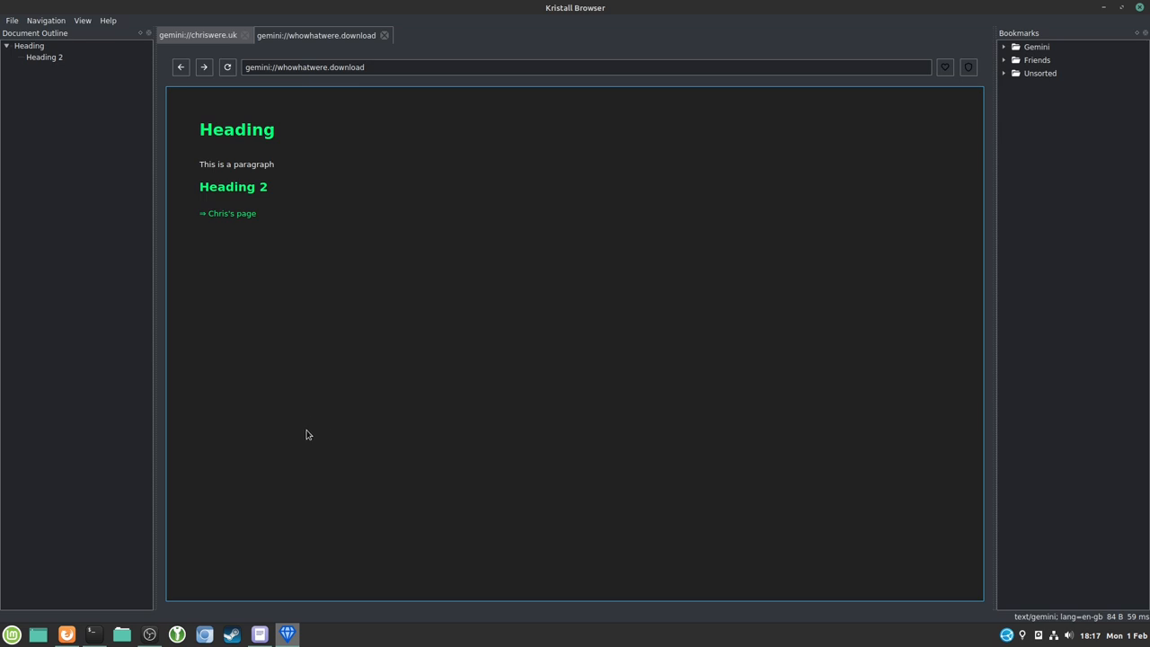
{"action": "mouse_move", "coordinate": [313, 462]}
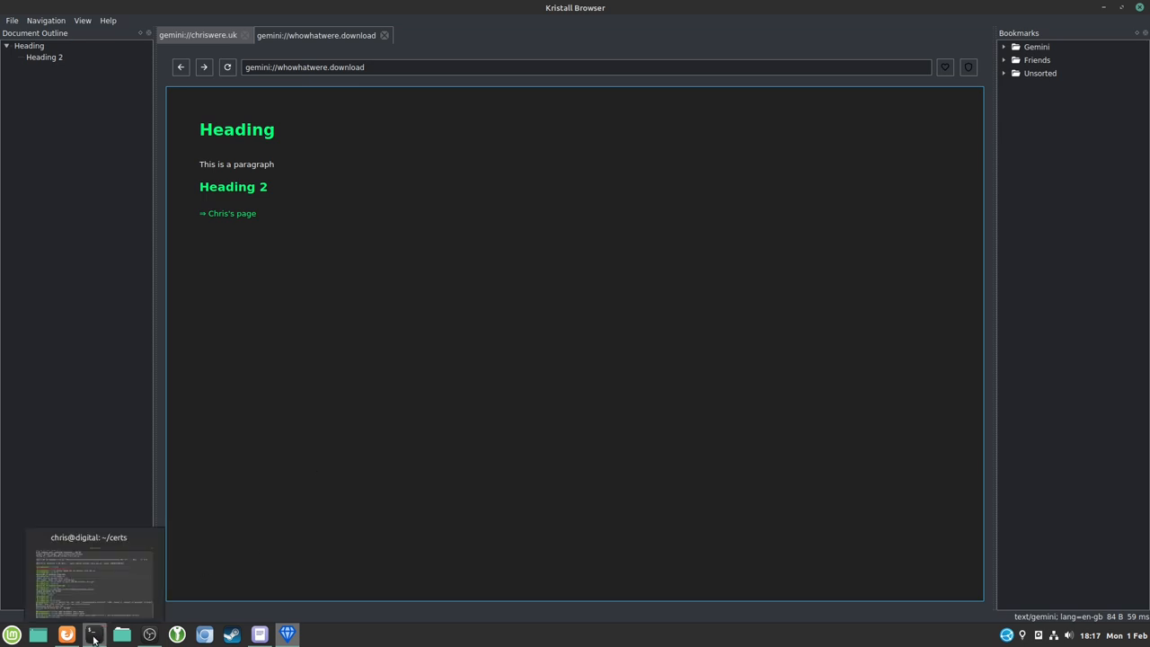
Run cd .. in the terminal to move from ~/certs to the home directory.
{"action": "left_click", "coordinate": [94, 633]}
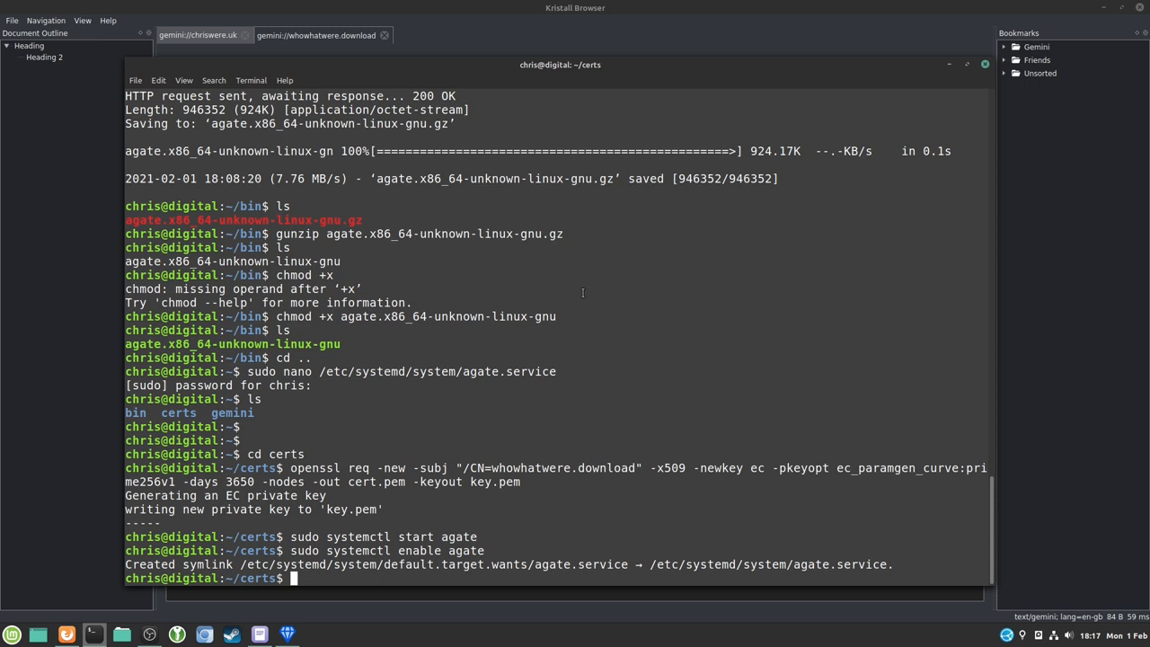
{"action": "mouse_move", "coordinate": [539, 336]}
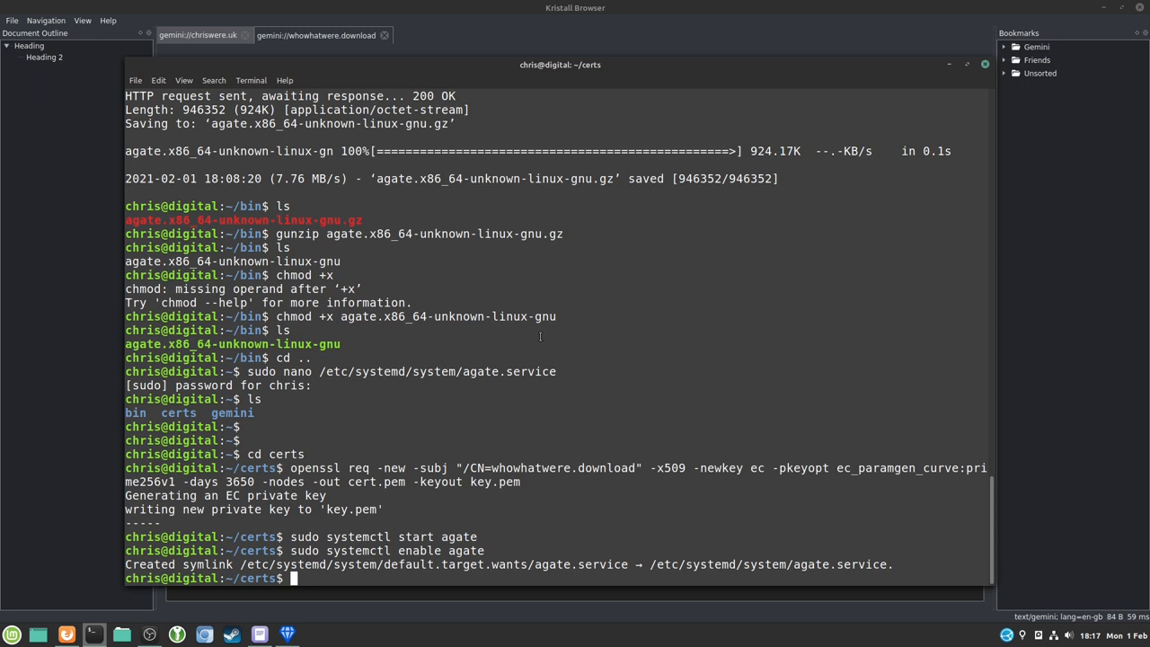
{"action": "type", "text": "cd ."}
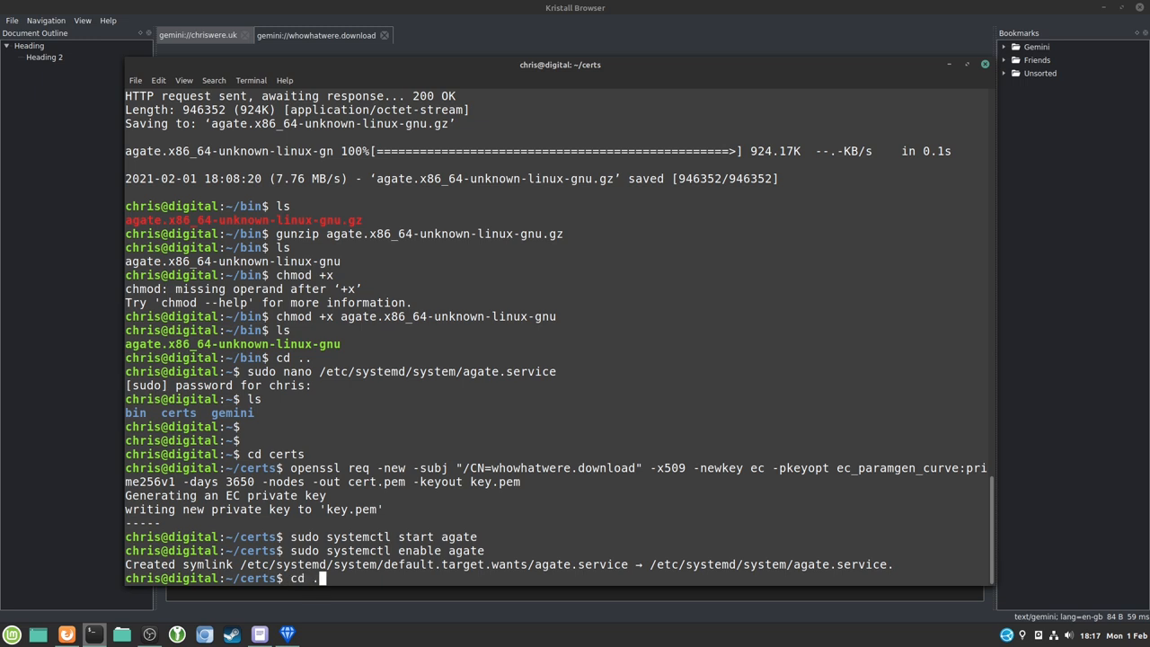
{"action": "key", "text": "Return"}
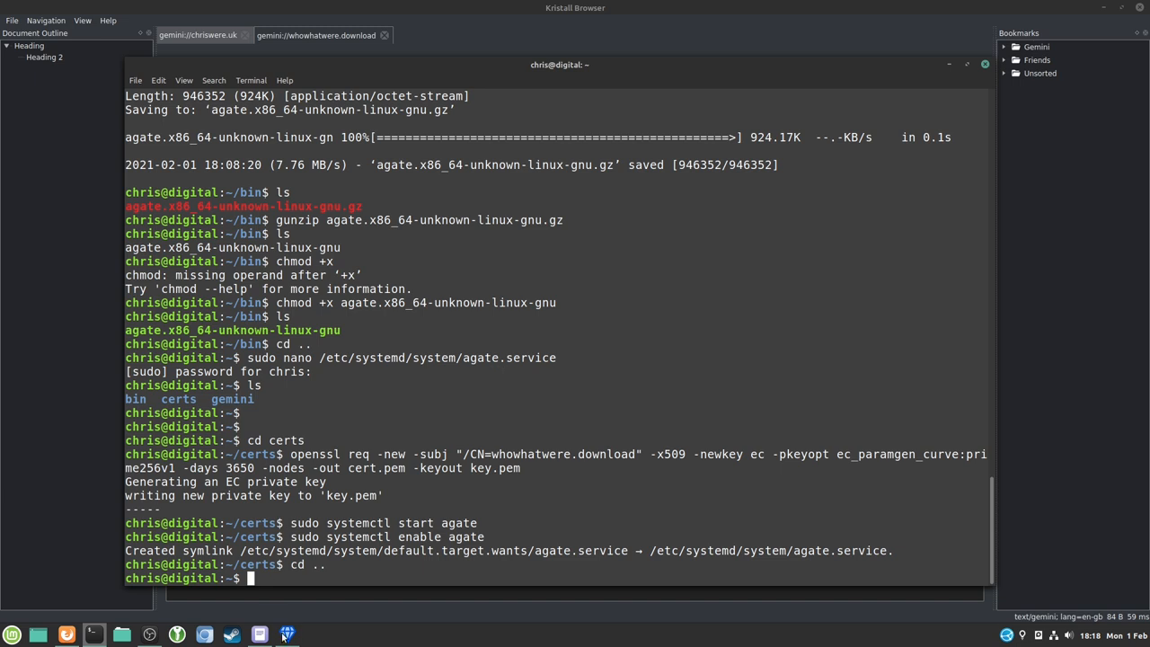
Bring Kristall Browser back to the front, showing the whowhatwere.download capsule.
{"action": "left_click", "coordinate": [286, 633]}
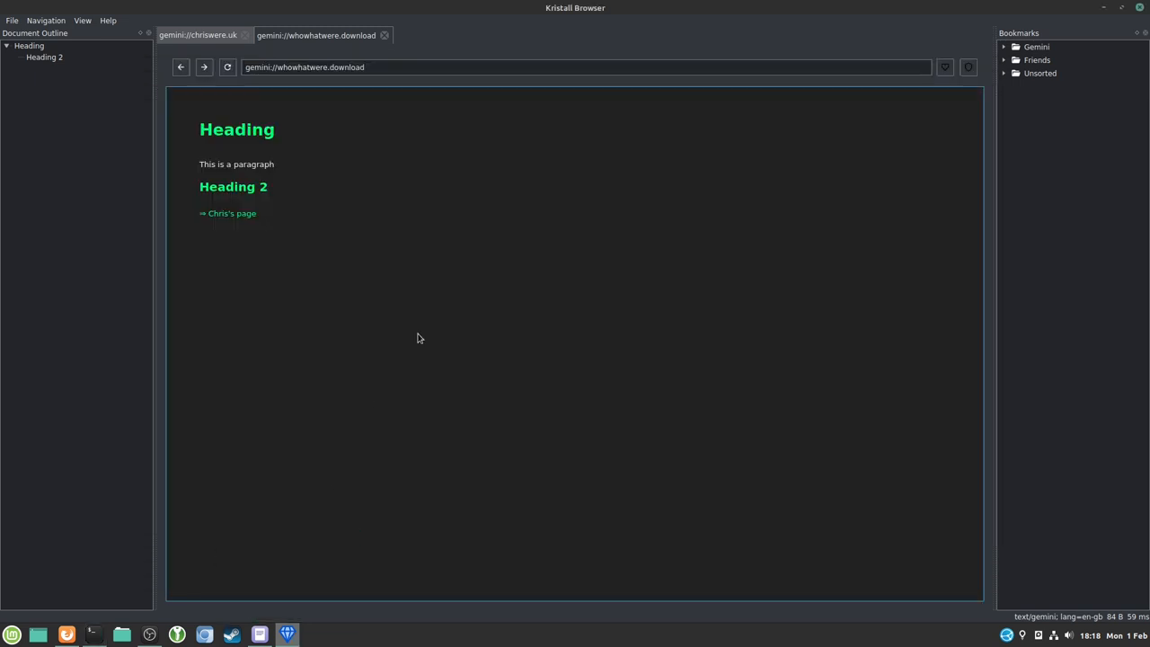
{"action": "mouse_move", "coordinate": [362, 199]}
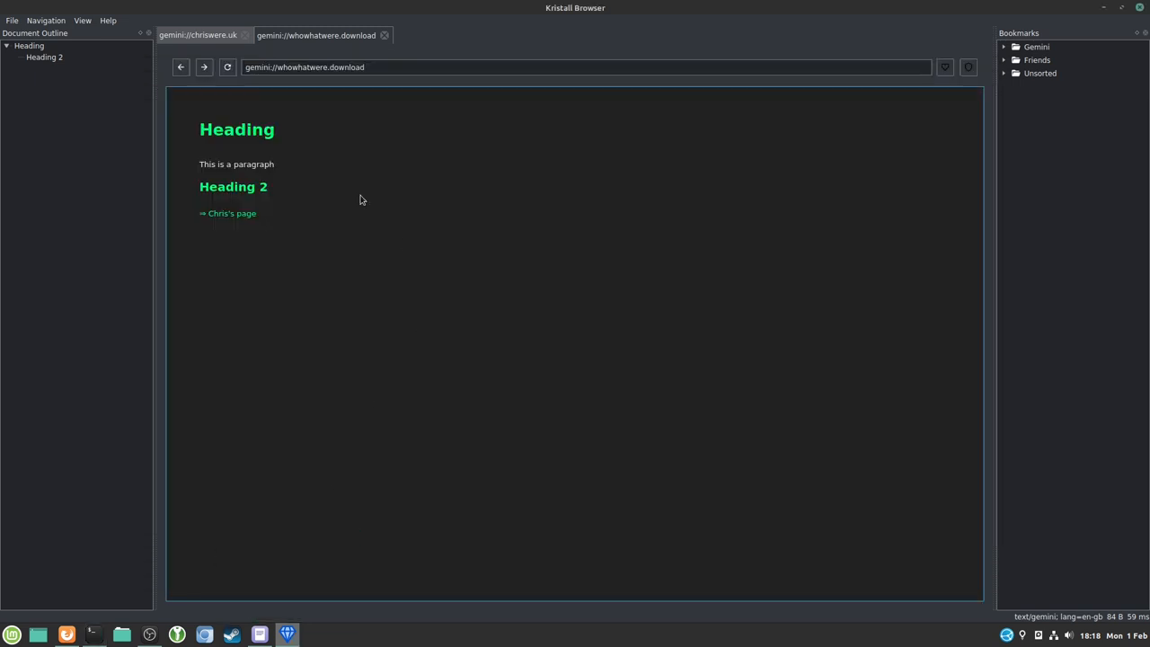
{"action": "mouse_move", "coordinate": [349, 438]}
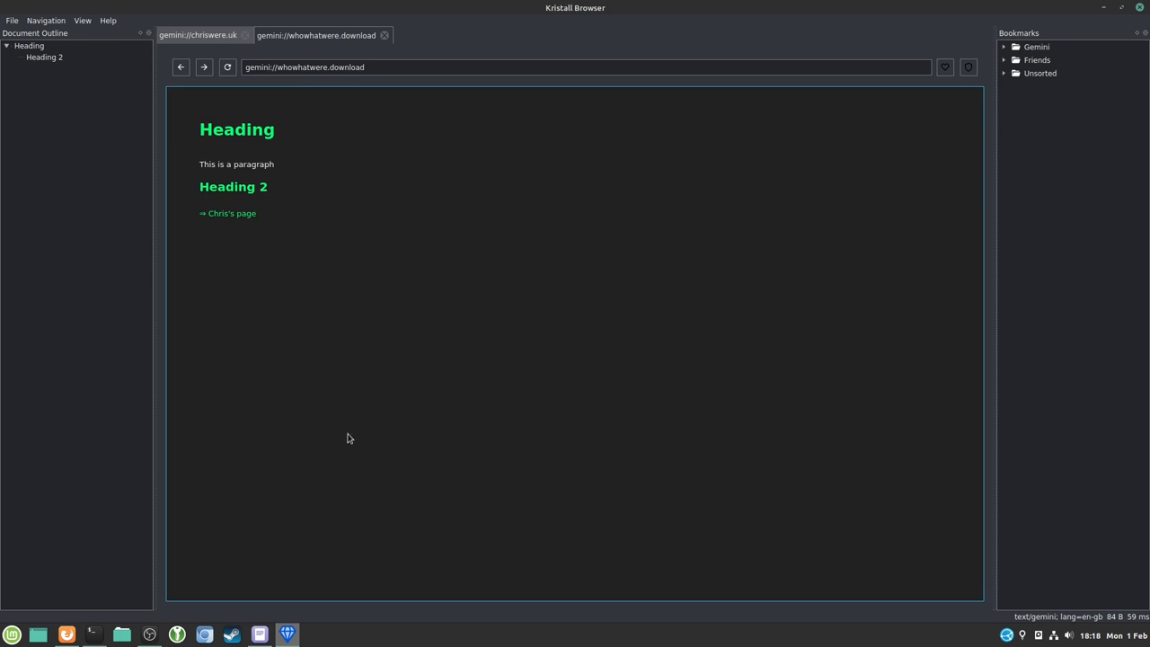
{"action": "mouse_move", "coordinate": [478, 428]}
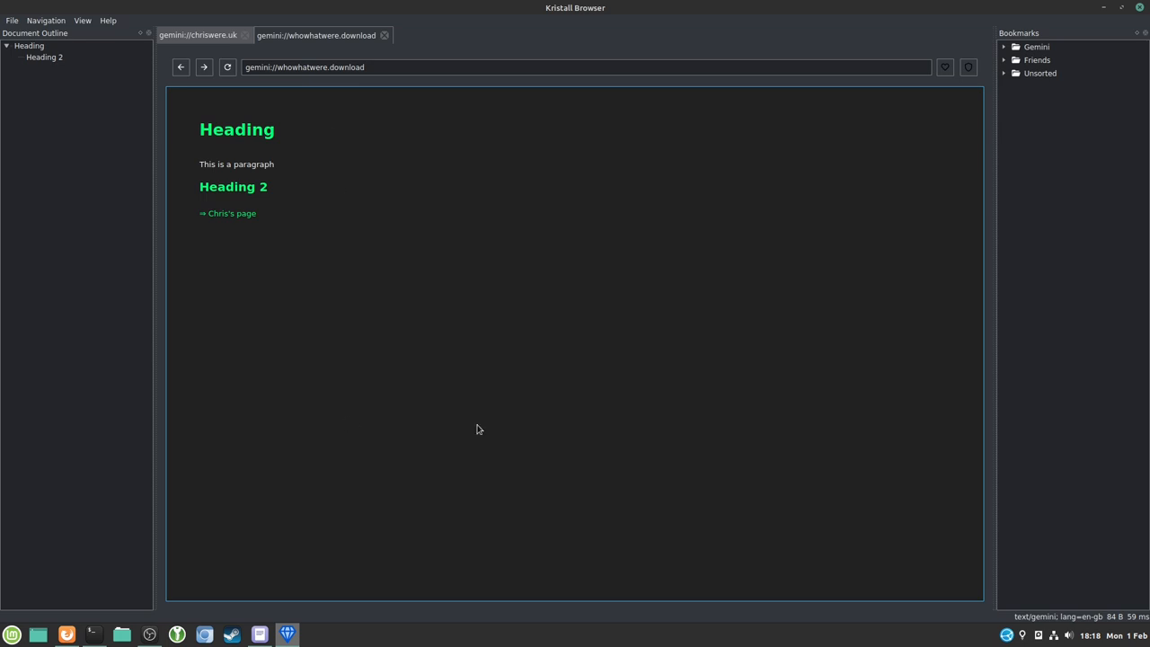